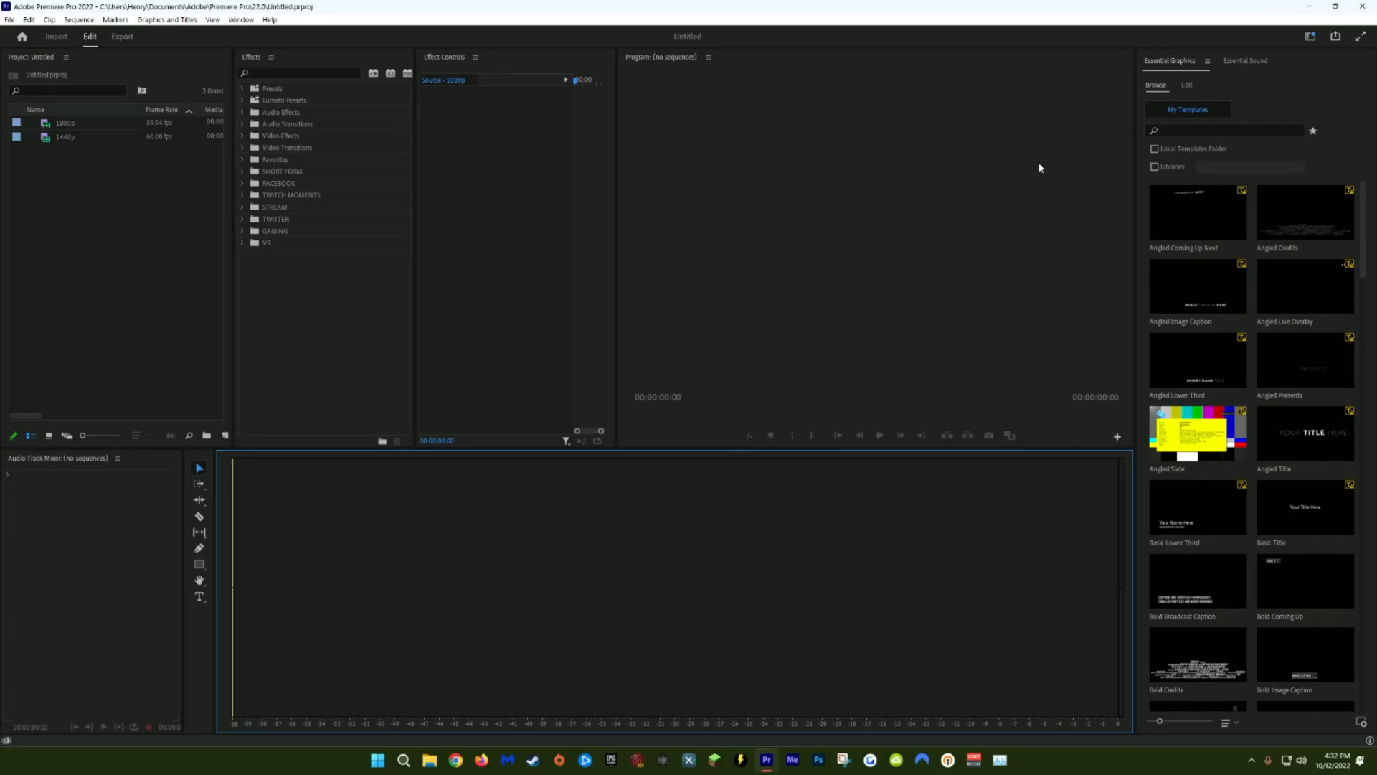
{"action": "mouse_move", "coordinate": [522, 17]}
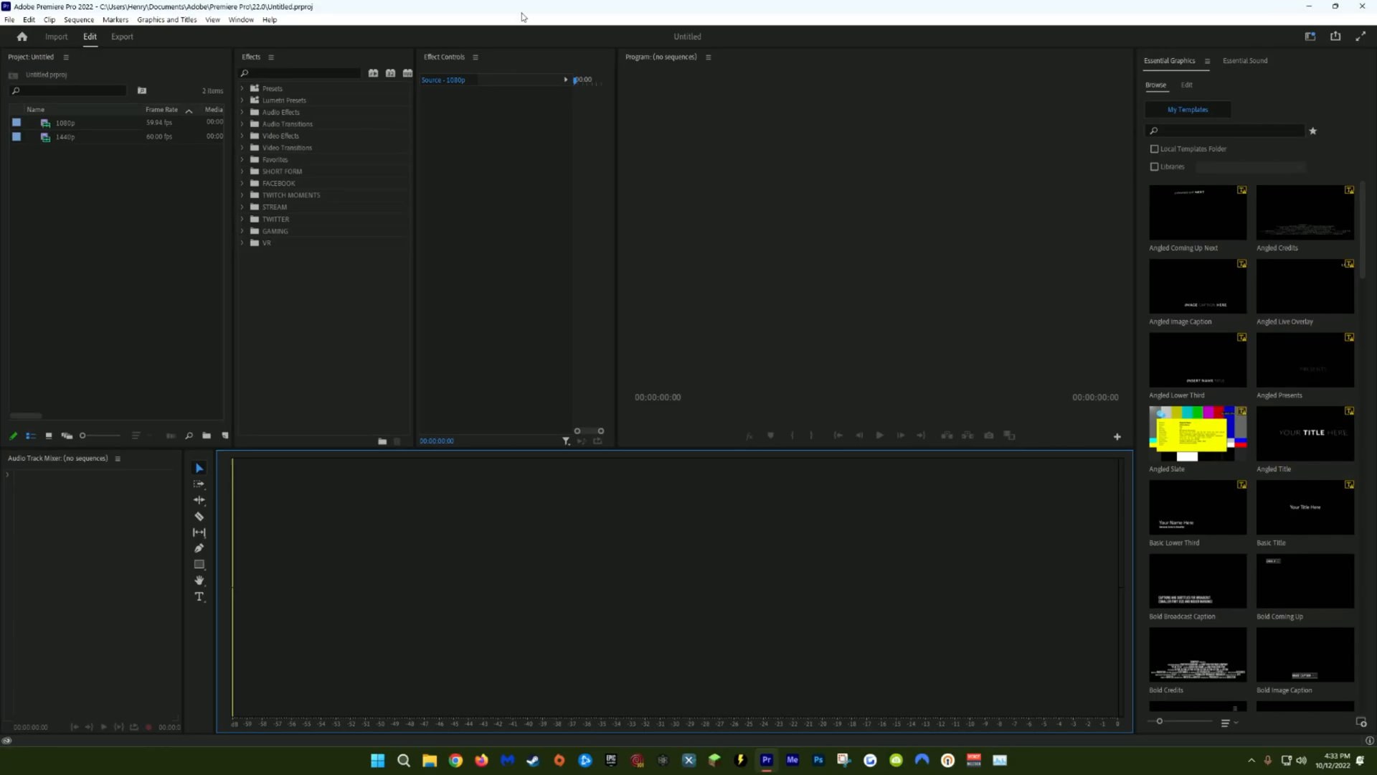
Keep the project renderer at Mercury Playback Engine GPU Acceleration (CUDA) in Project Settings
{"action": "left_click", "coordinate": [8, 19]}
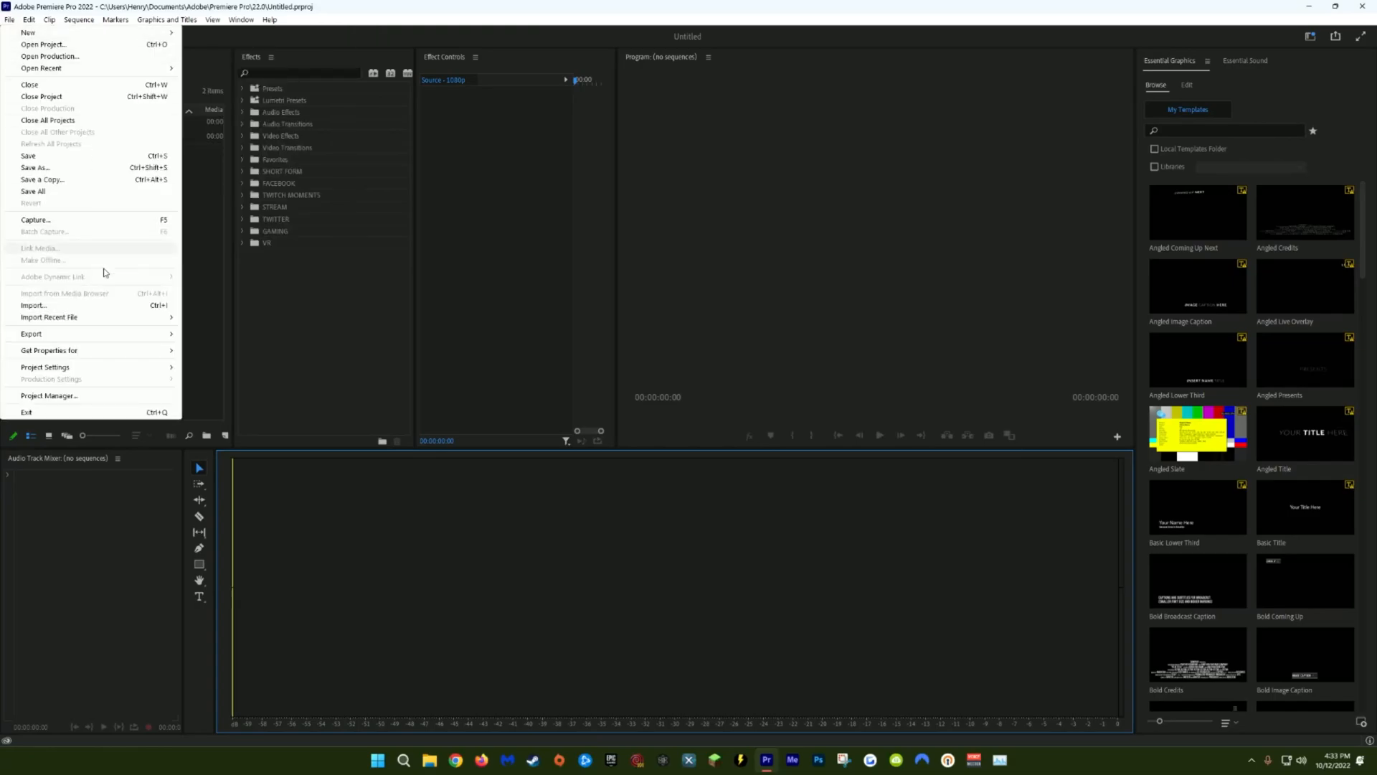
{"action": "left_click", "coordinate": [43, 366]}
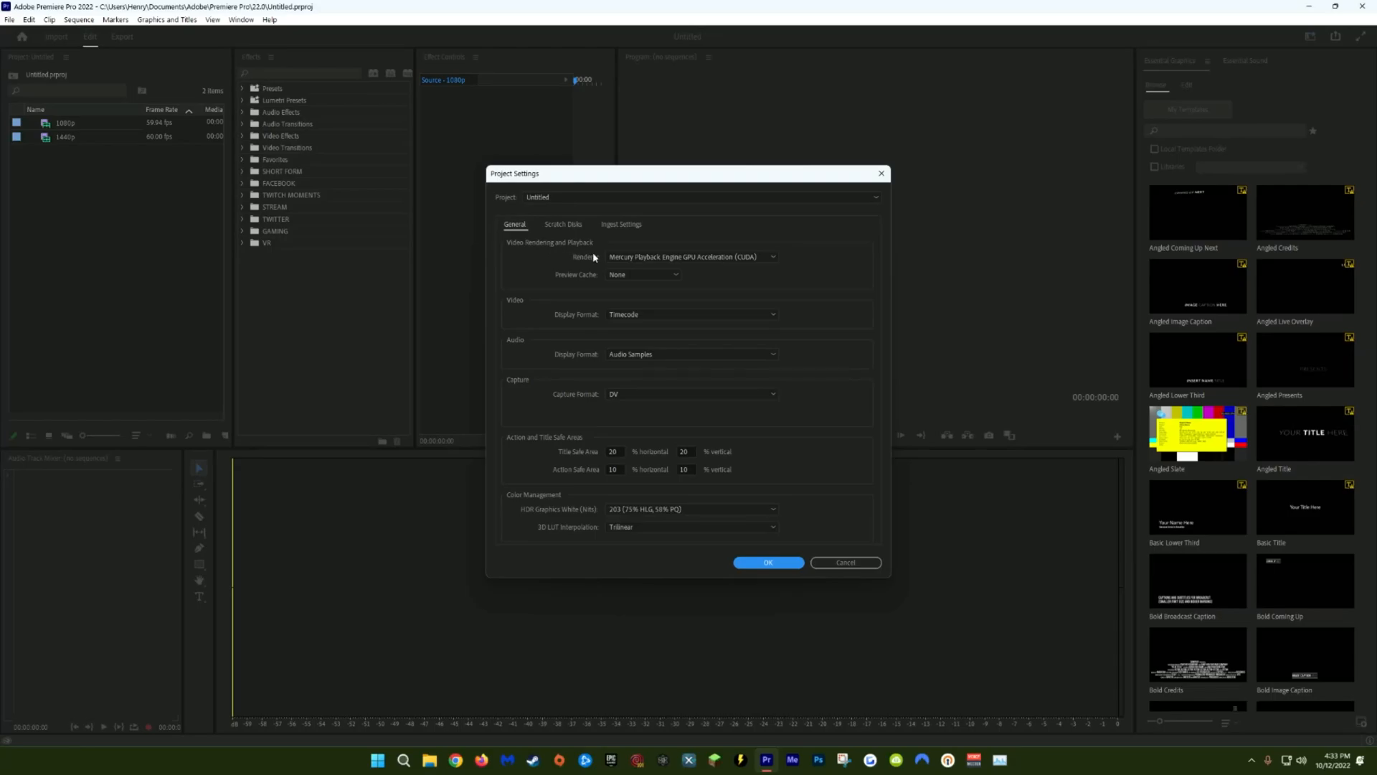
{"action": "mouse_move", "coordinate": [696, 262]}
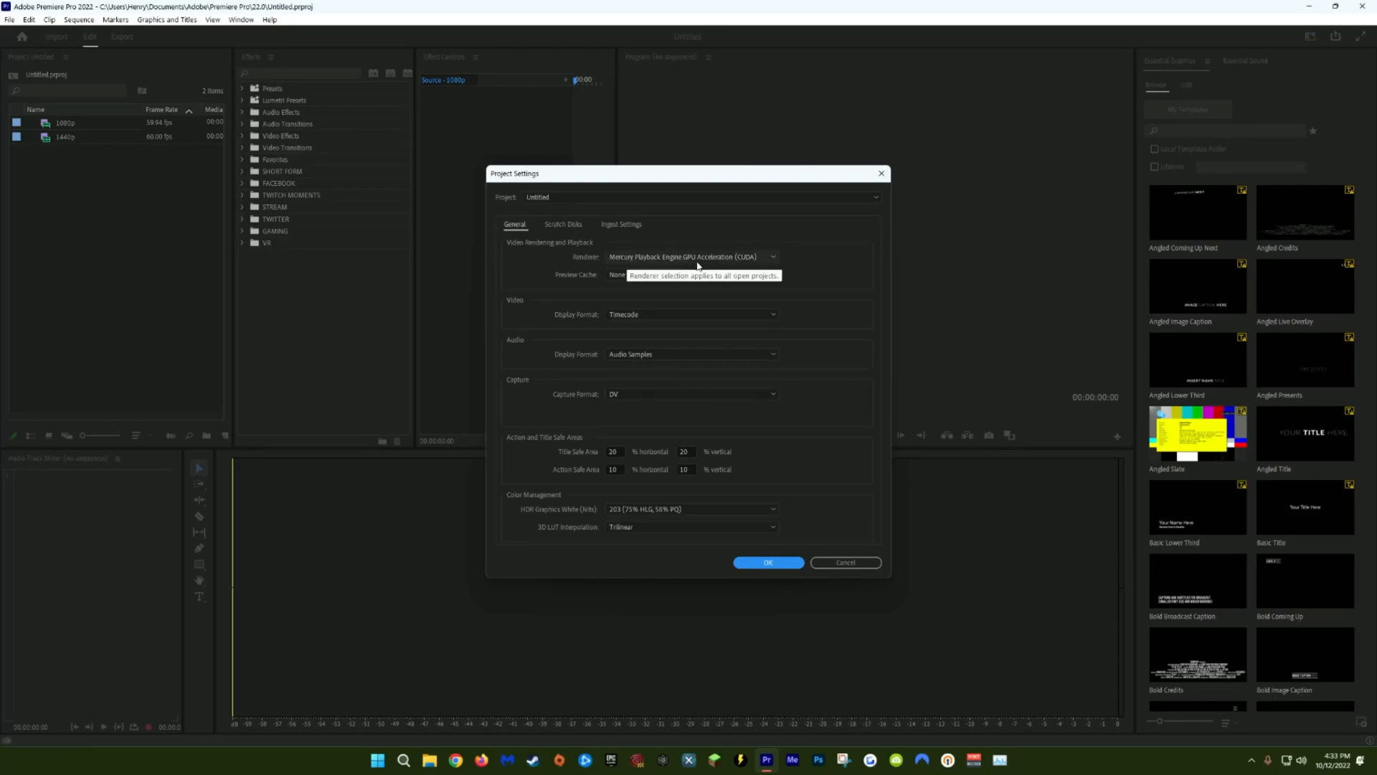
{"action": "left_click", "coordinate": [772, 257]}
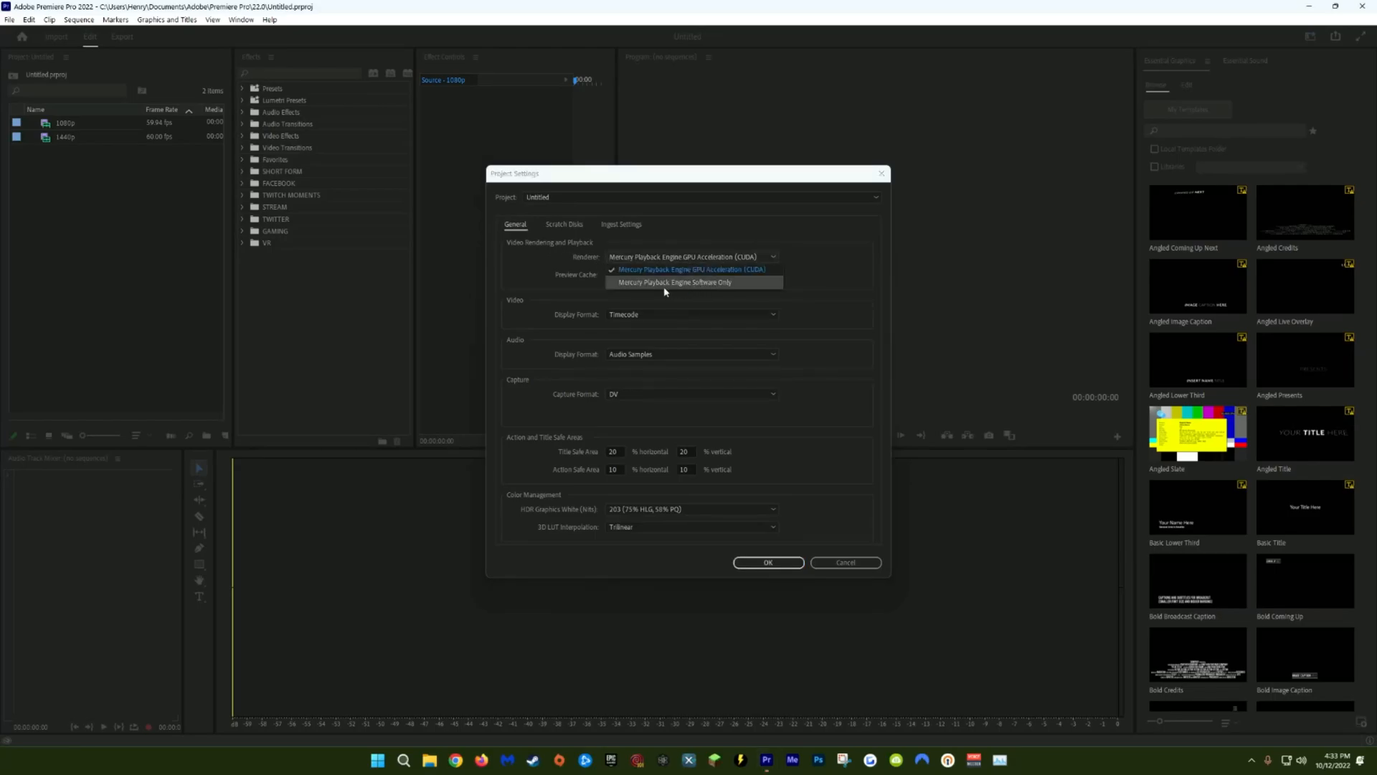
{"action": "mouse_move", "coordinate": [693, 293]}
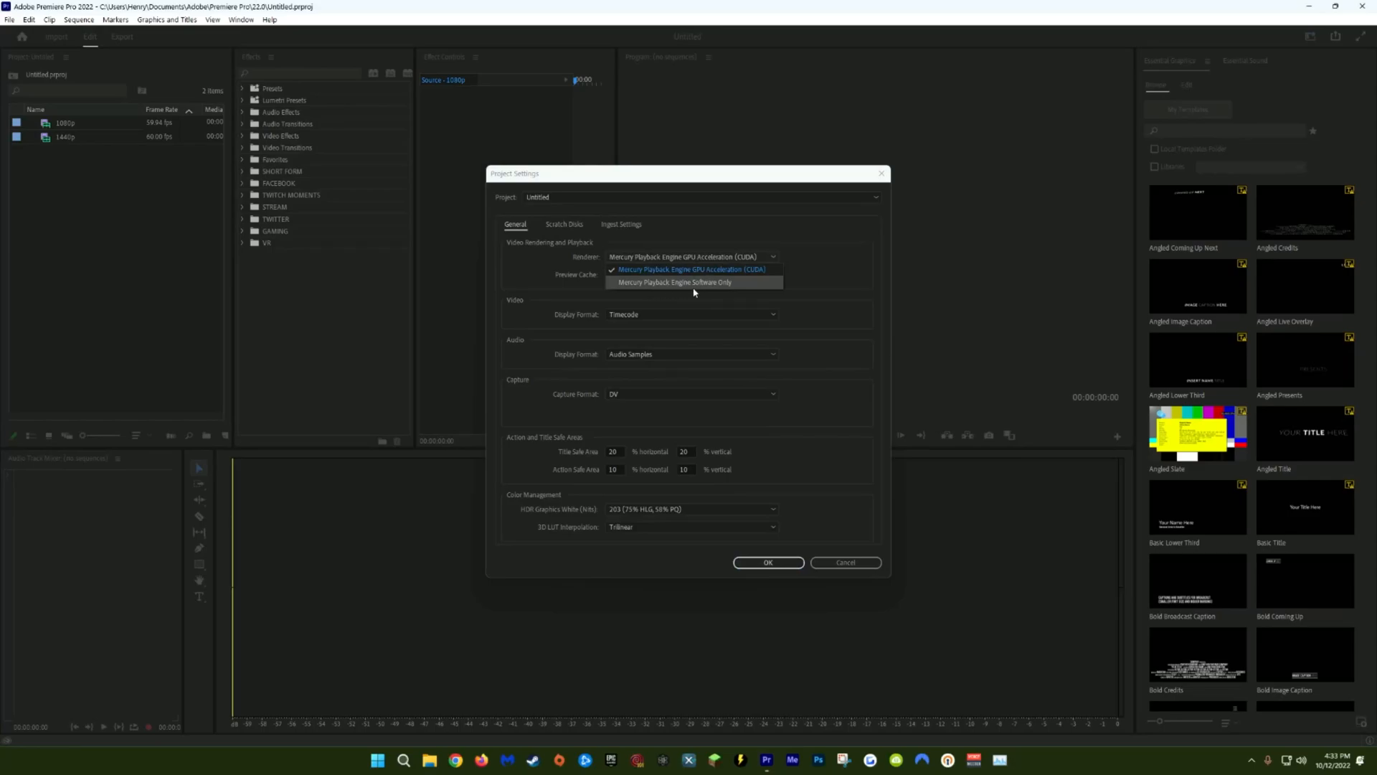
{"action": "mouse_move", "coordinate": [743, 292]}
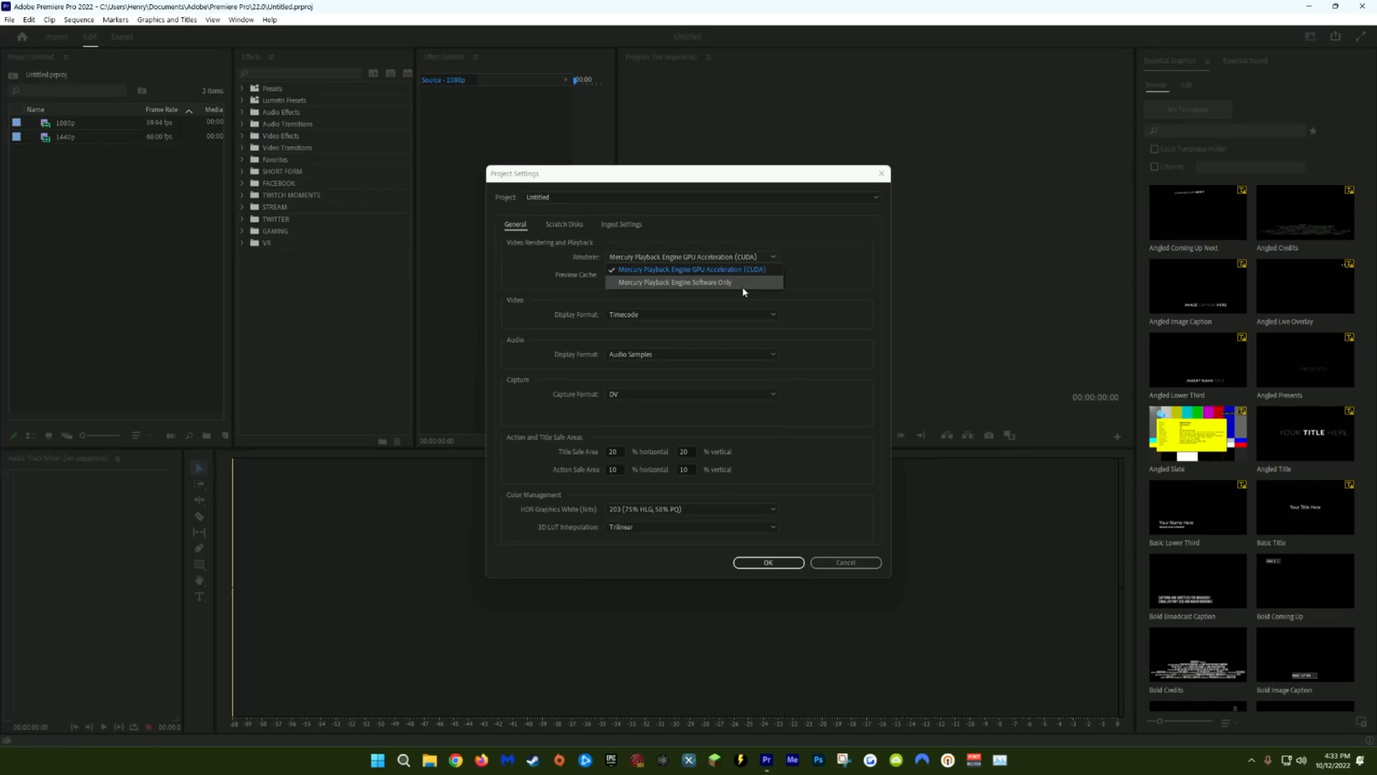
{"action": "mouse_move", "coordinate": [712, 270]}
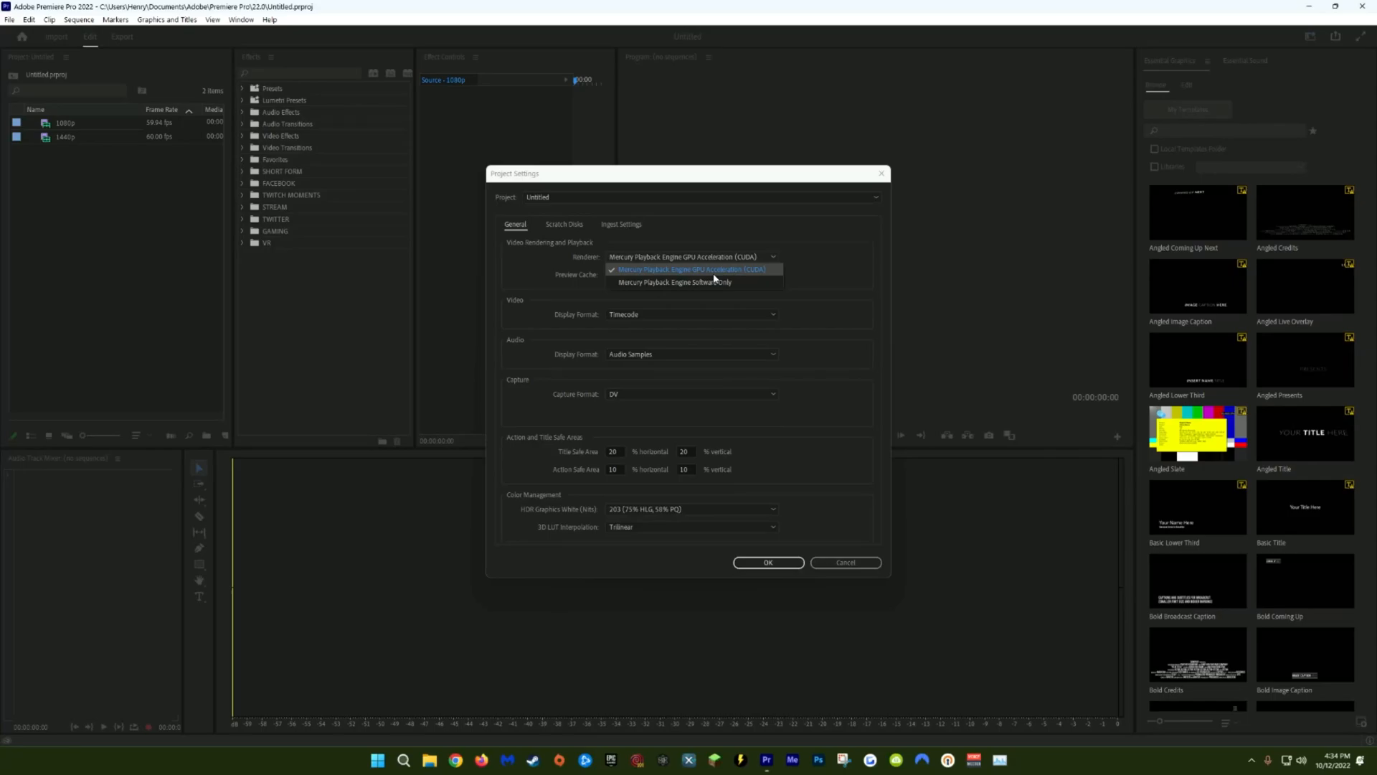
{"action": "left_click", "coordinate": [690, 269]}
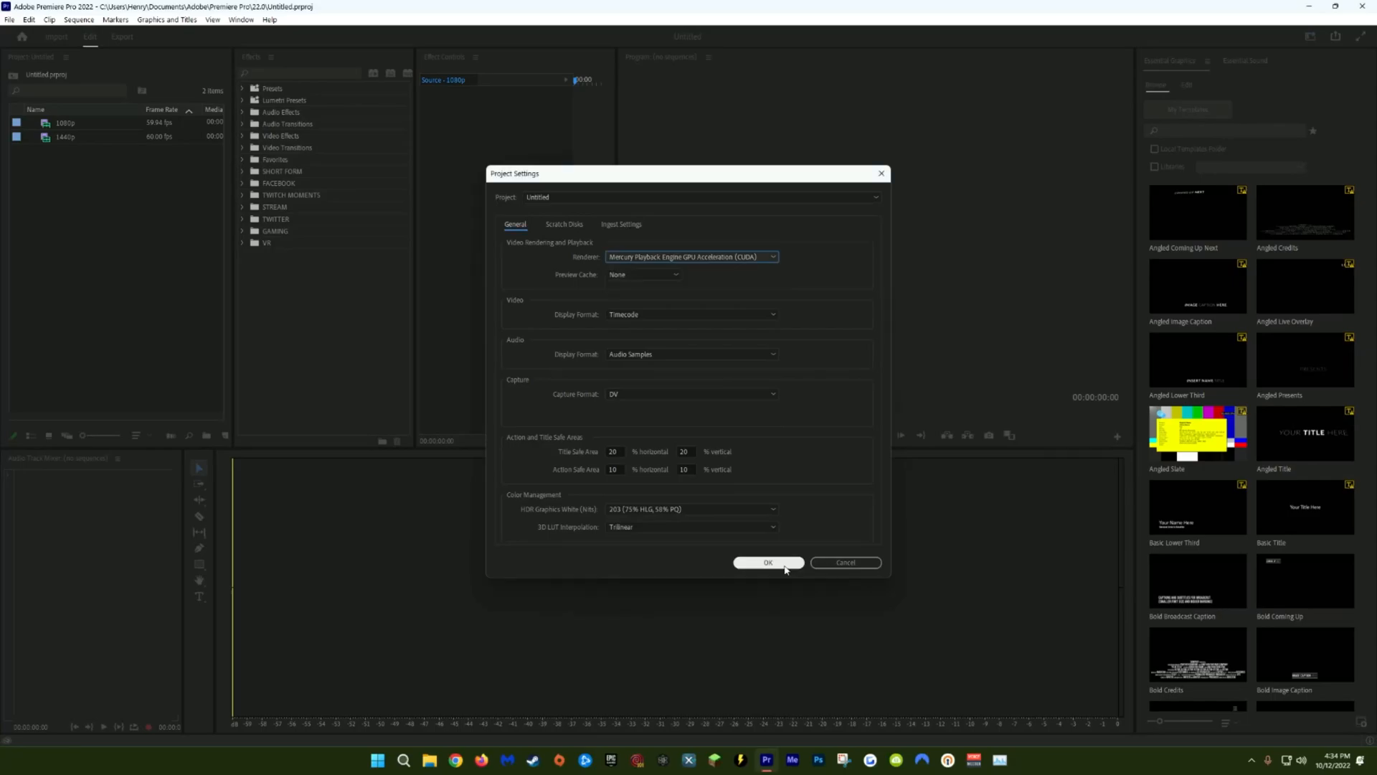
Confirm project settings, then review the Audio Hardware and Auto Save preferences
{"action": "left_click", "coordinate": [29, 19]}
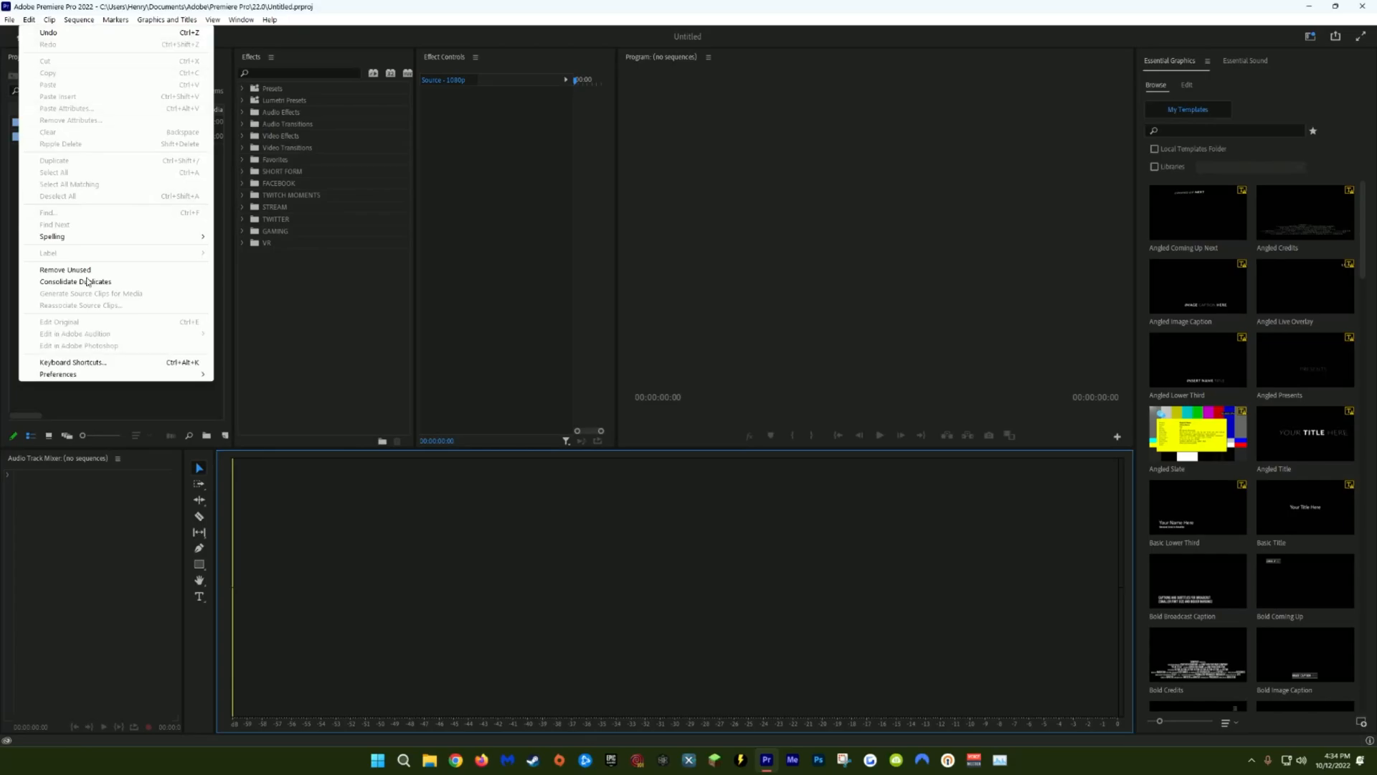
{"action": "left_click", "coordinate": [56, 373]}
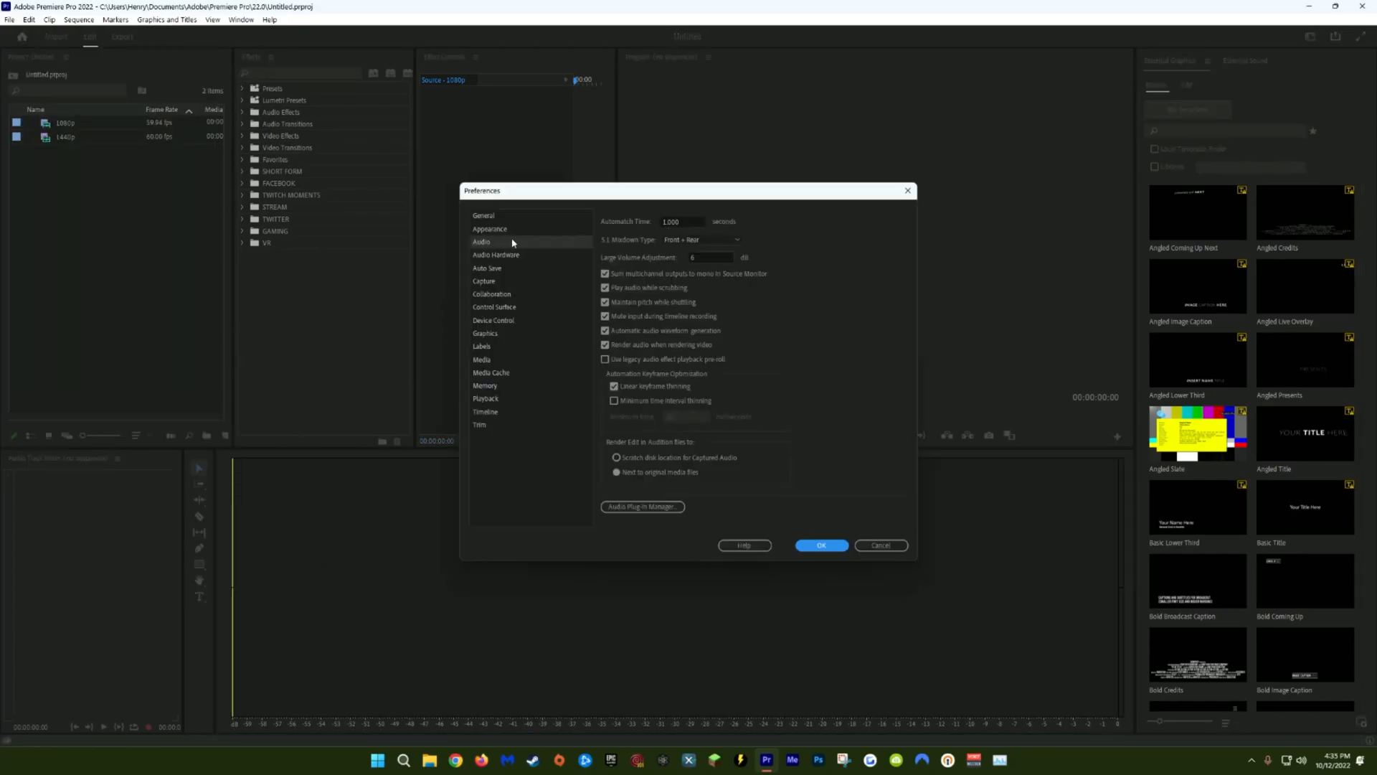
{"action": "mouse_move", "coordinate": [663, 325]}
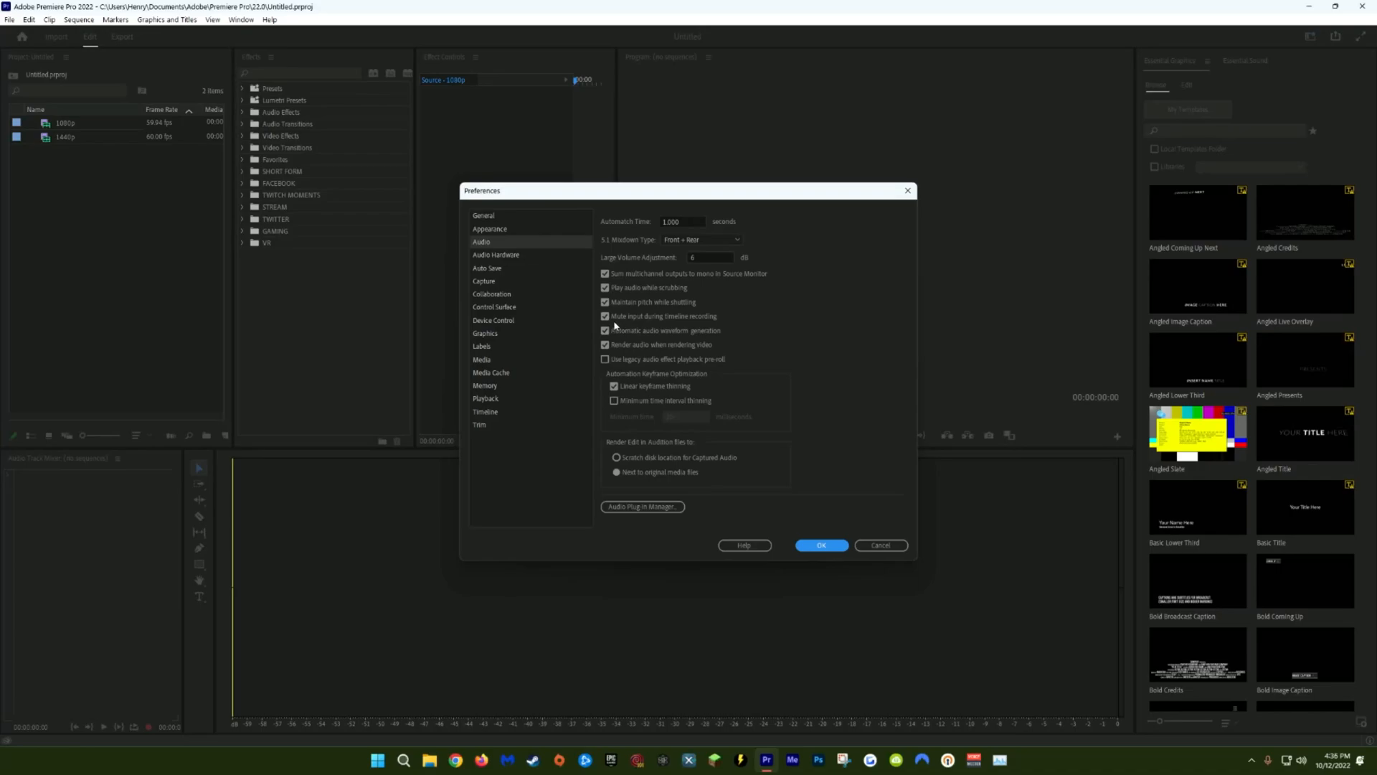
{"action": "mouse_move", "coordinate": [633, 325]}
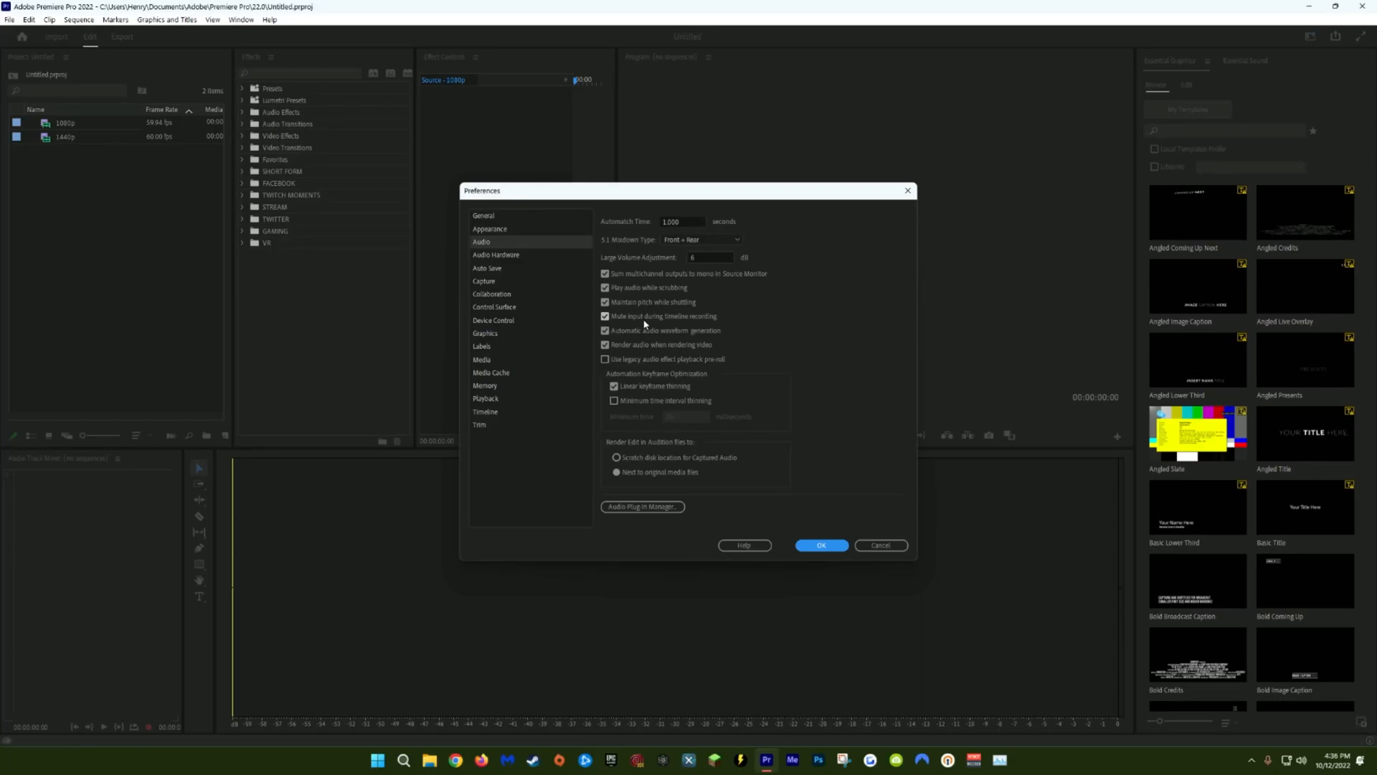
{"action": "mouse_move", "coordinate": [533, 261]}
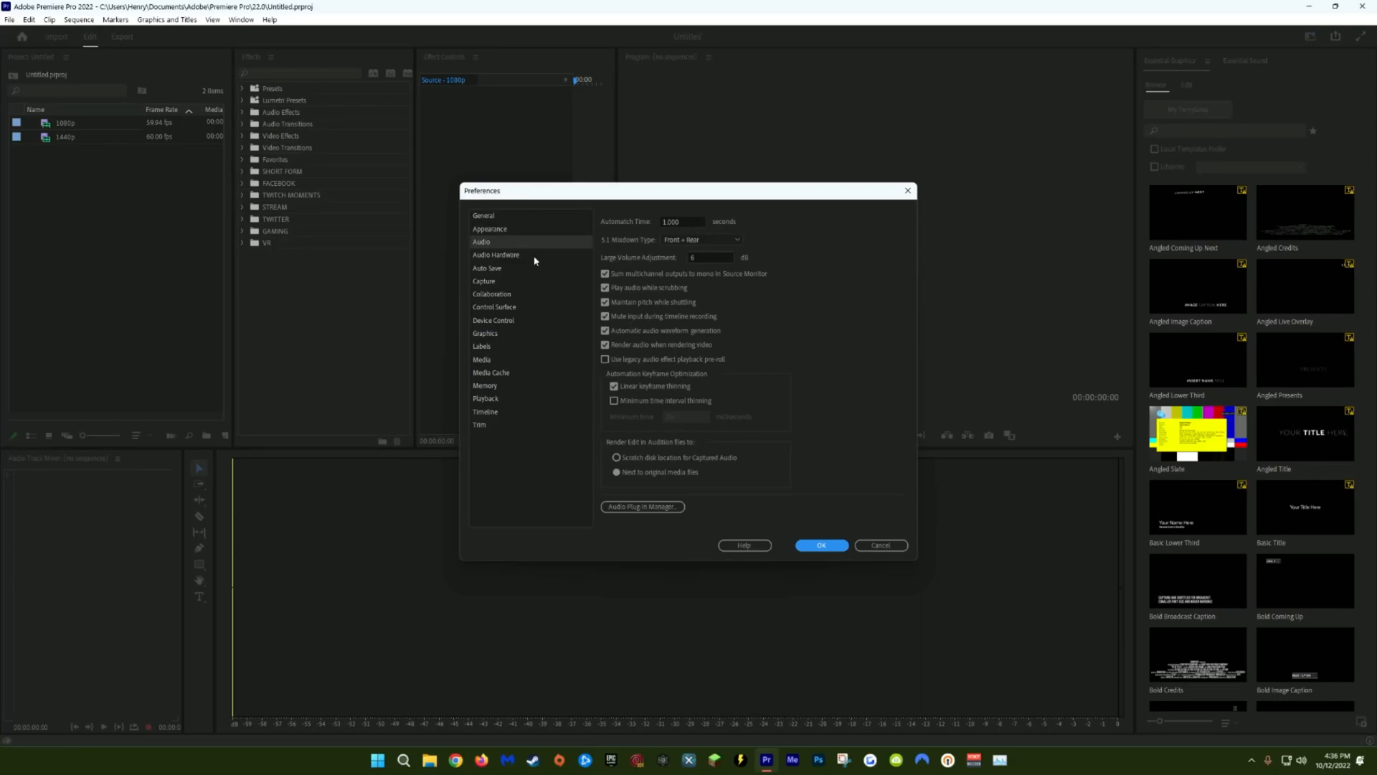
{"action": "left_click", "coordinate": [497, 254]}
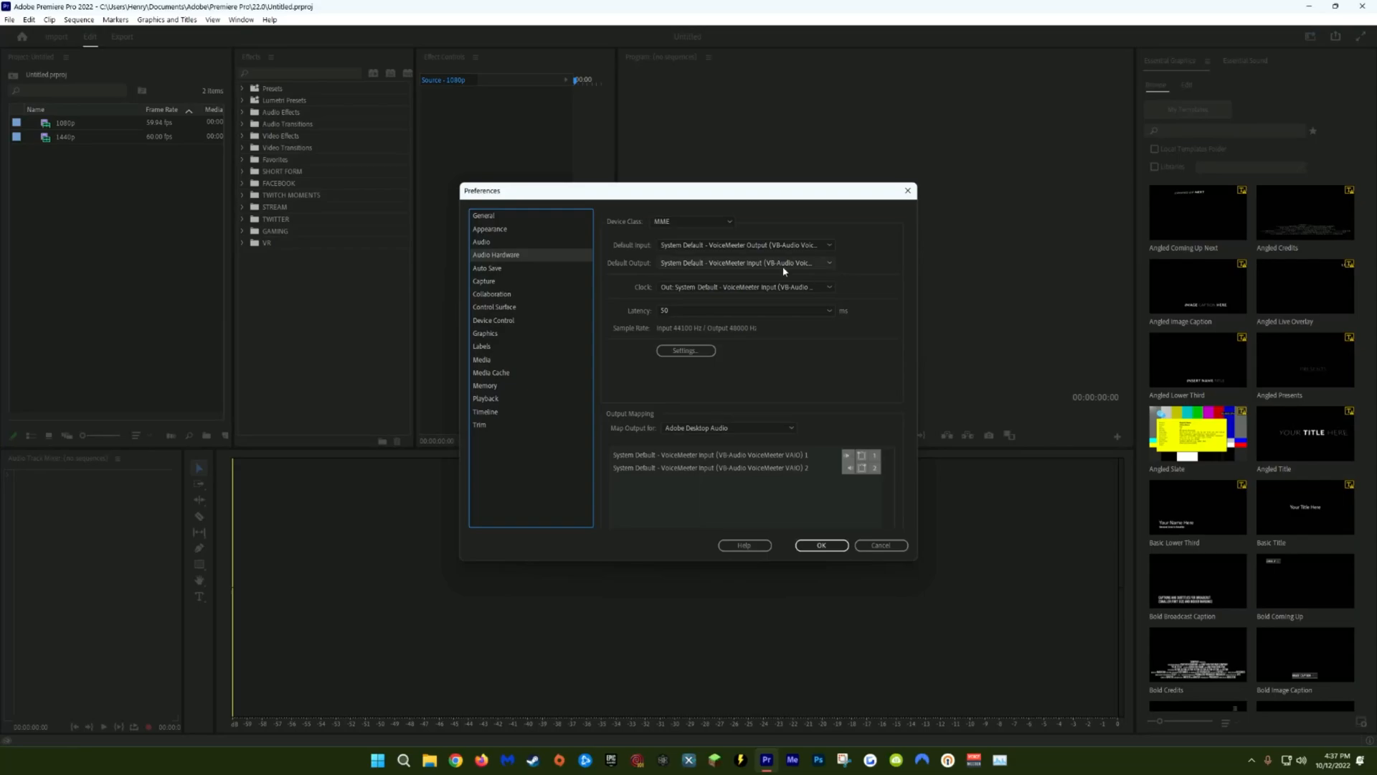
{"action": "mouse_move", "coordinate": [732, 273]}
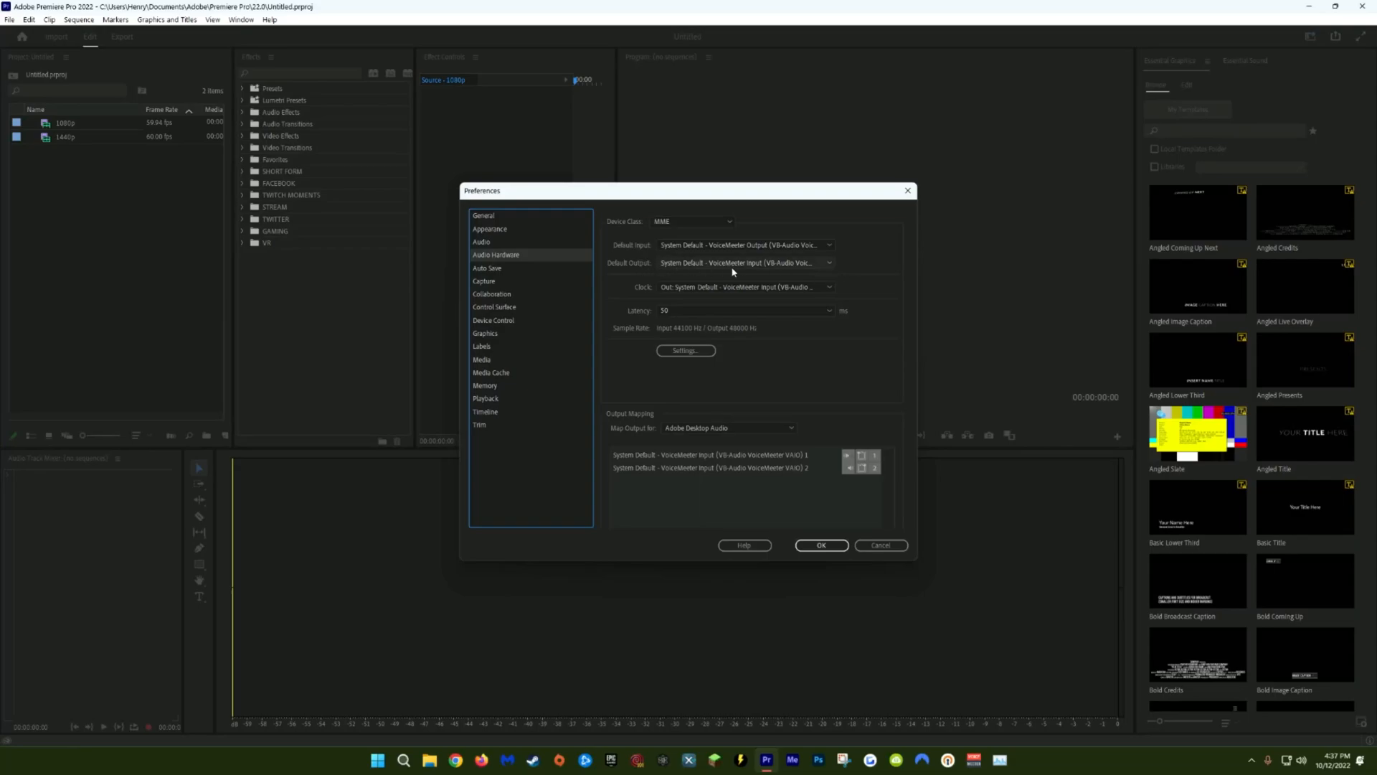
{"action": "mouse_move", "coordinate": [740, 246]}
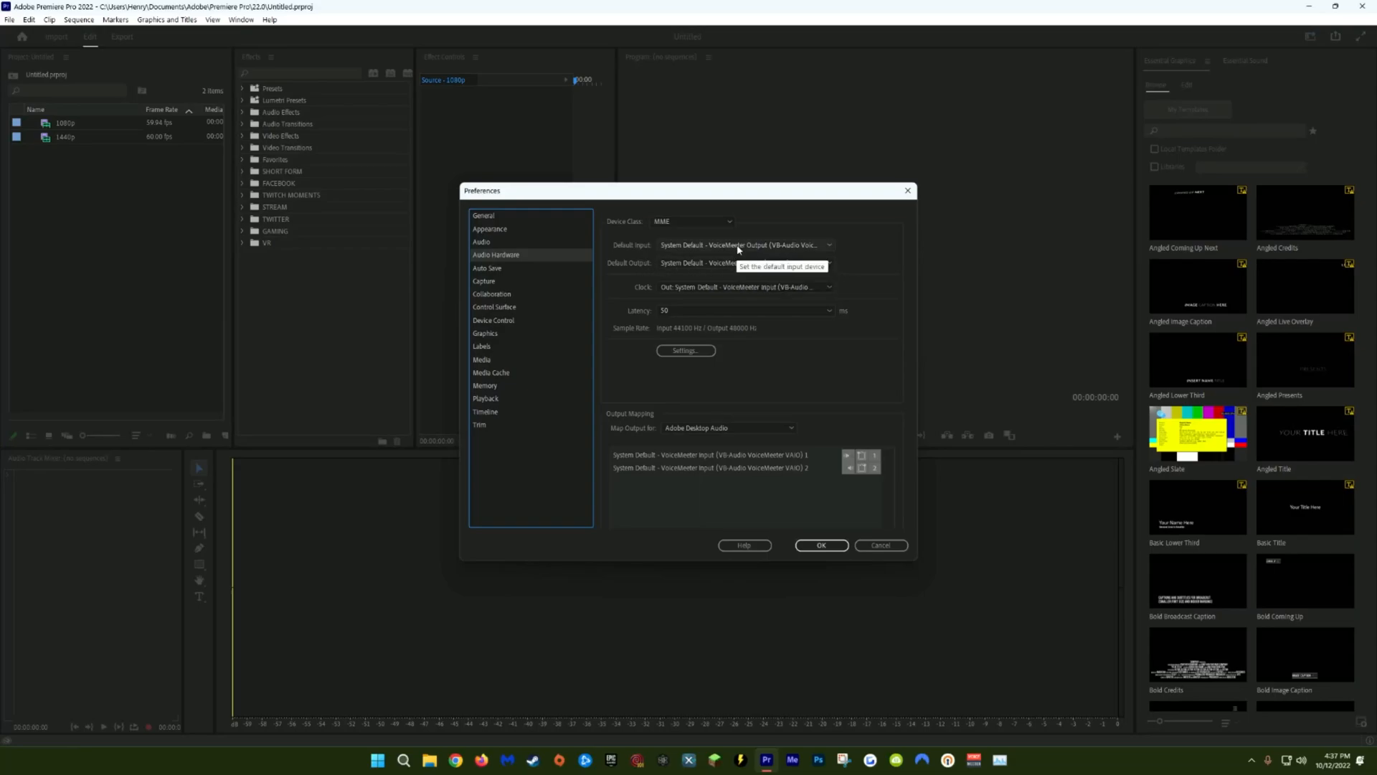
{"action": "mouse_move", "coordinate": [738, 263]}
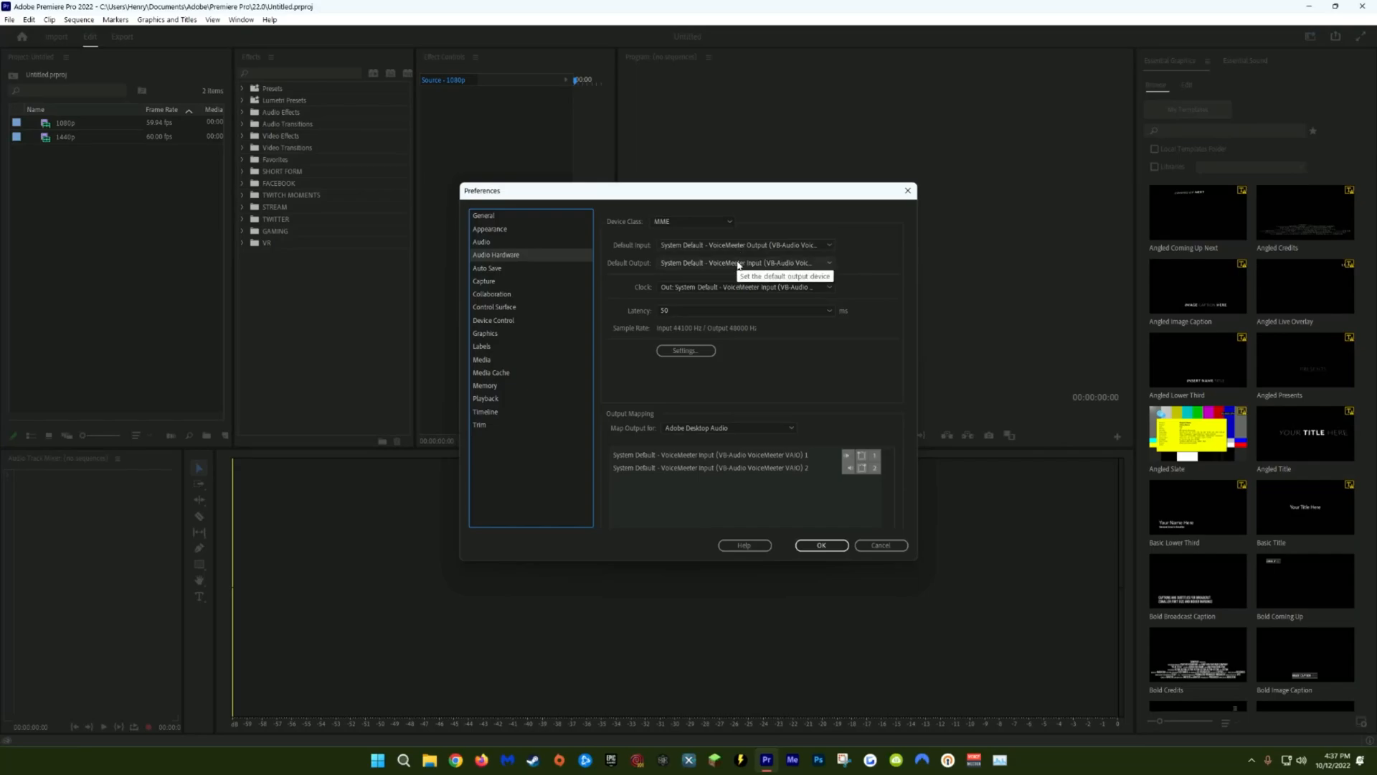
{"action": "left_click", "coordinate": [486, 268]}
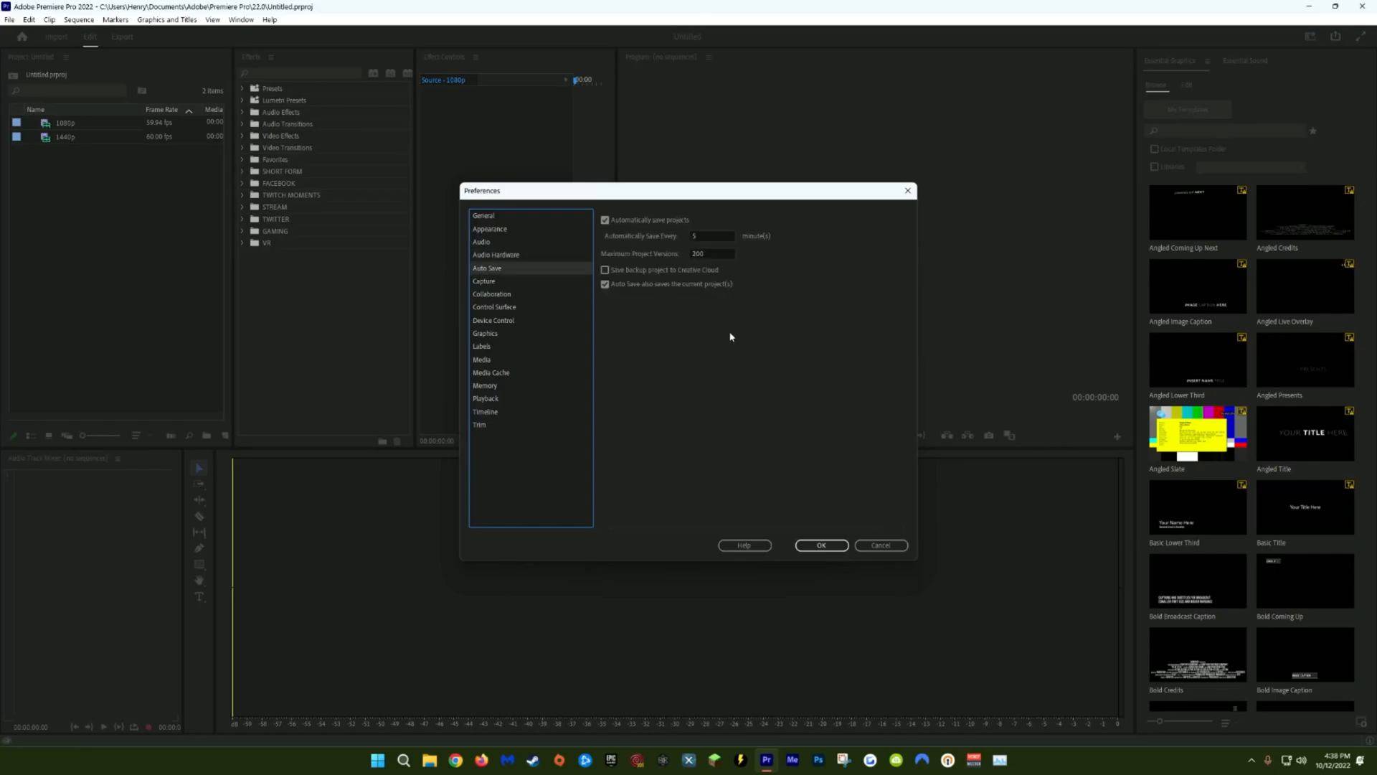
{"action": "mouse_move", "coordinate": [667, 231]}
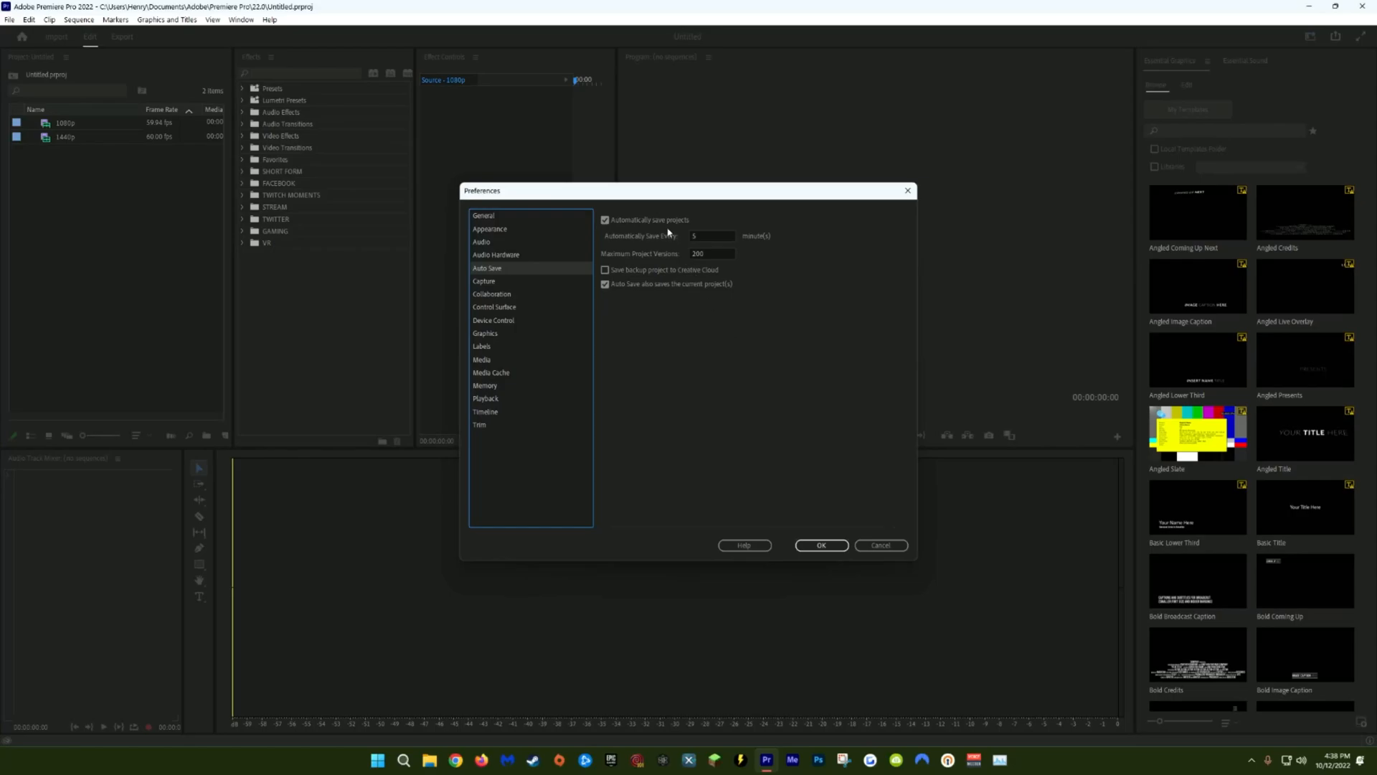
{"action": "mouse_move", "coordinate": [675, 252]}
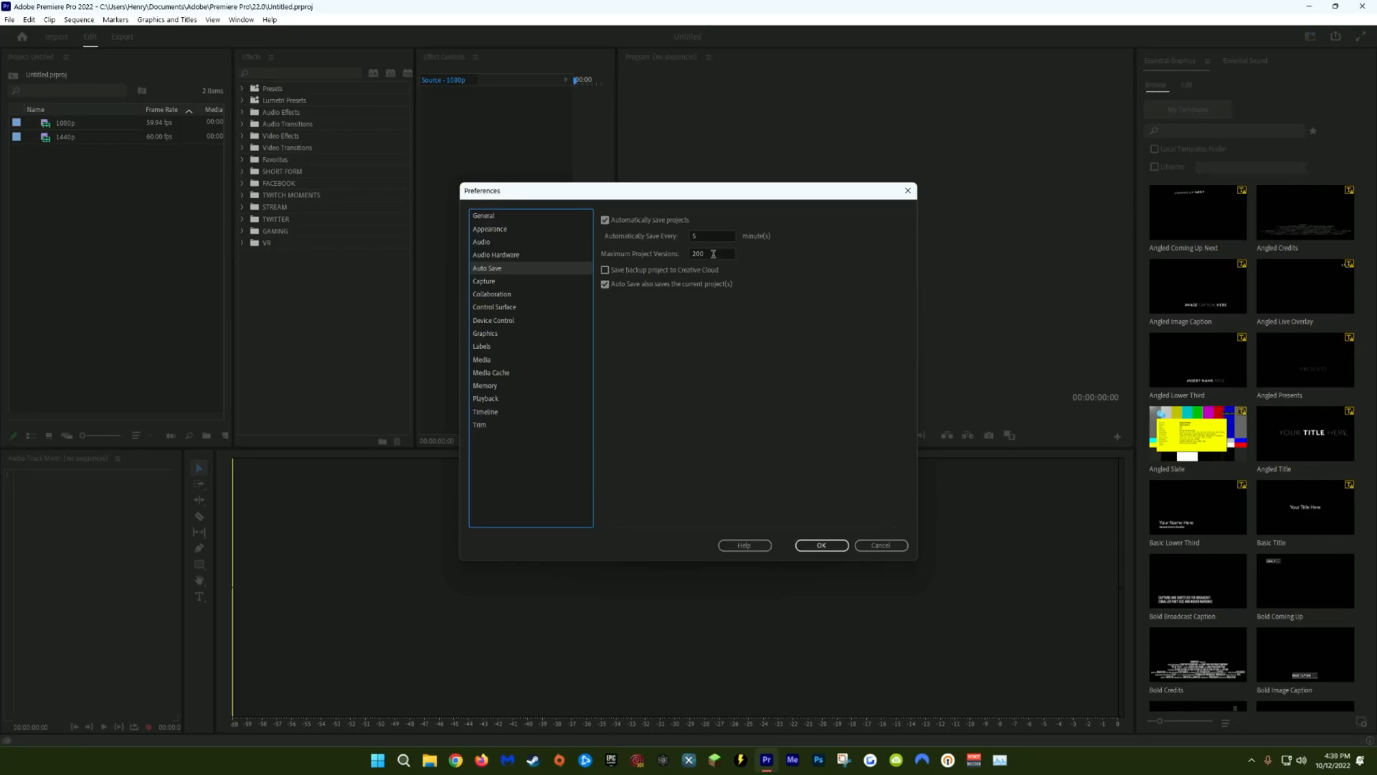
On the Media page, try Default Media Scaling 'Set to frame size', then revert to None
{"action": "left_click", "coordinate": [482, 359]}
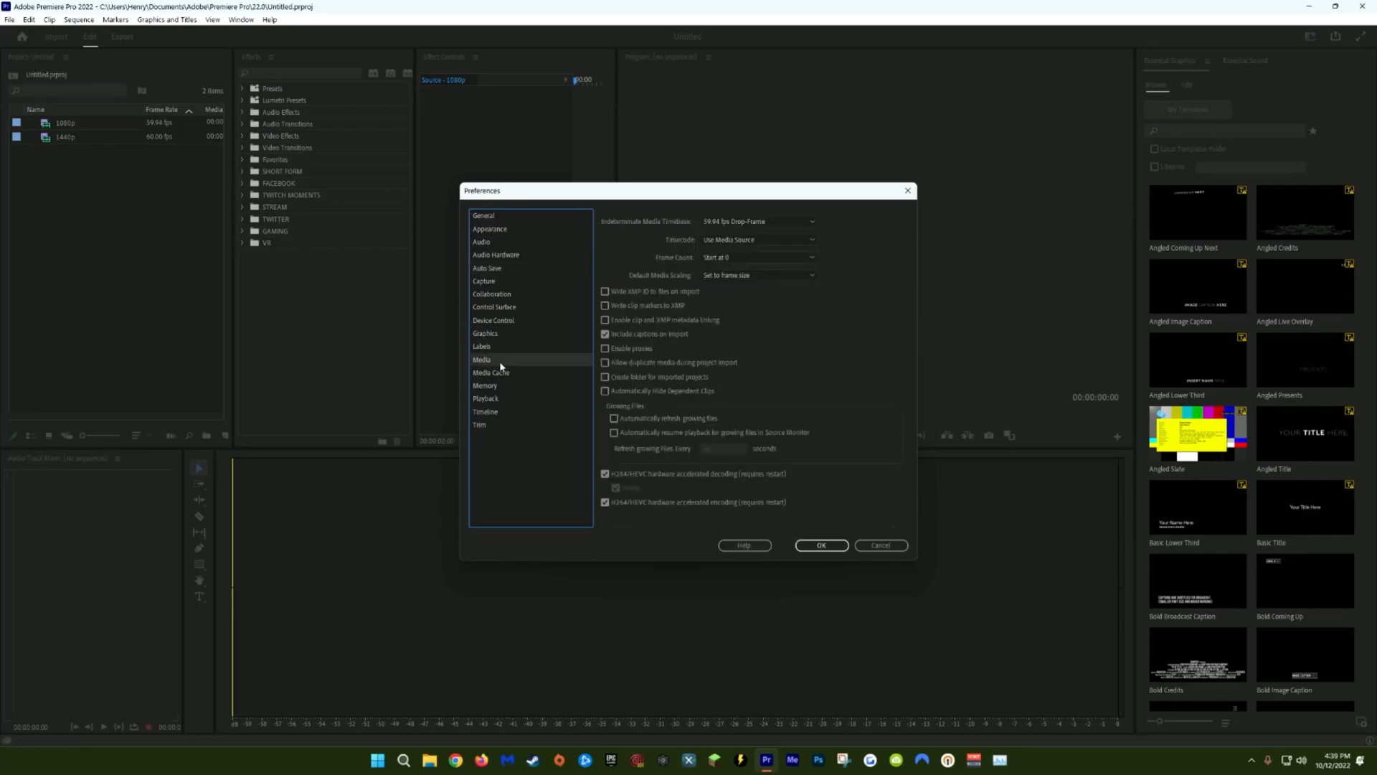
{"action": "left_click", "coordinate": [759, 274]}
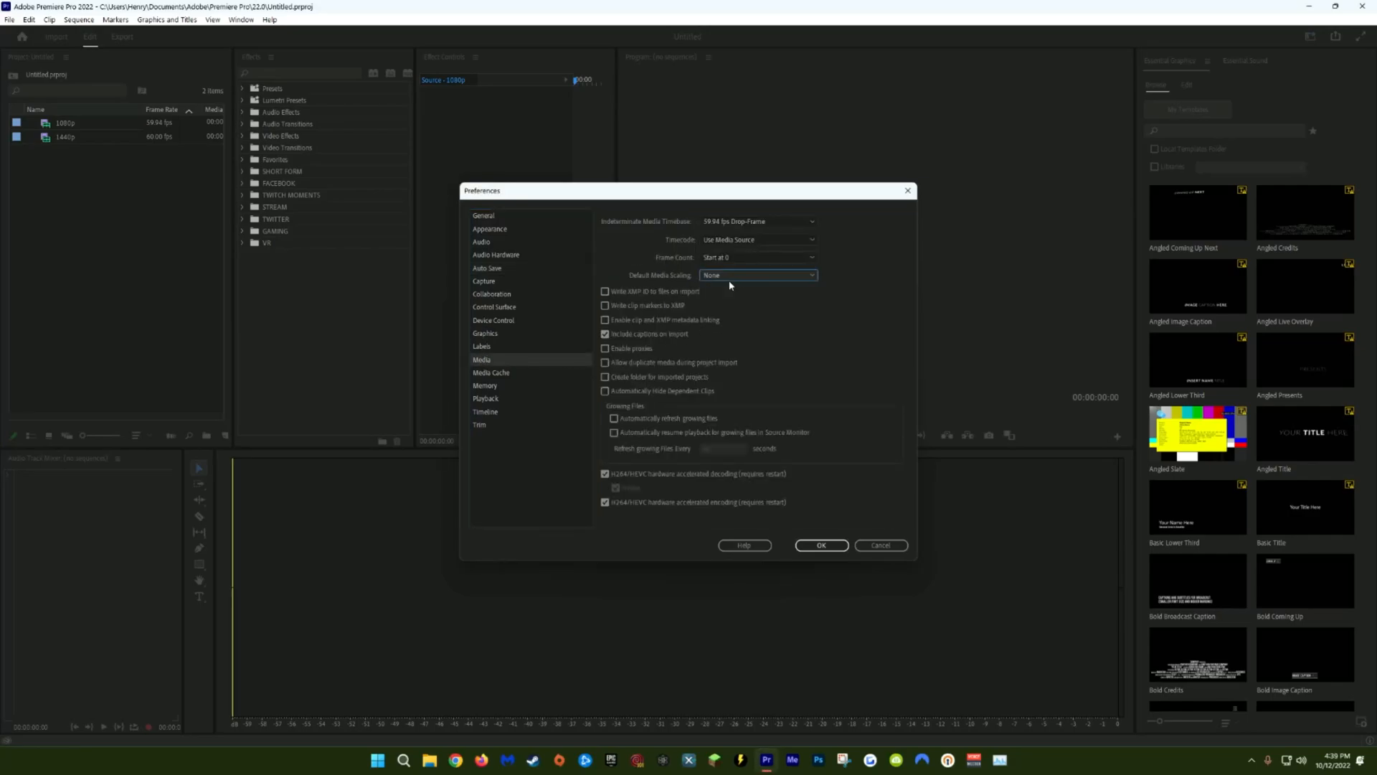
{"action": "left_click", "coordinate": [757, 275]}
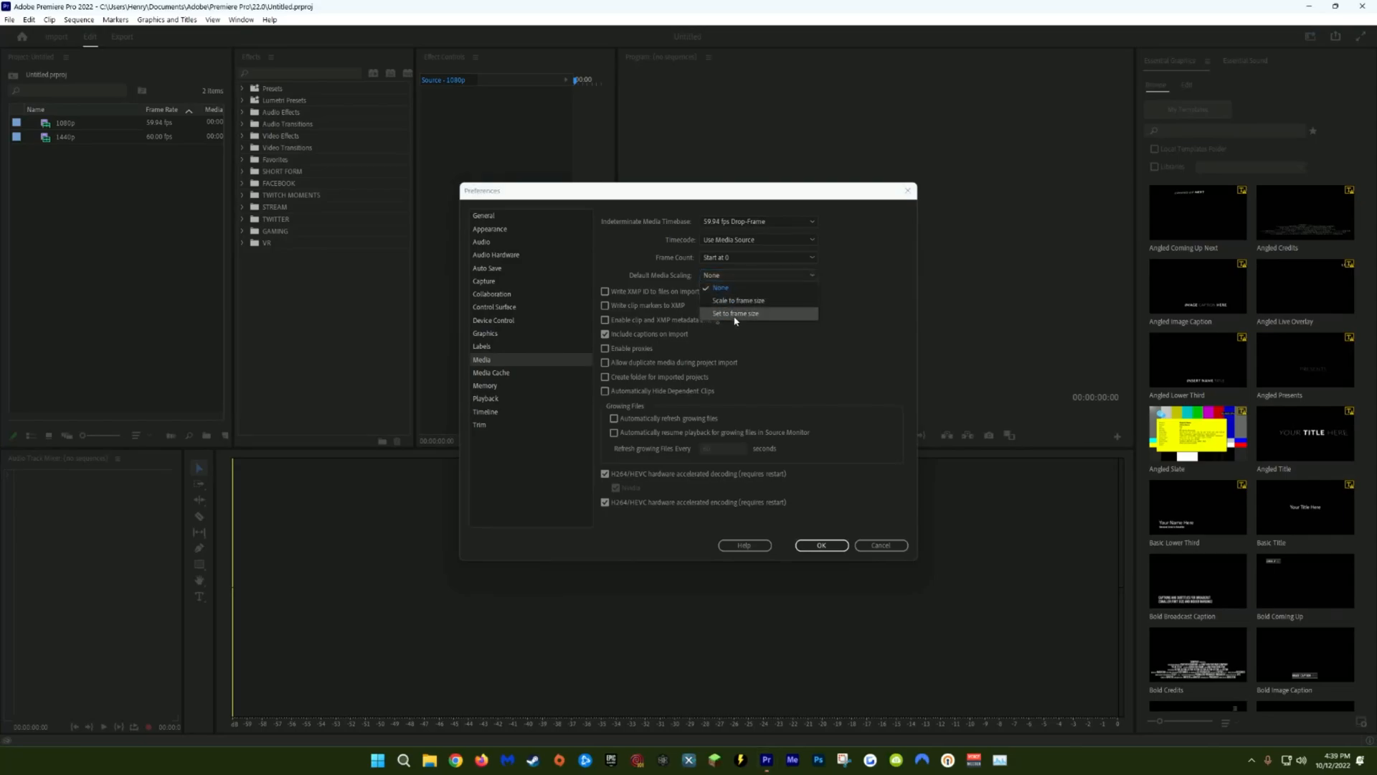
{"action": "left_click", "coordinate": [735, 313]}
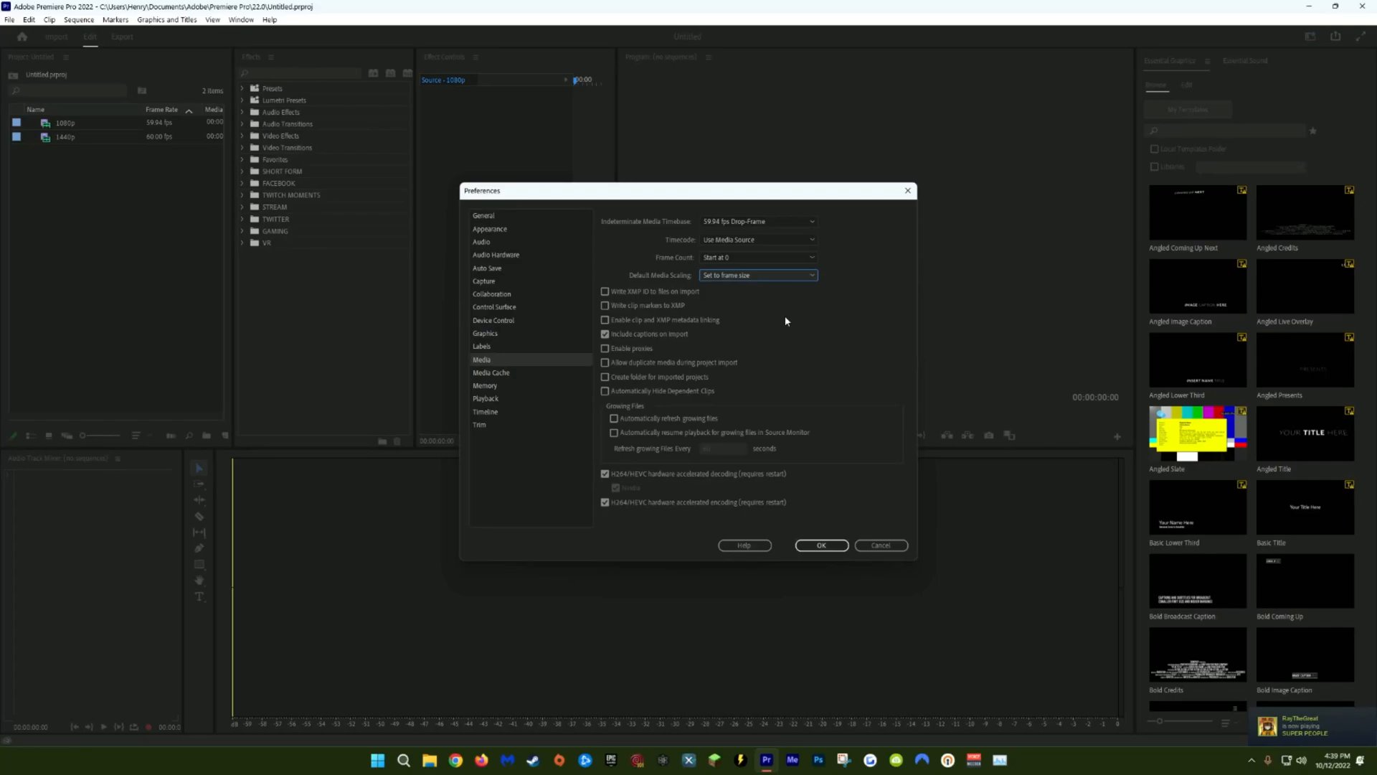
{"action": "left_click", "coordinate": [758, 274]}
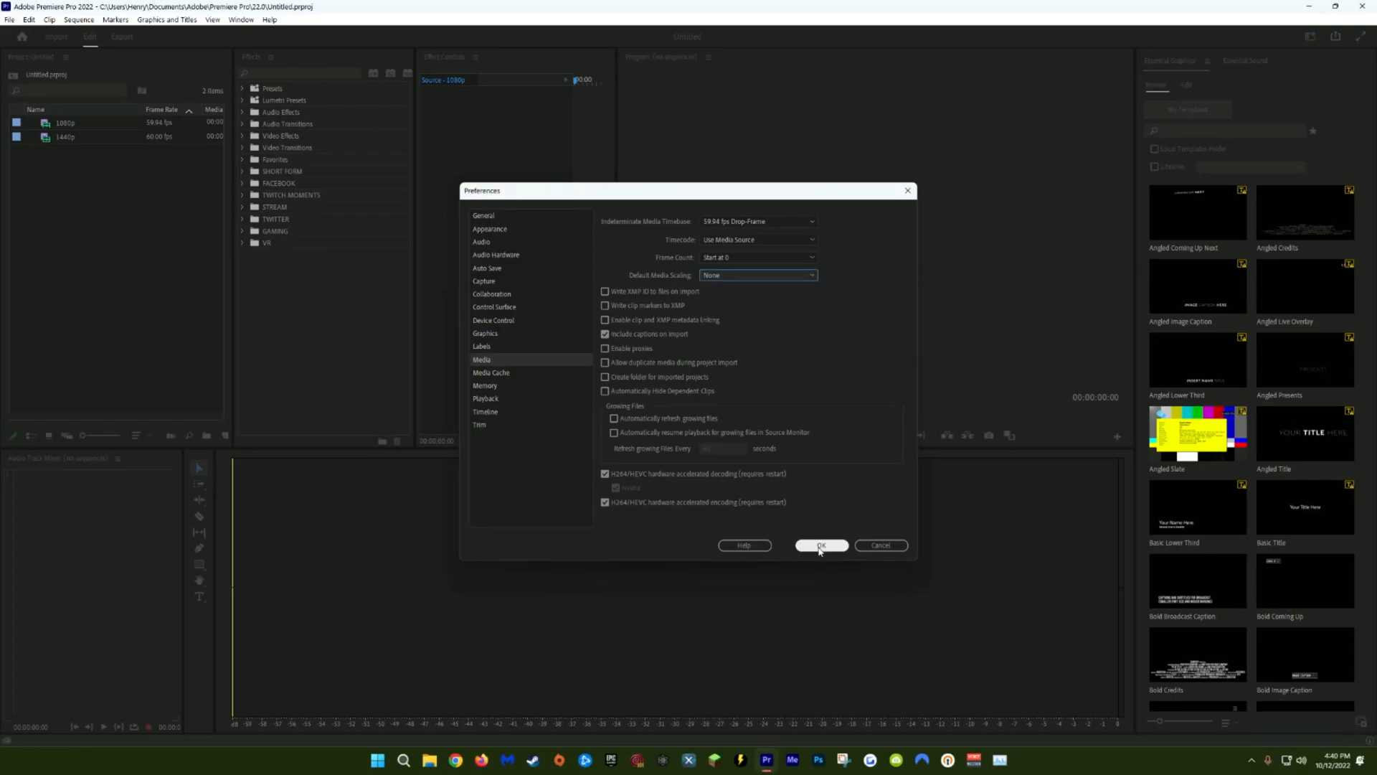
Create a 1080p sequence with the 1080p and 1440p clips and preview a later moment
{"action": "right_click", "coordinate": [64, 136]}
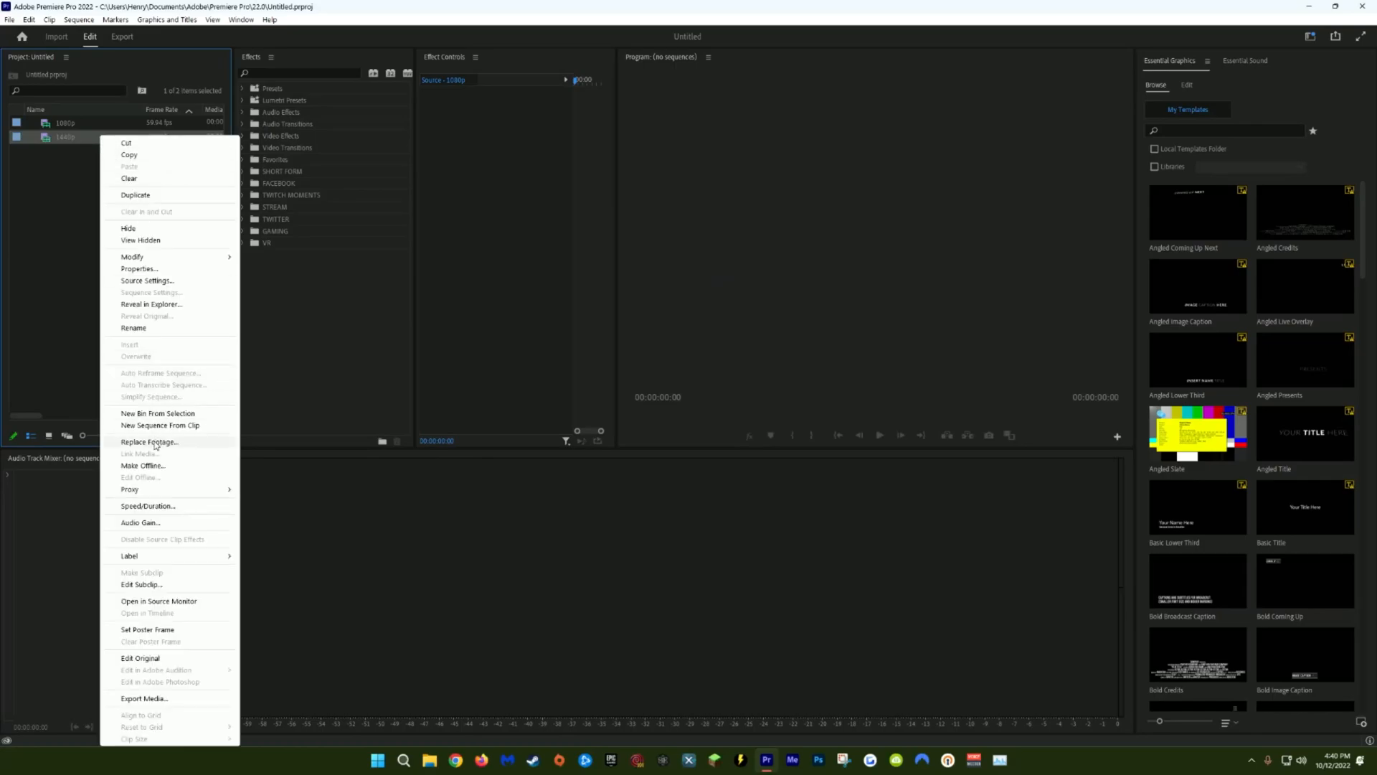
{"action": "left_click", "coordinate": [160, 424]}
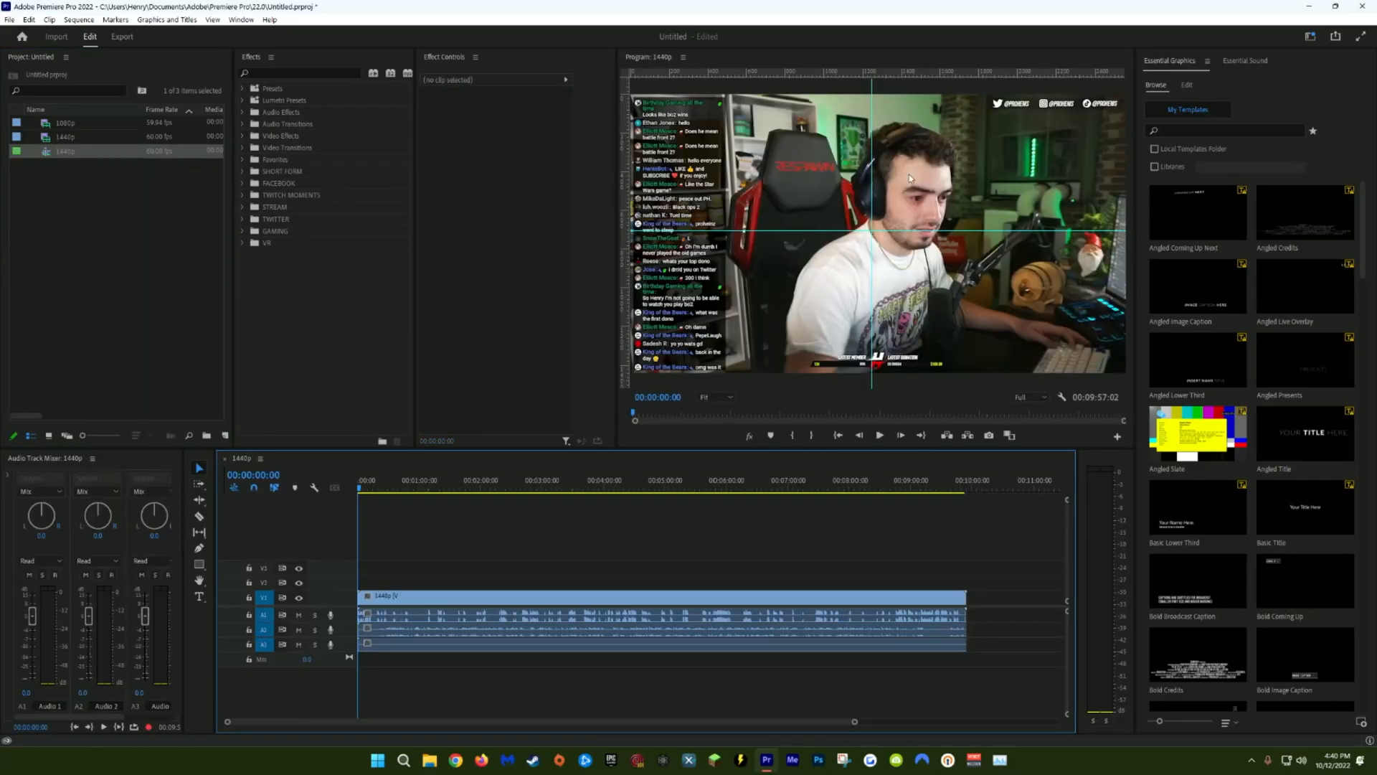
{"action": "left_click", "coordinate": [66, 122]}
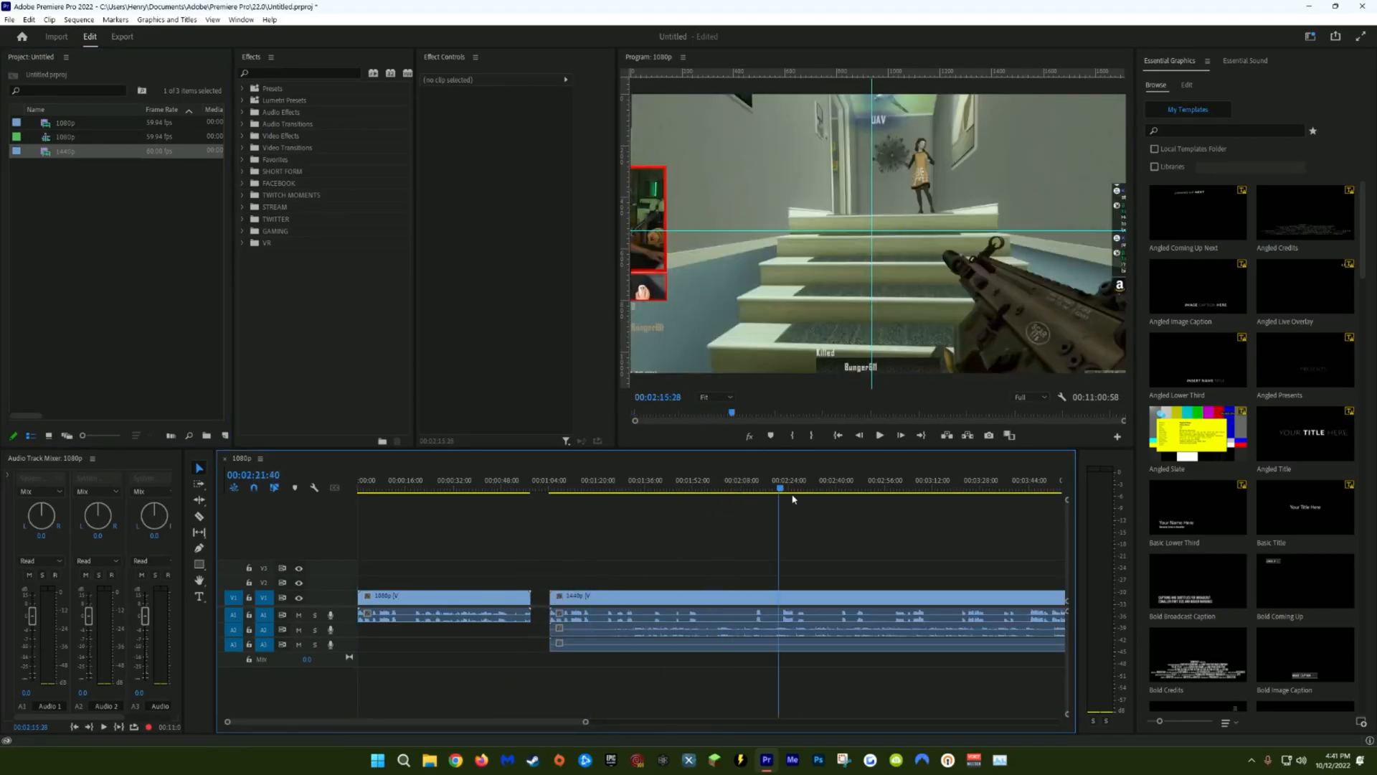
{"action": "left_click", "coordinate": [29, 19]}
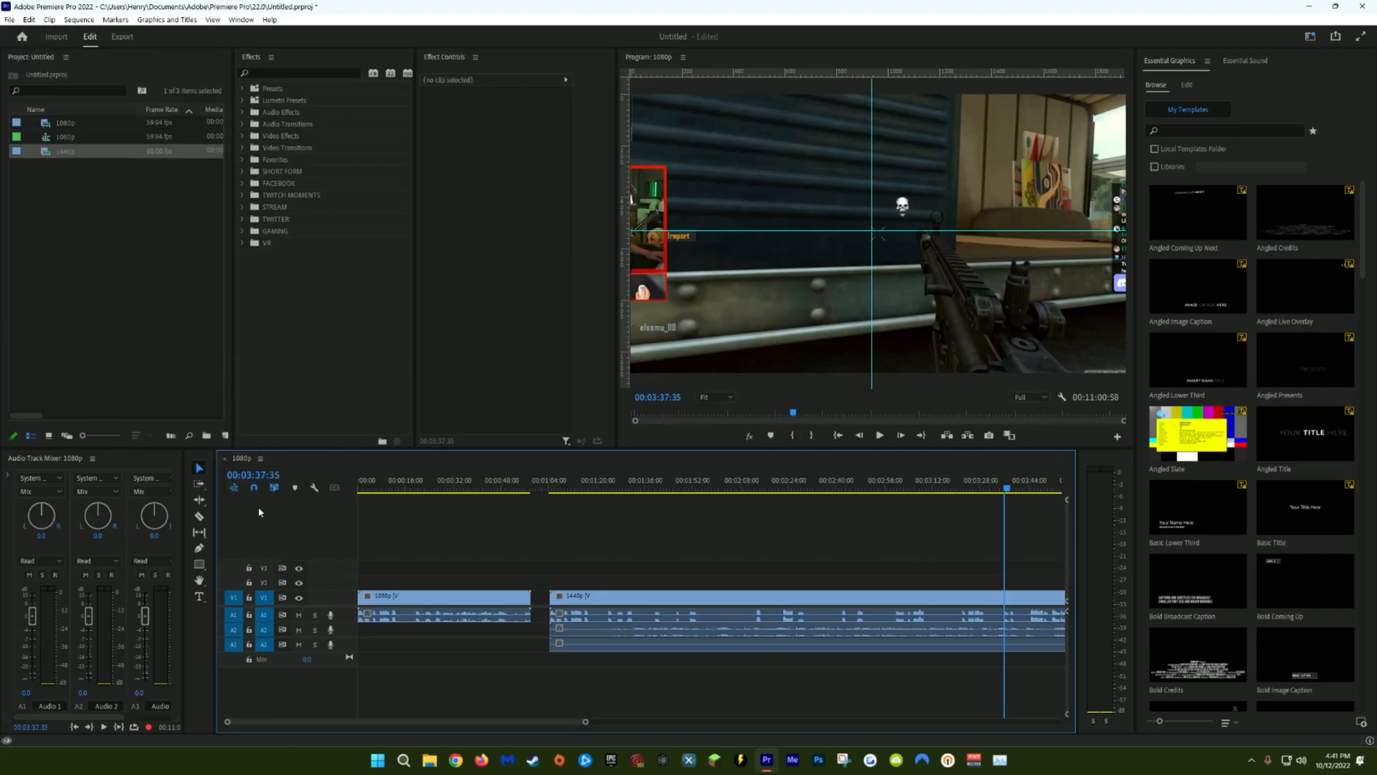
Set Default Media Scaling to 'Set to frame size' and preview the fitted 1440p clip
{"action": "left_click", "coordinate": [757, 275]}
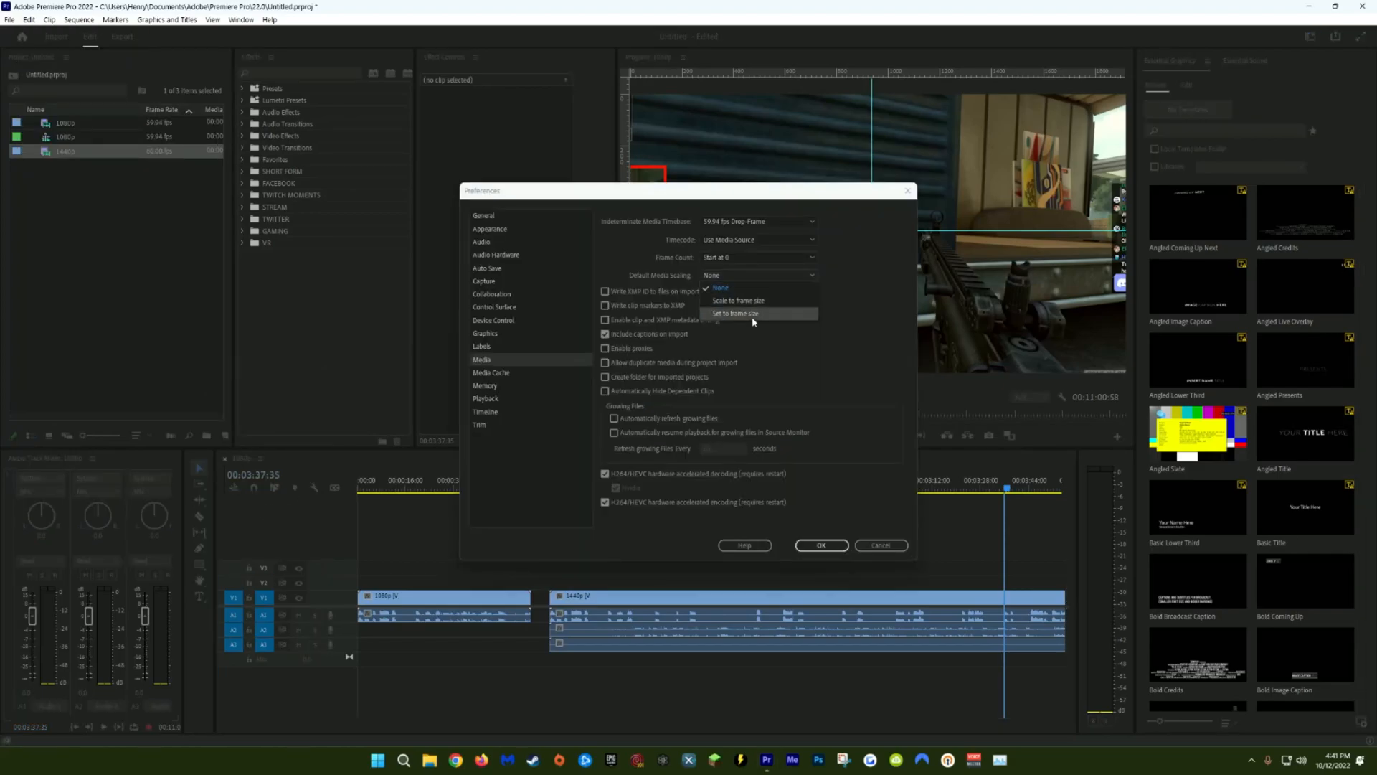
{"action": "left_click", "coordinate": [820, 545]}
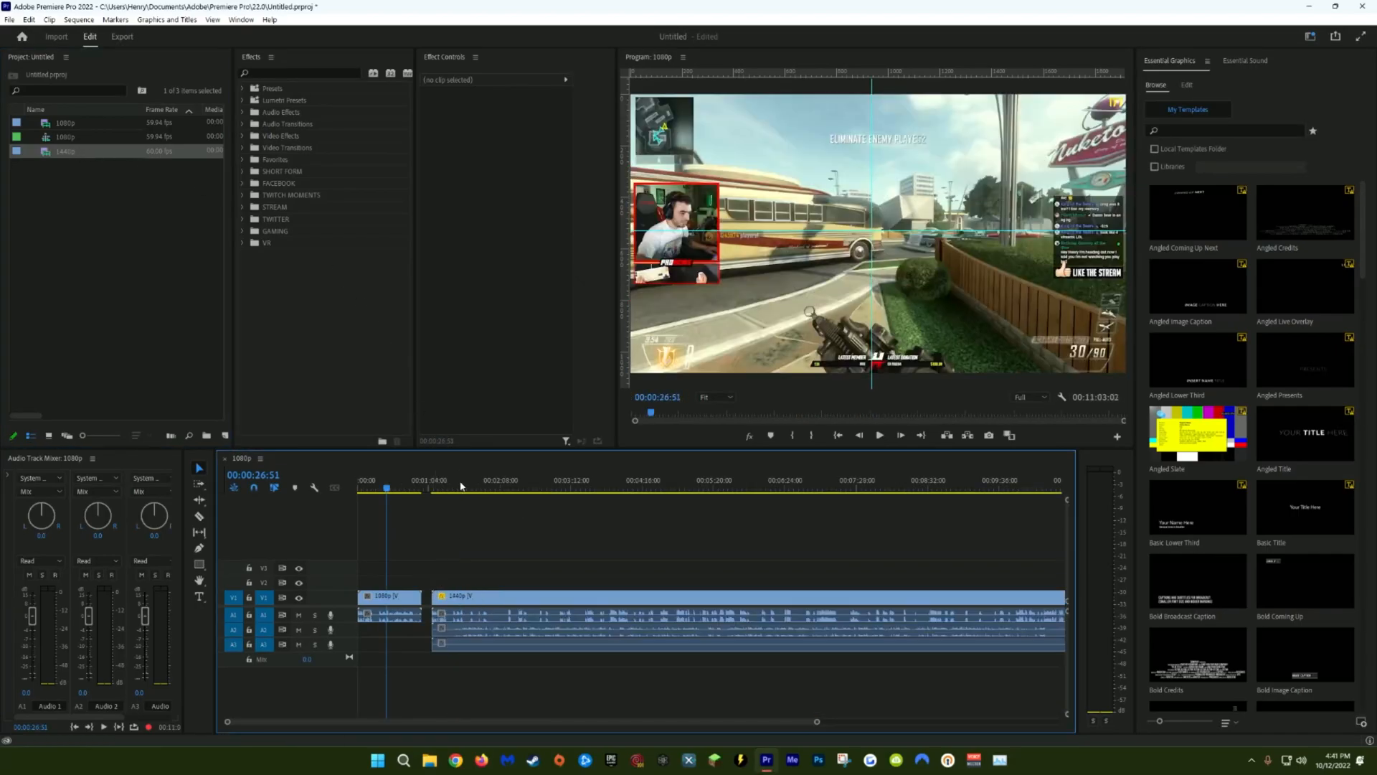
{"action": "left_click", "coordinate": [654, 480]}
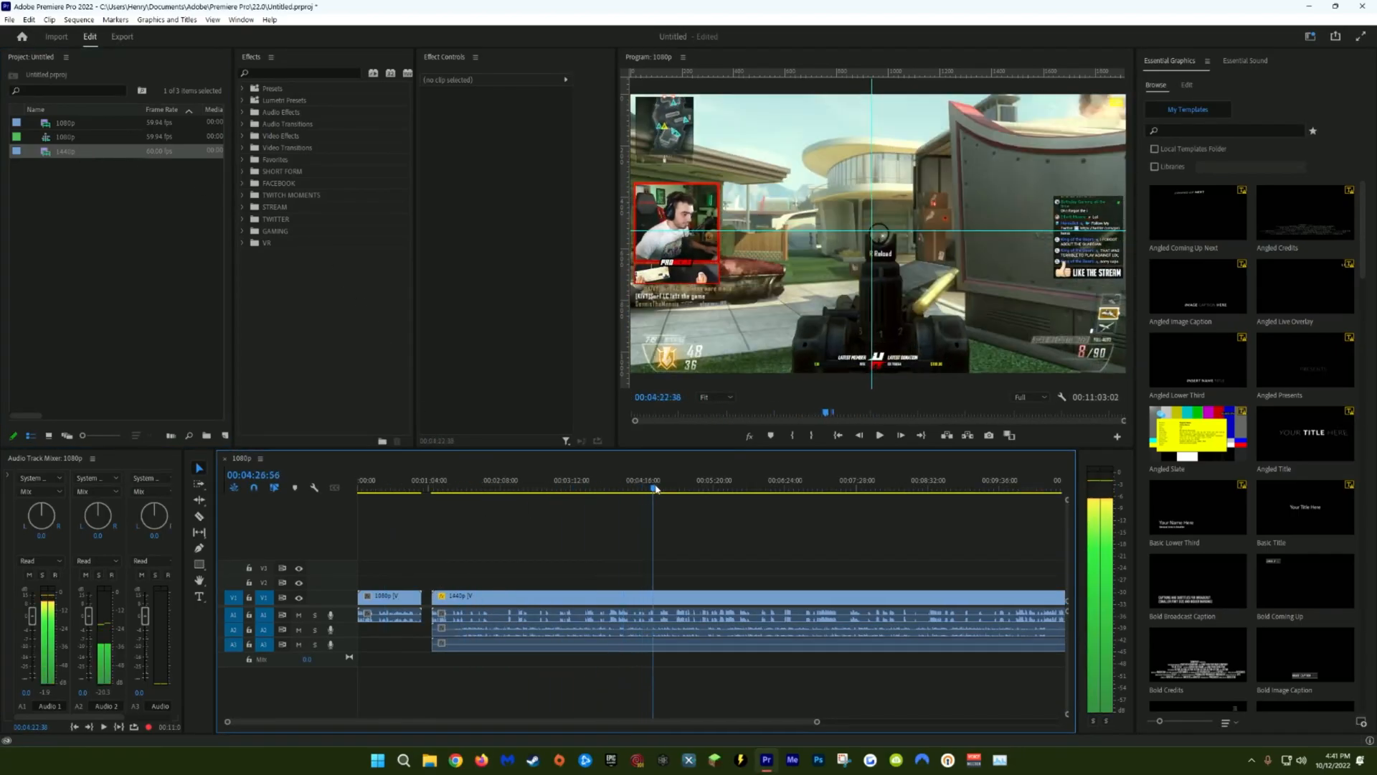
{"action": "left_click", "coordinate": [28, 20]}
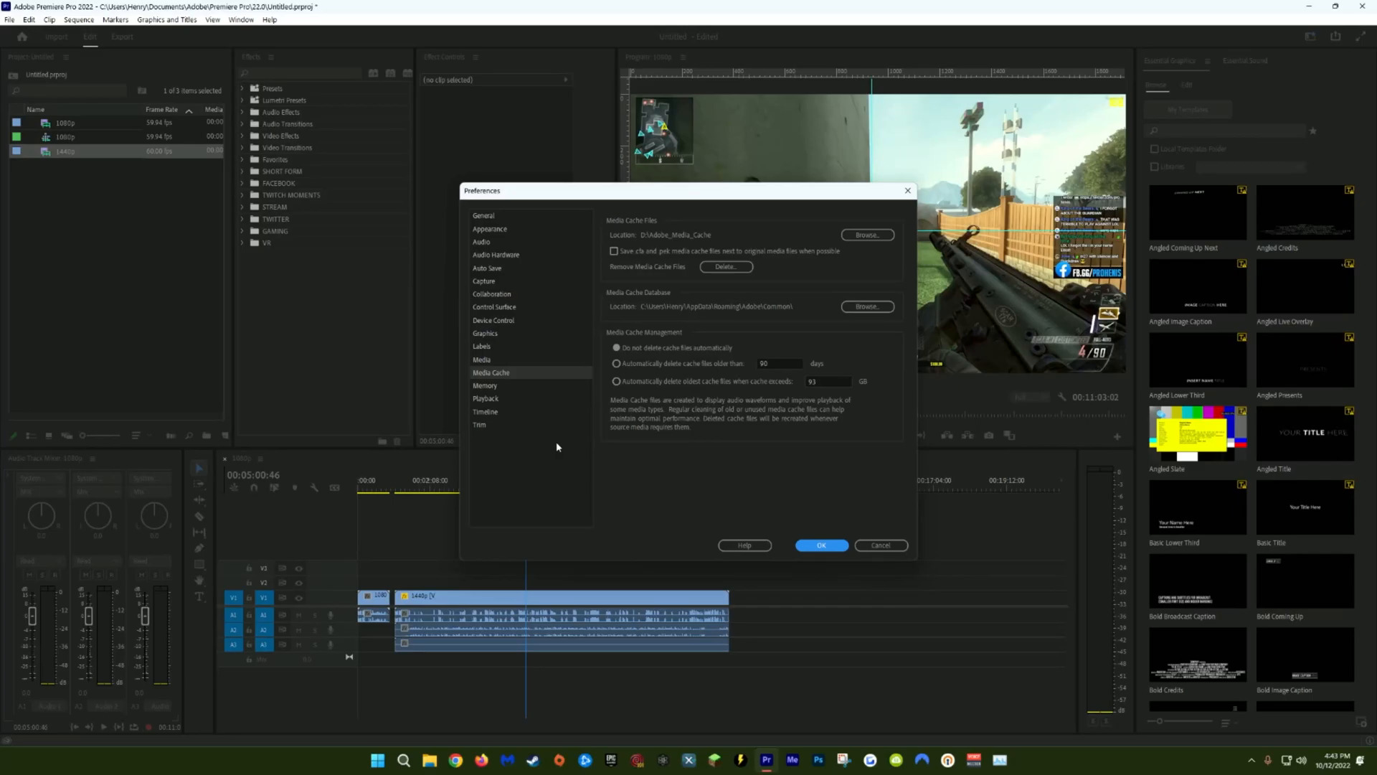
Check the D:\Adobe_Media_Cache location, then delete the unused media cache files
{"action": "left_click", "coordinate": [866, 235]}
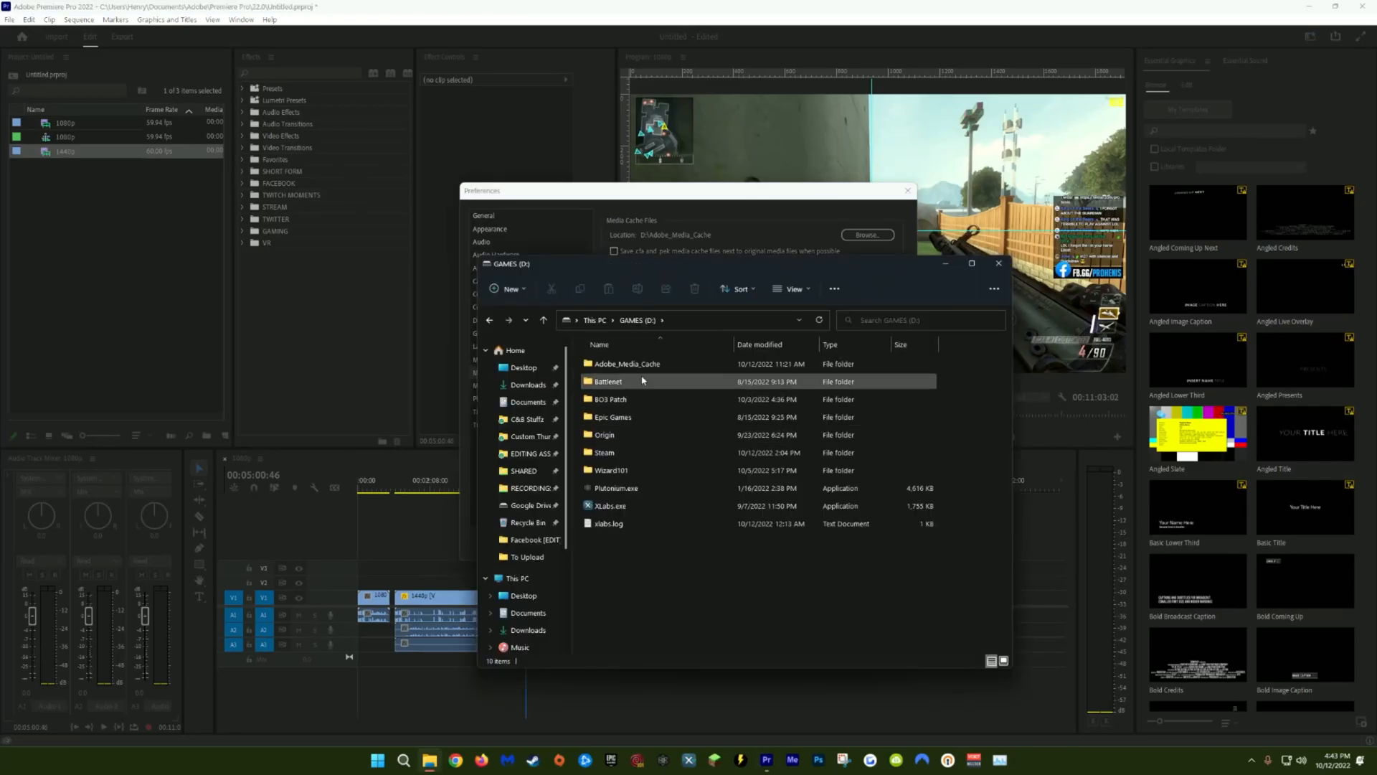
{"action": "left_click", "coordinate": [626, 364]}
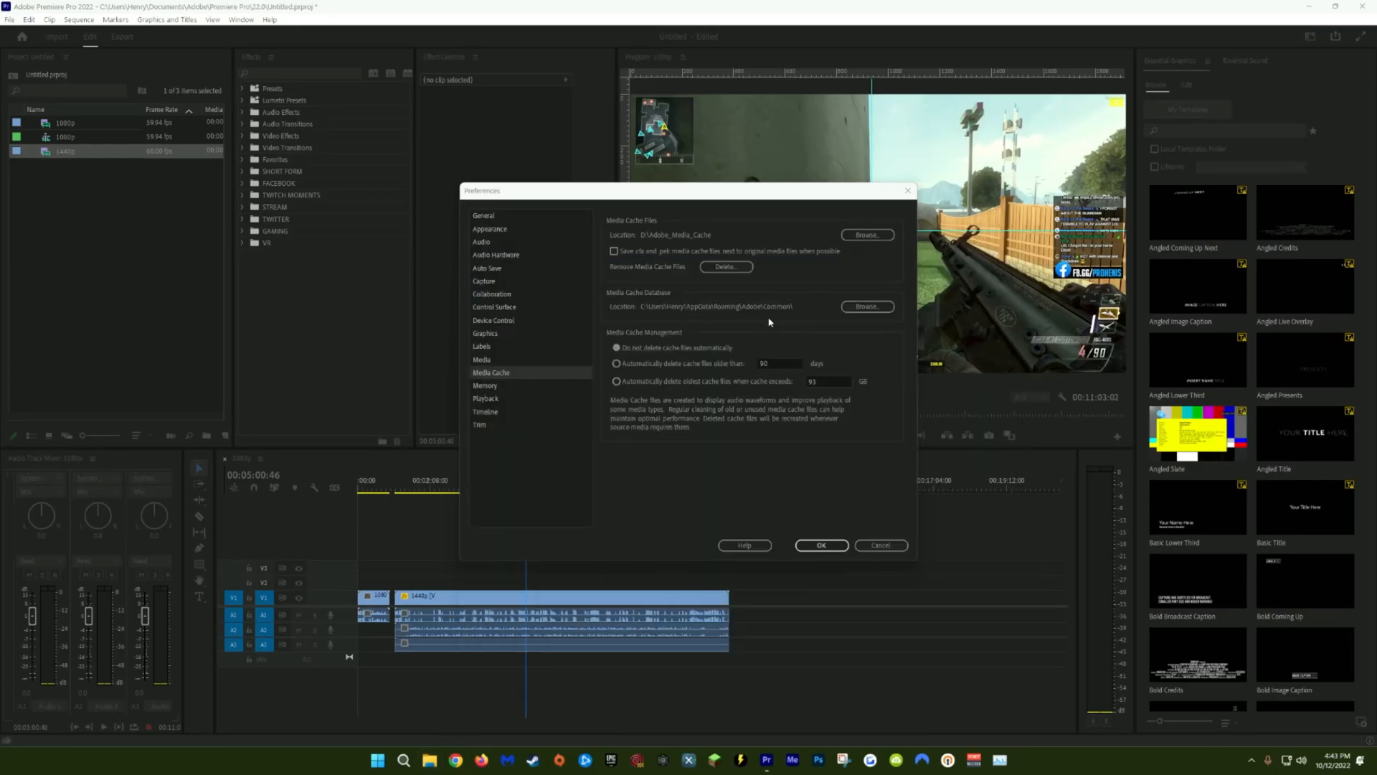
{"action": "mouse_move", "coordinate": [797, 331]}
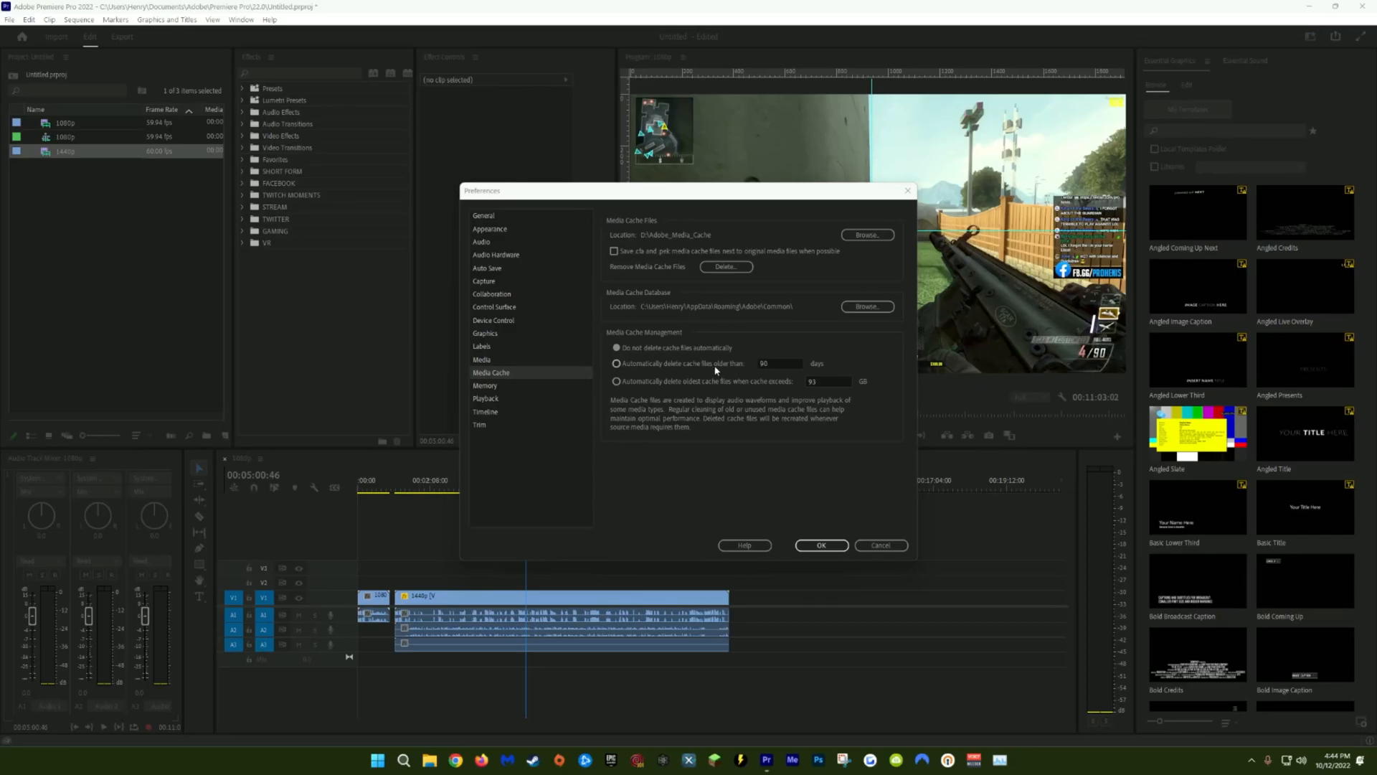
{"action": "mouse_move", "coordinate": [669, 363]}
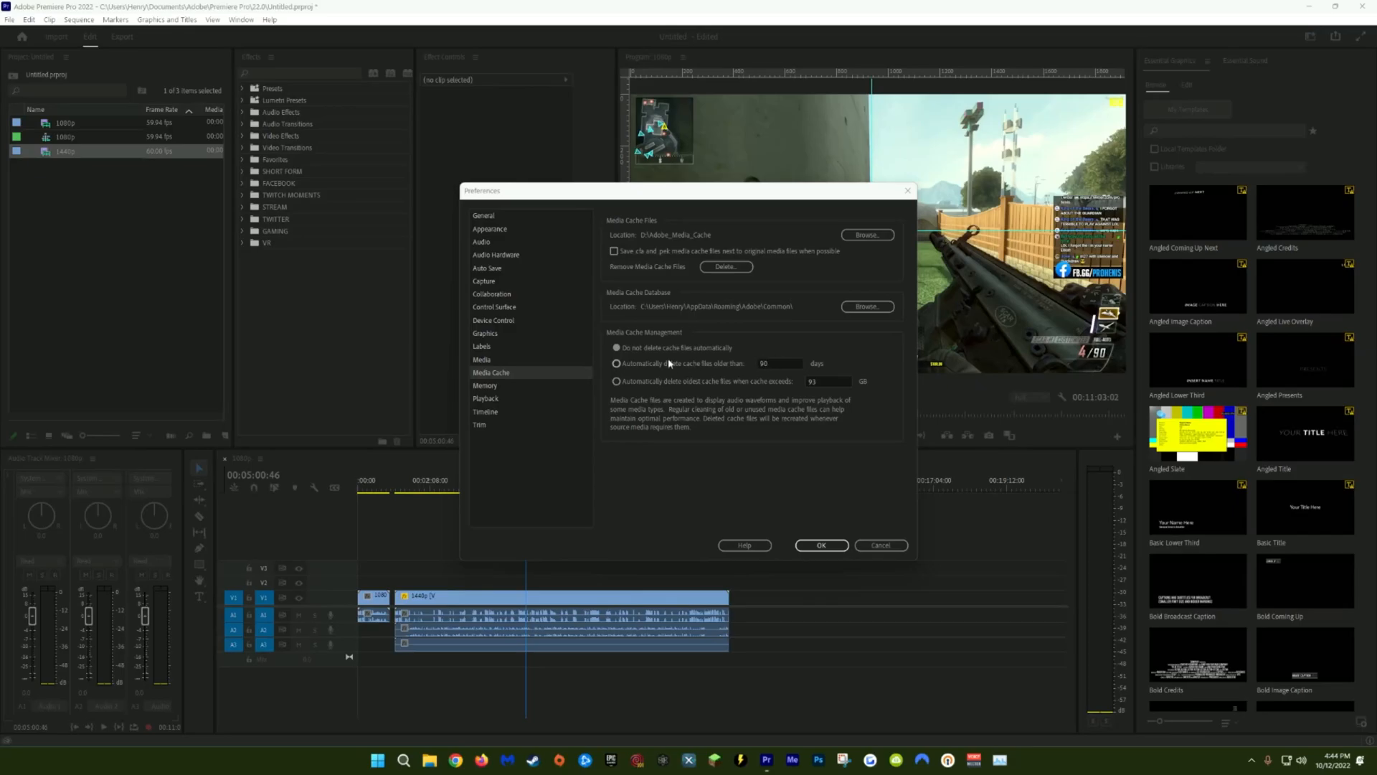
{"action": "mouse_move", "coordinate": [716, 332]}
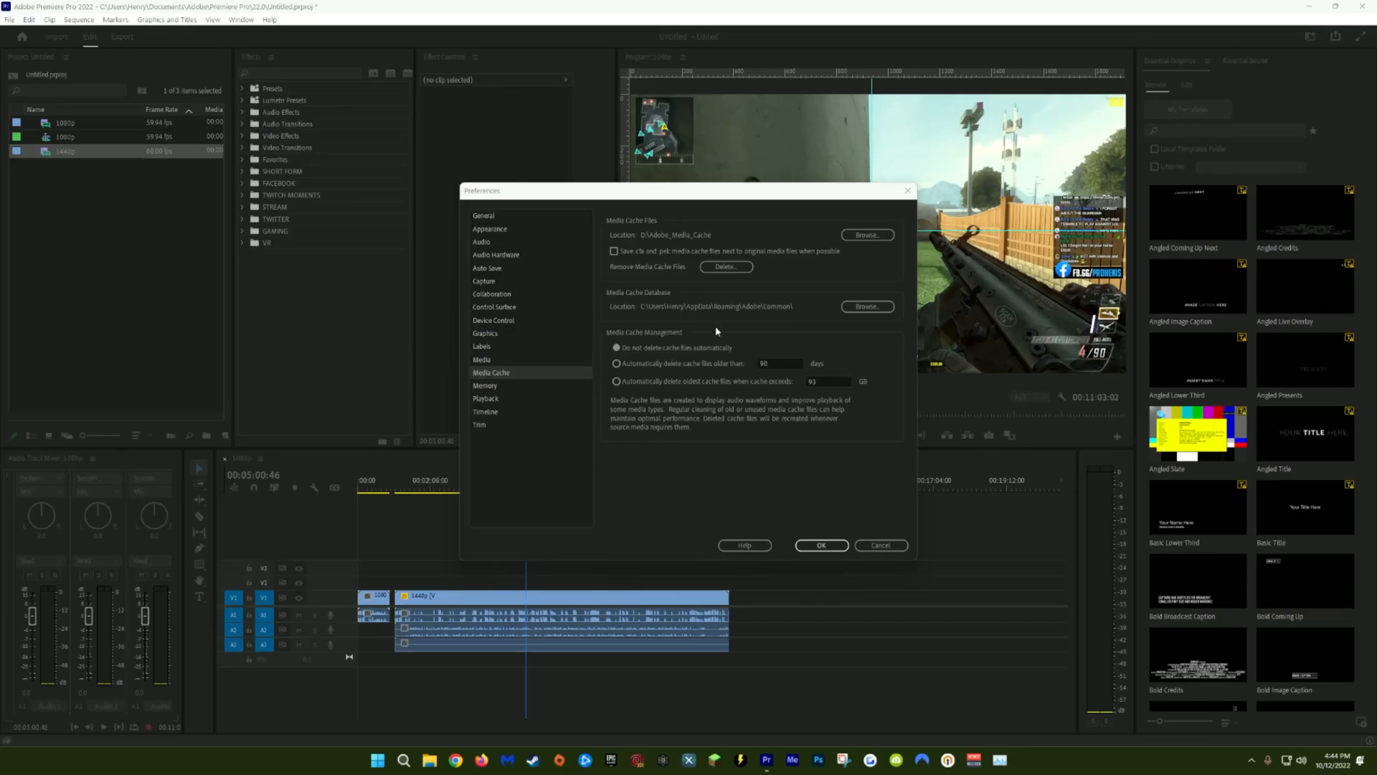
{"action": "mouse_move", "coordinate": [661, 277]}
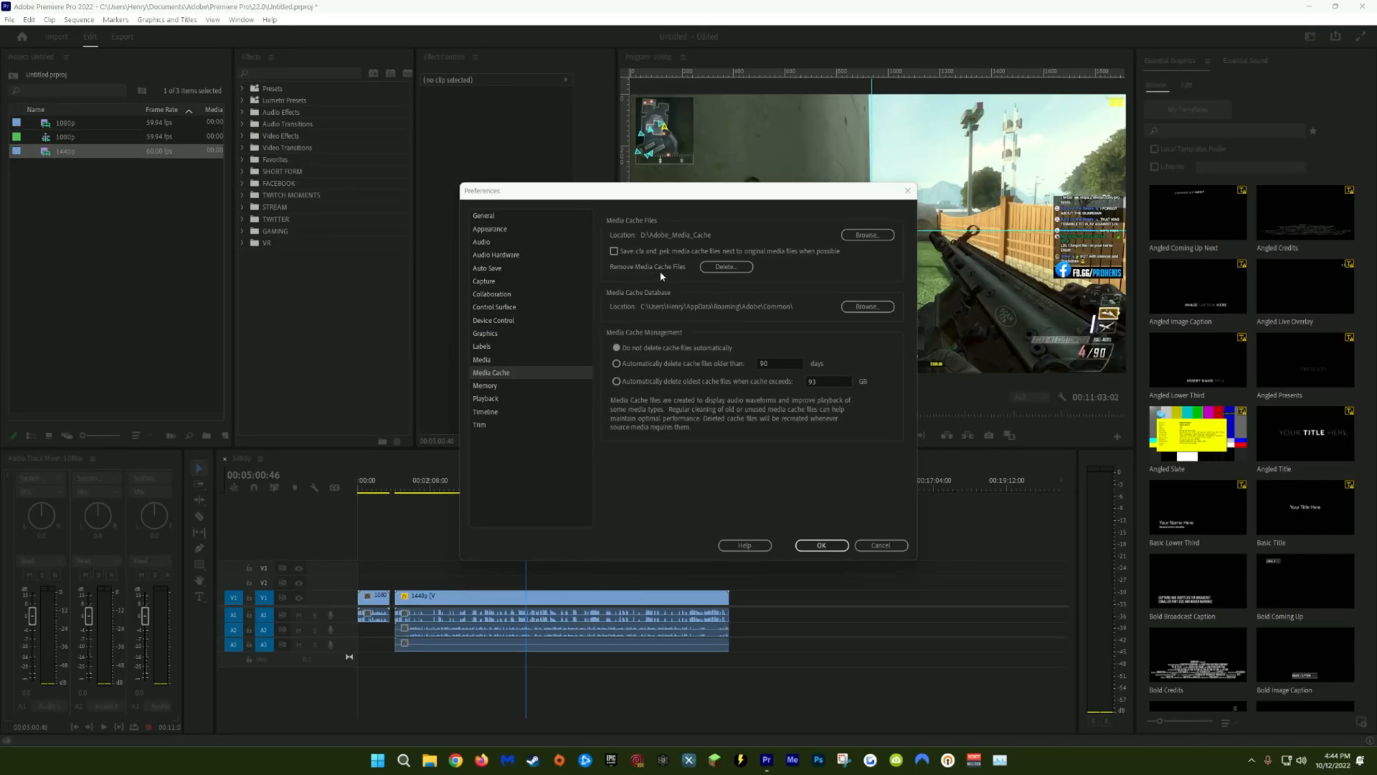
{"action": "left_click", "coordinate": [725, 266]}
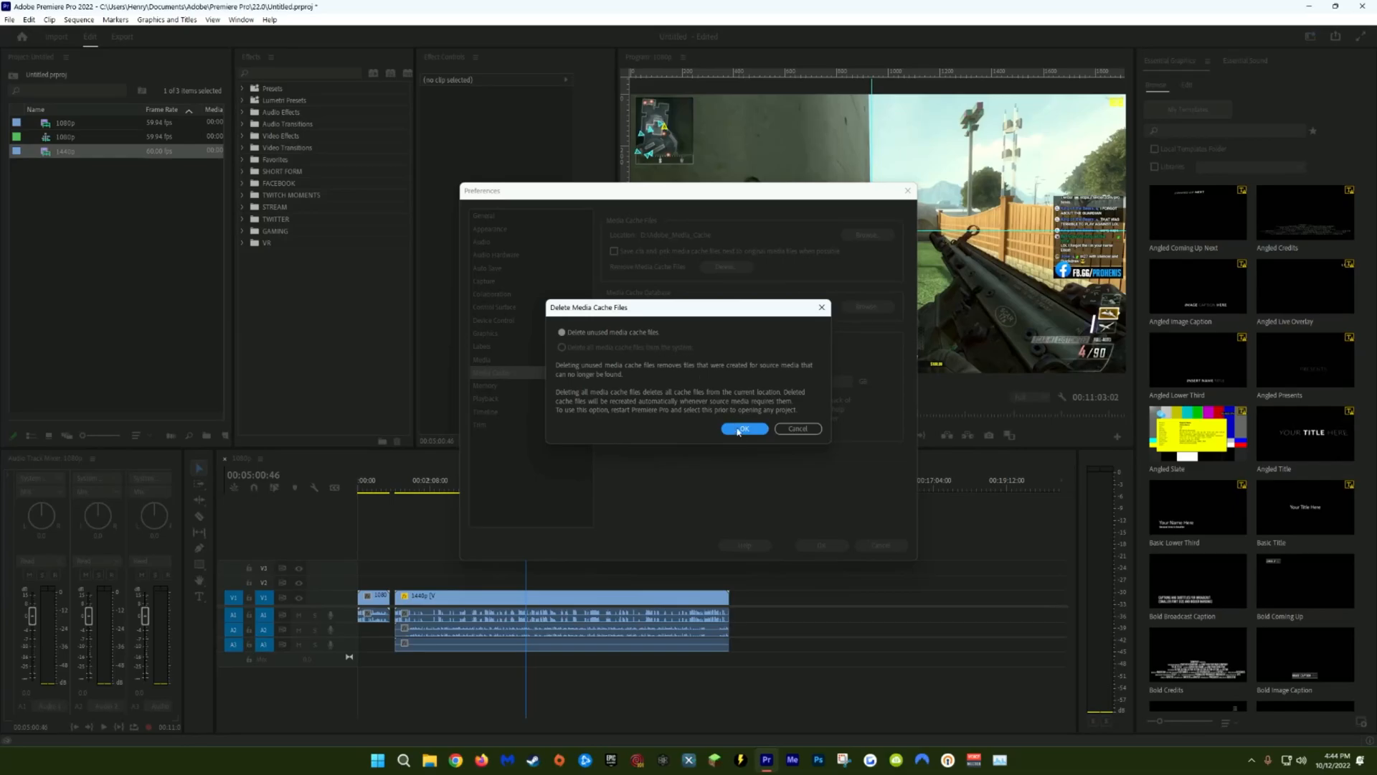
{"action": "left_click", "coordinate": [743, 429]}
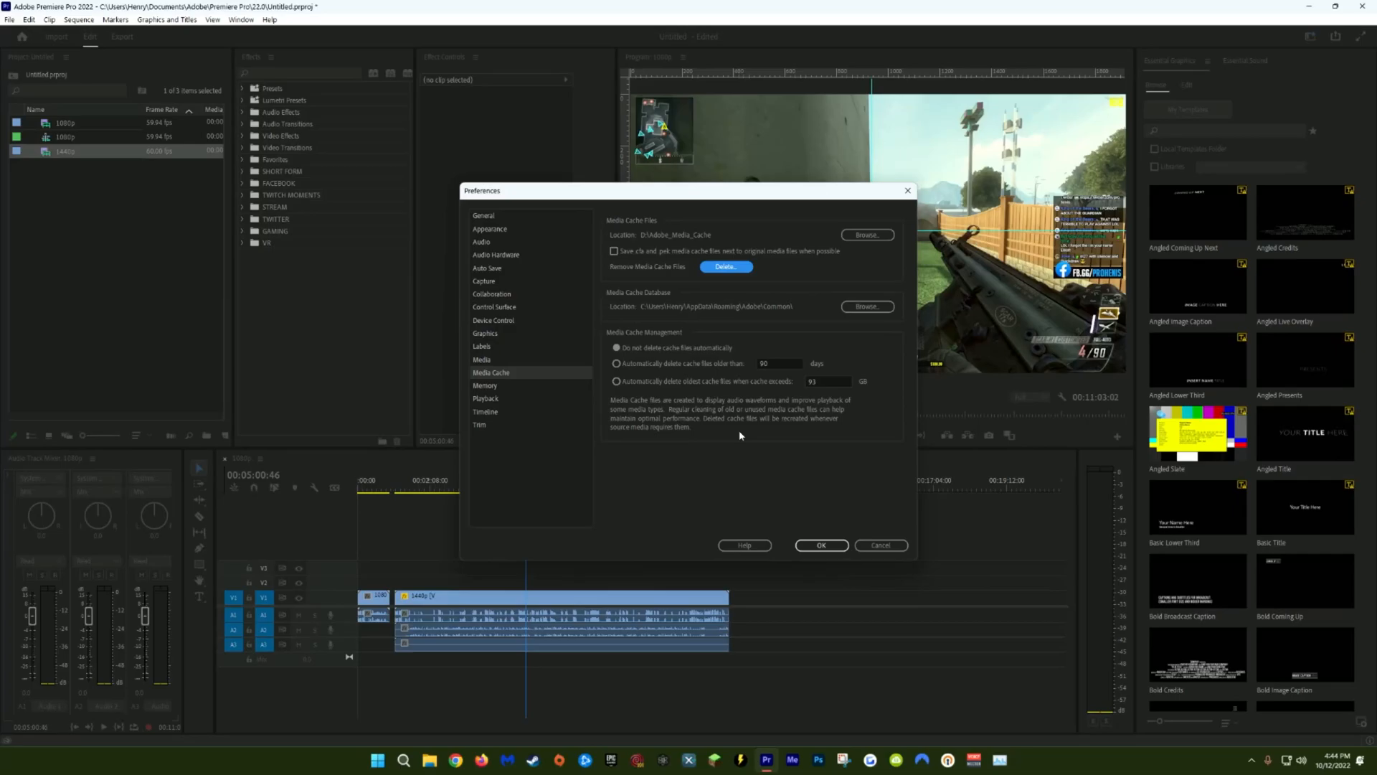
Enable pausing the Media Encoder queue during playback and disabling background video output
{"action": "left_click", "coordinate": [485, 385]}
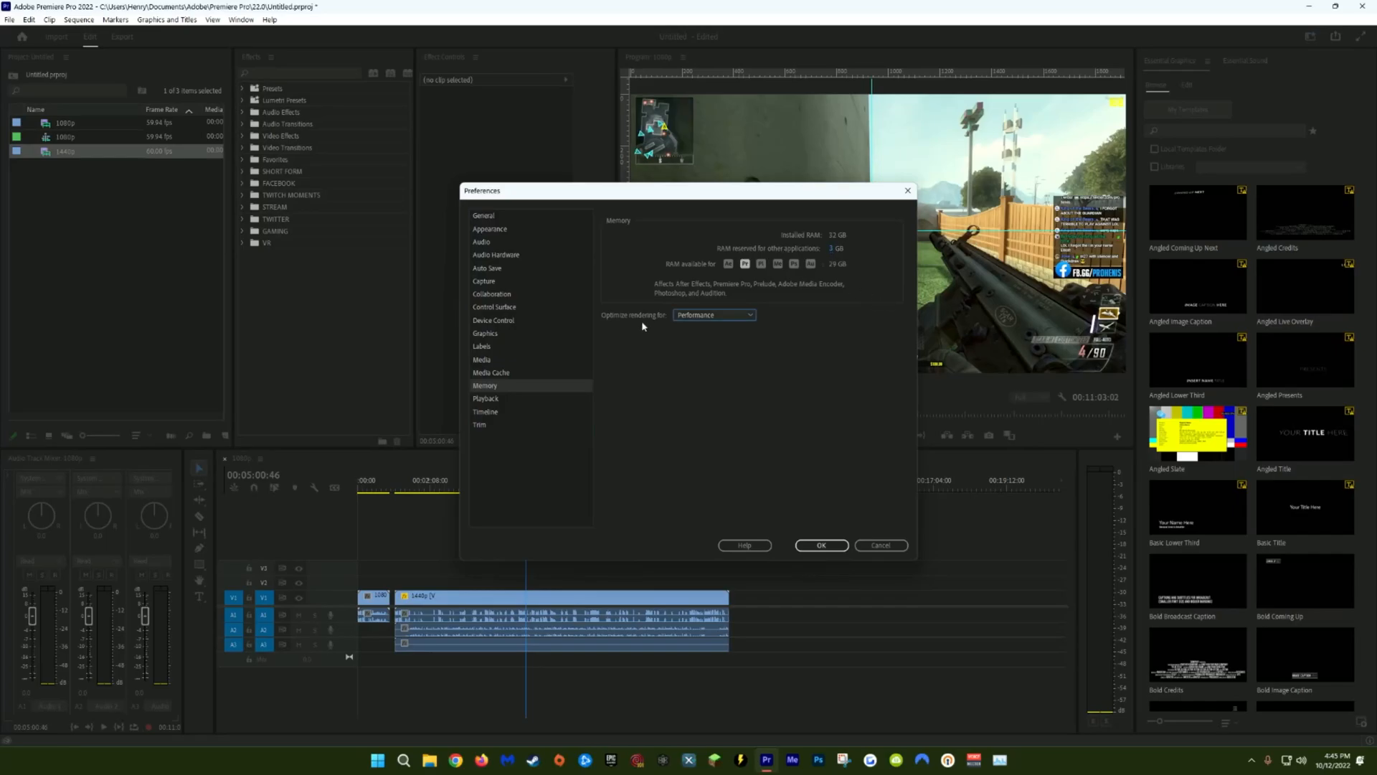
{"action": "mouse_move", "coordinate": [561, 403]}
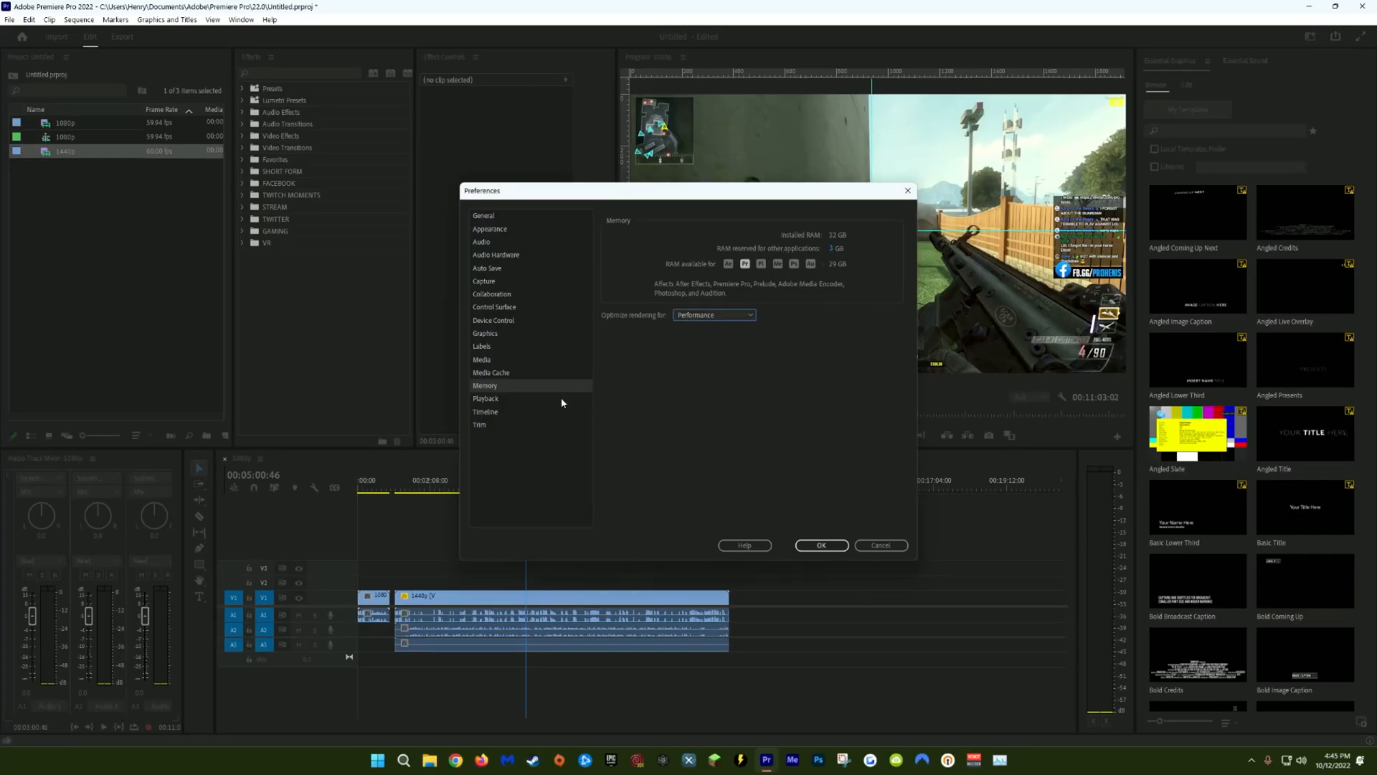
{"action": "left_click", "coordinate": [485, 398]}
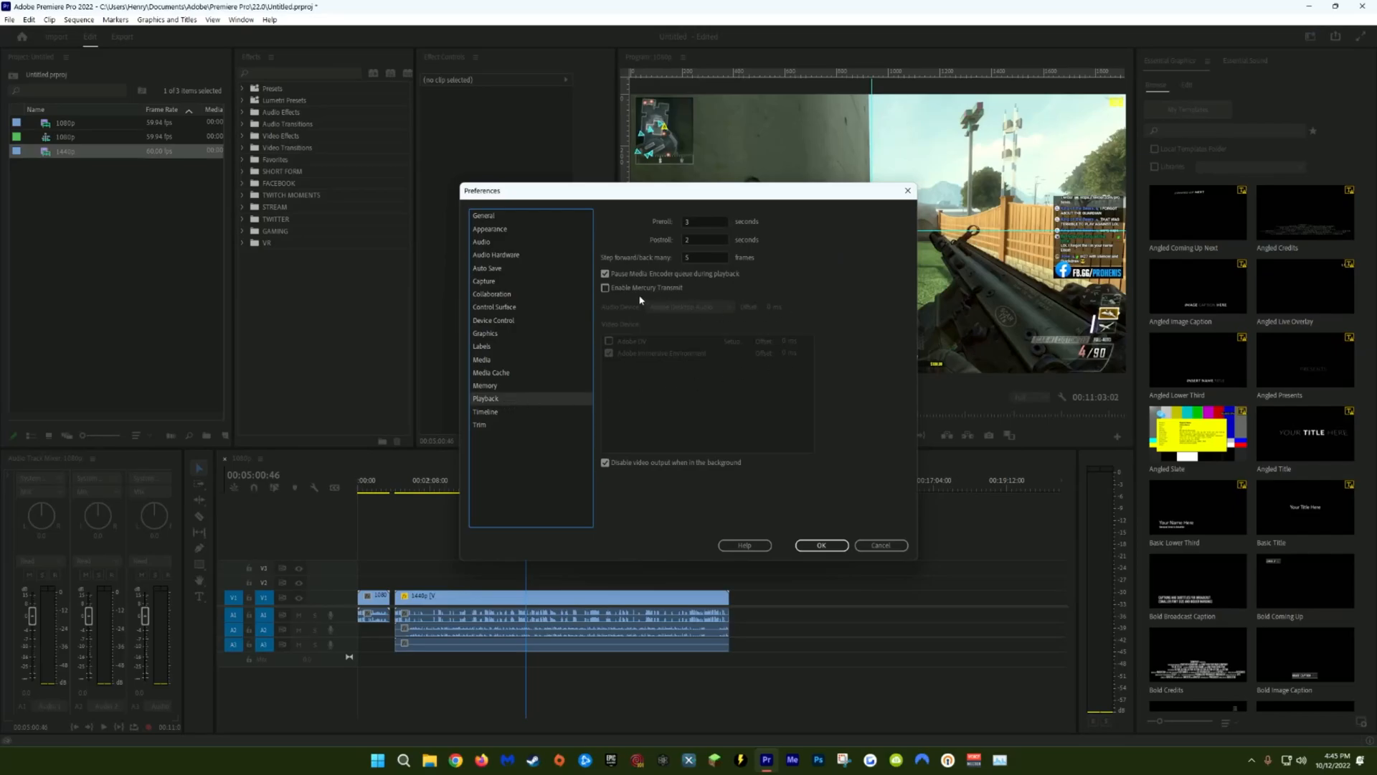
{"action": "mouse_move", "coordinate": [637, 298]}
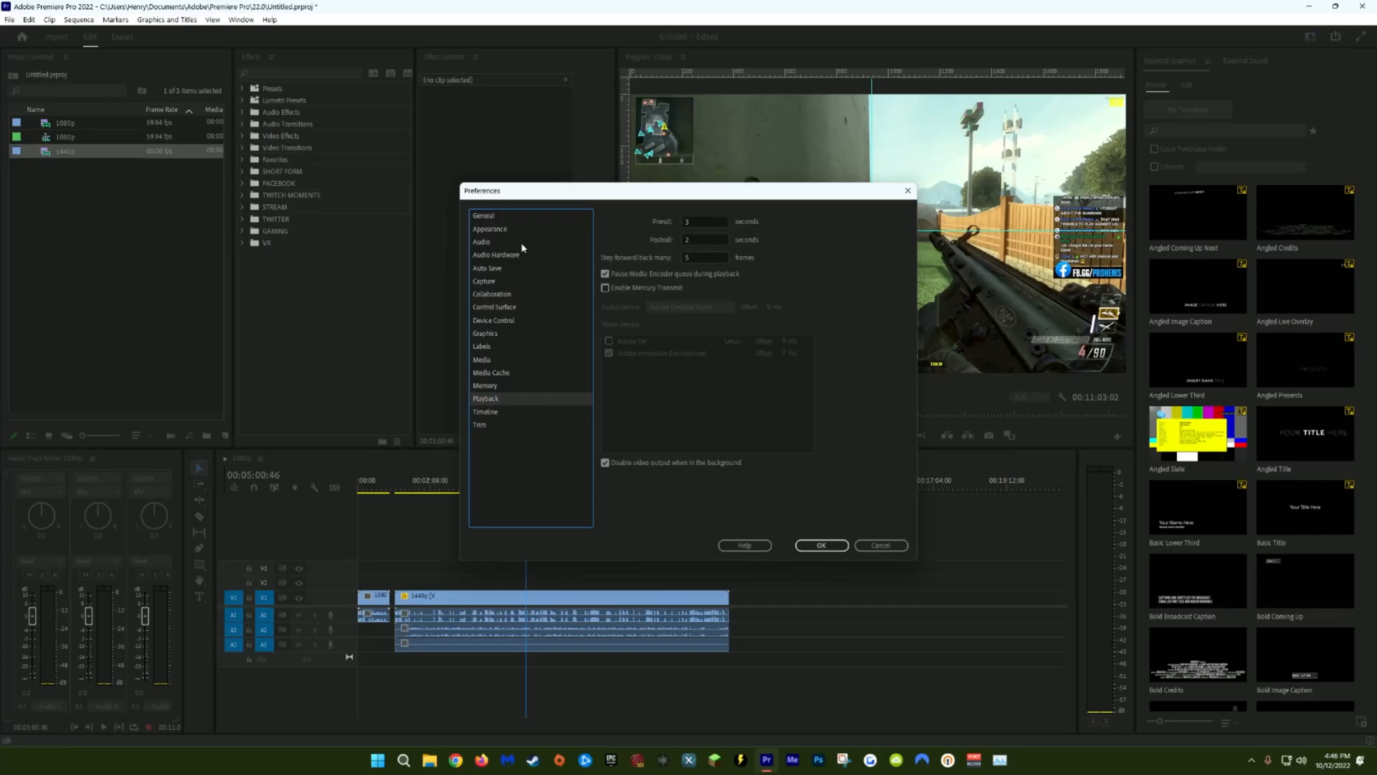
{"action": "left_click", "coordinate": [820, 545]}
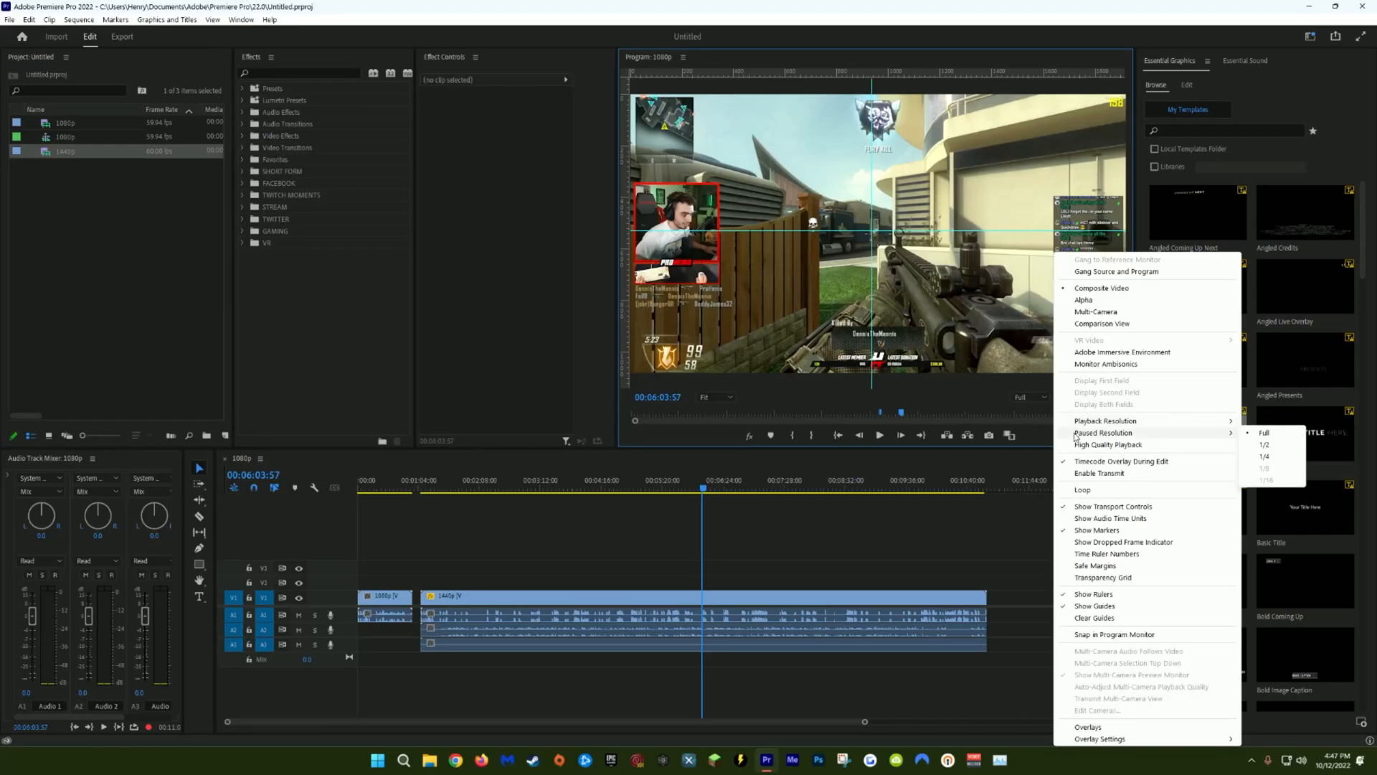
{"action": "mouse_move", "coordinate": [1103, 422]}
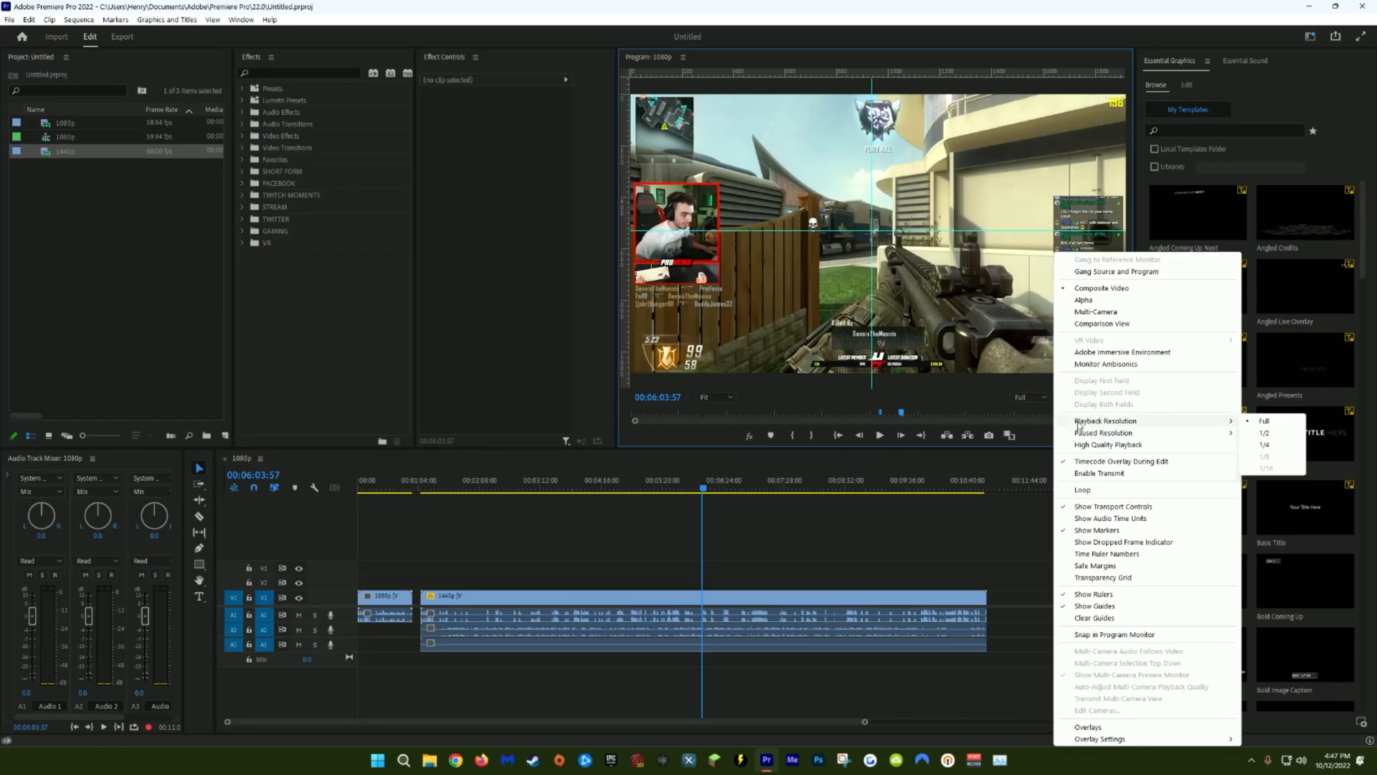
{"action": "mouse_move", "coordinate": [1267, 434]}
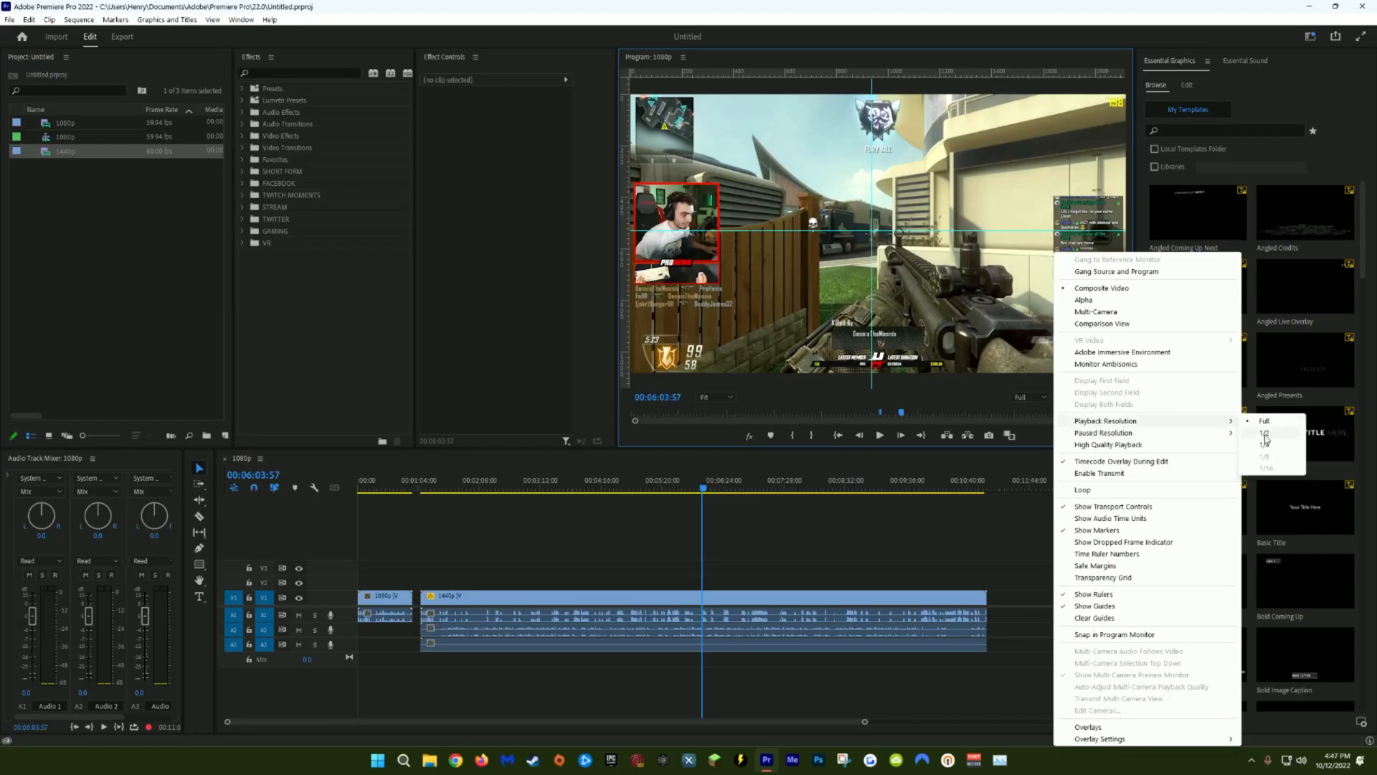
Set Program Monitor playback resolution to 1/4 and scrub to an earlier moment
{"action": "left_click", "coordinate": [1266, 445]}
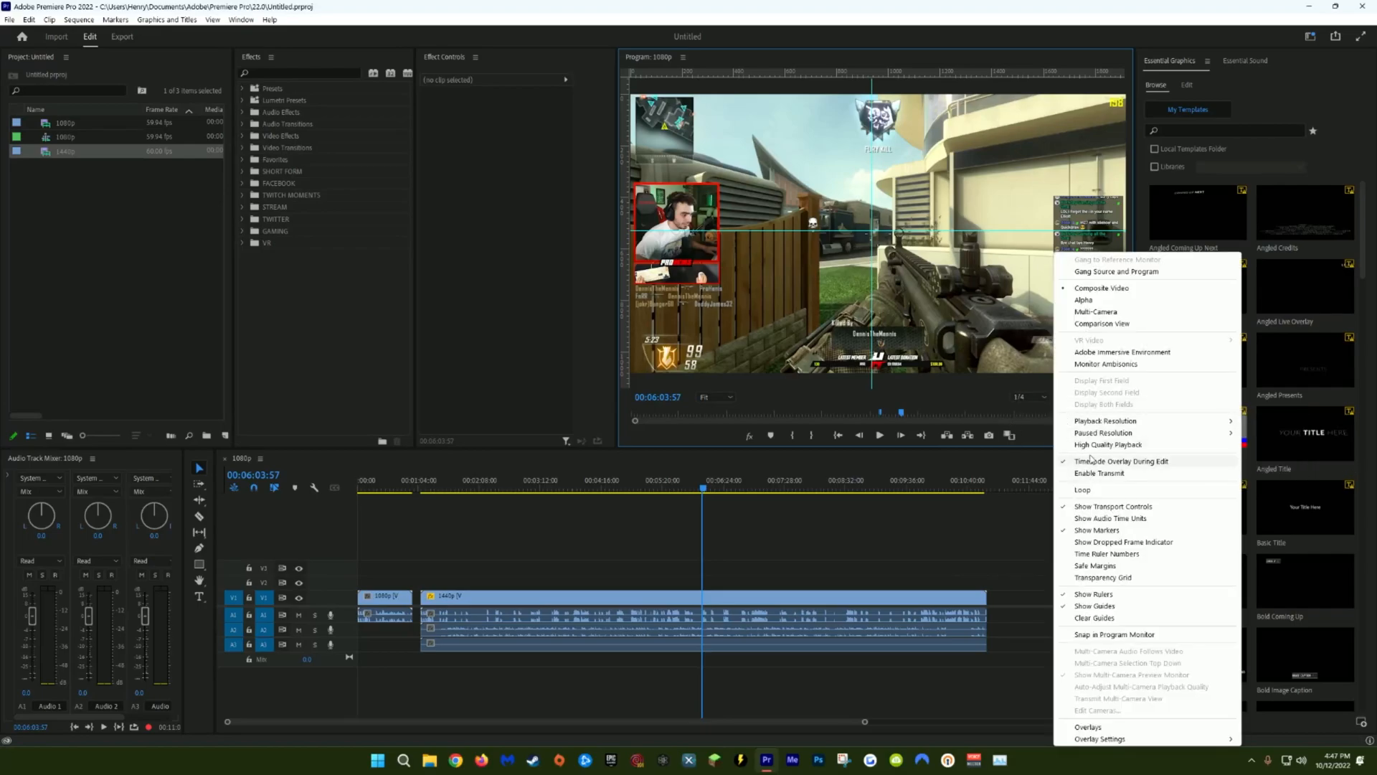
{"action": "left_click", "coordinate": [719, 490]}
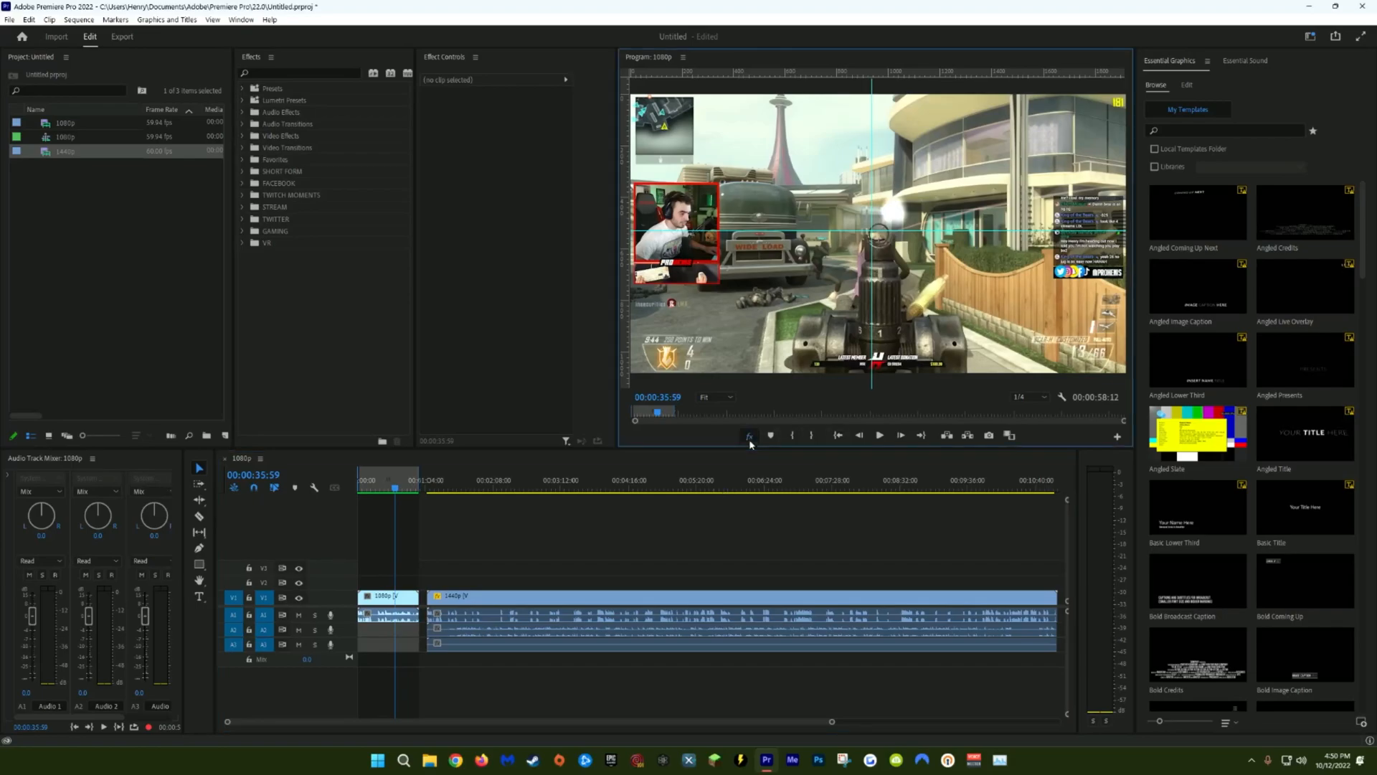
{"action": "mouse_move", "coordinate": [760, 443]}
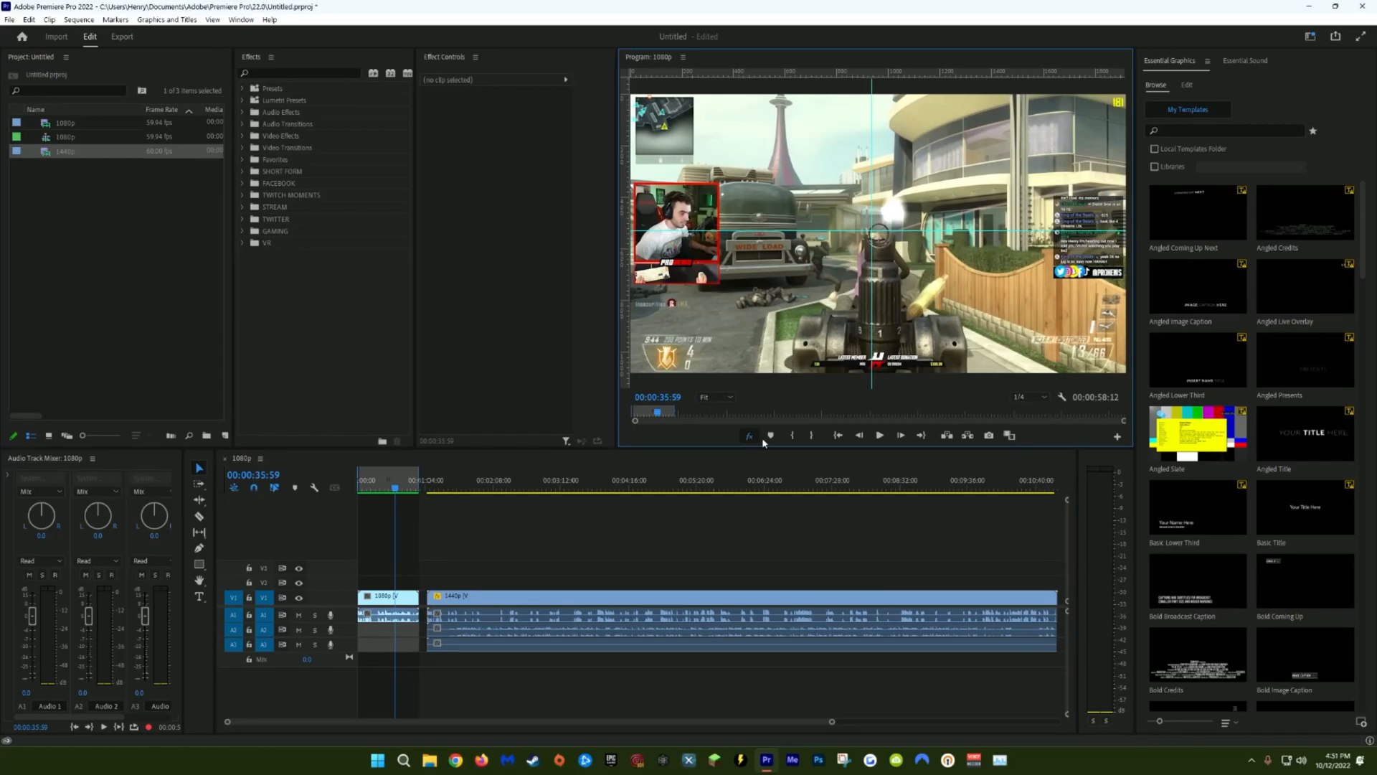
Dismiss the Button Editor, open Lumetri Scopes, and scrub to a later point
{"action": "left_click", "coordinate": [1116, 437]}
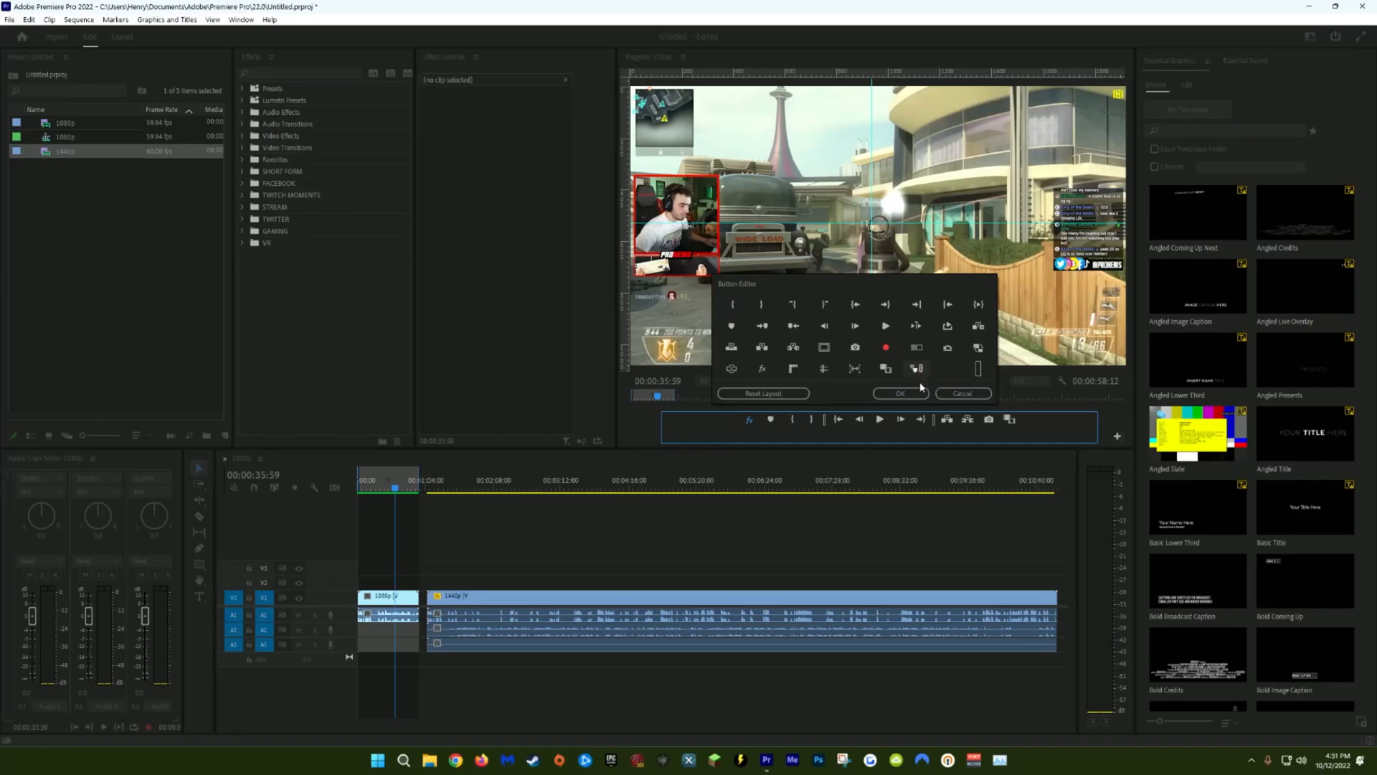
{"action": "left_click", "coordinate": [239, 20]}
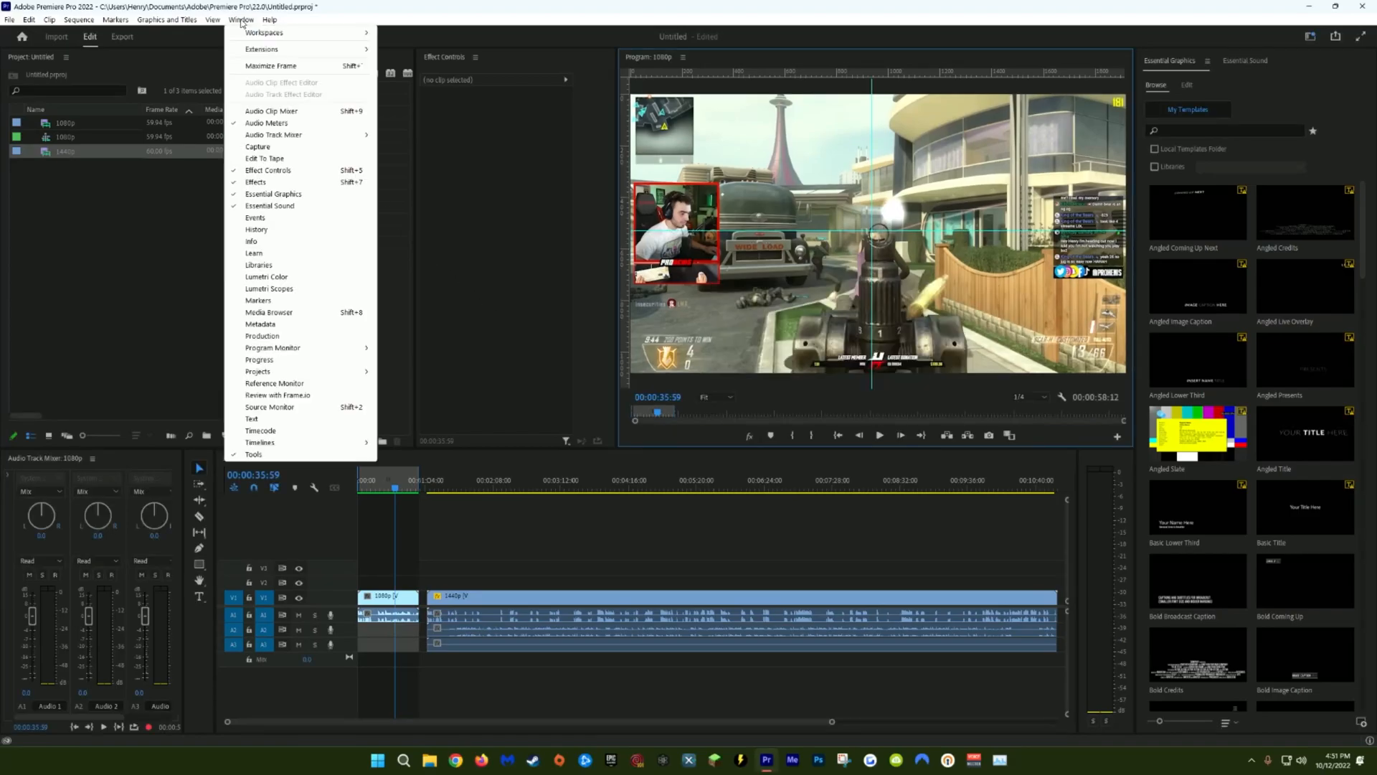
{"action": "mouse_move", "coordinate": [266, 277]}
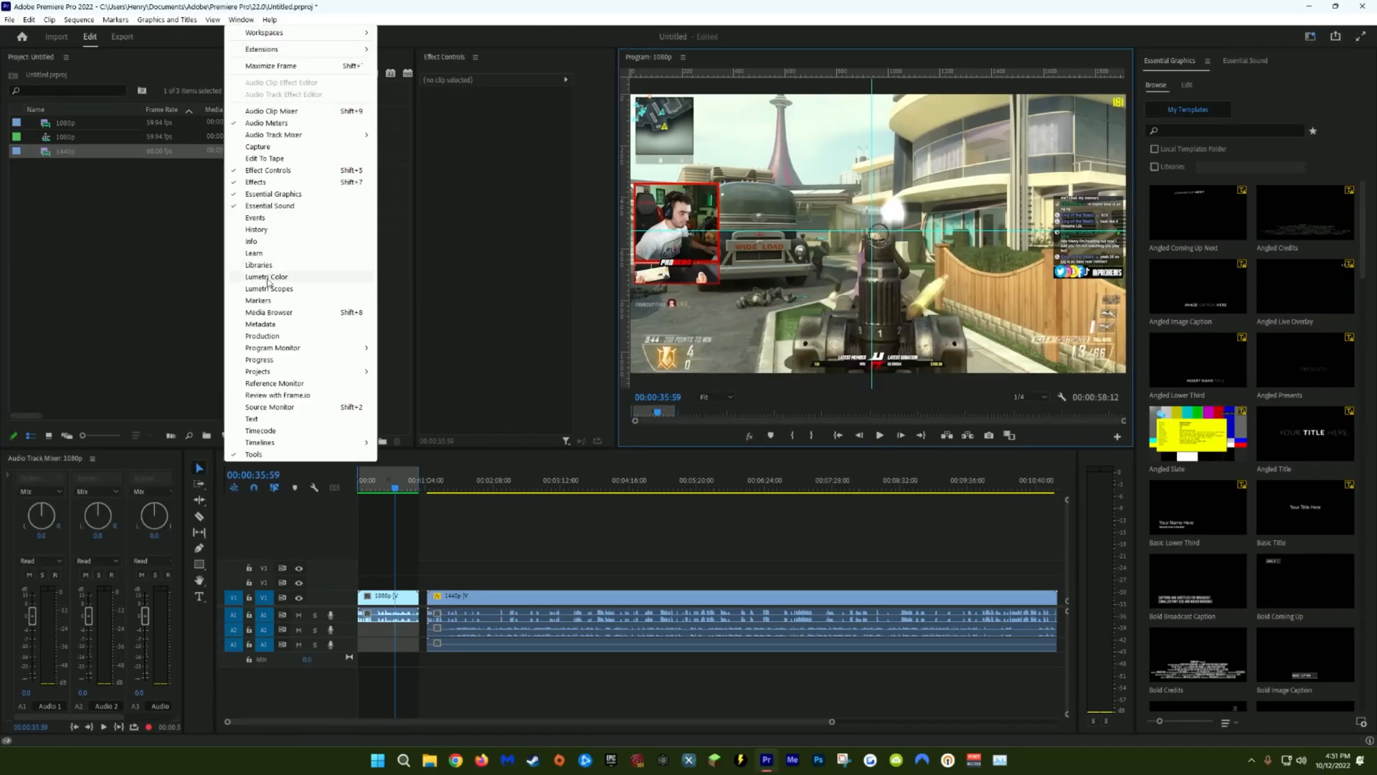
{"action": "left_click", "coordinate": [268, 289]}
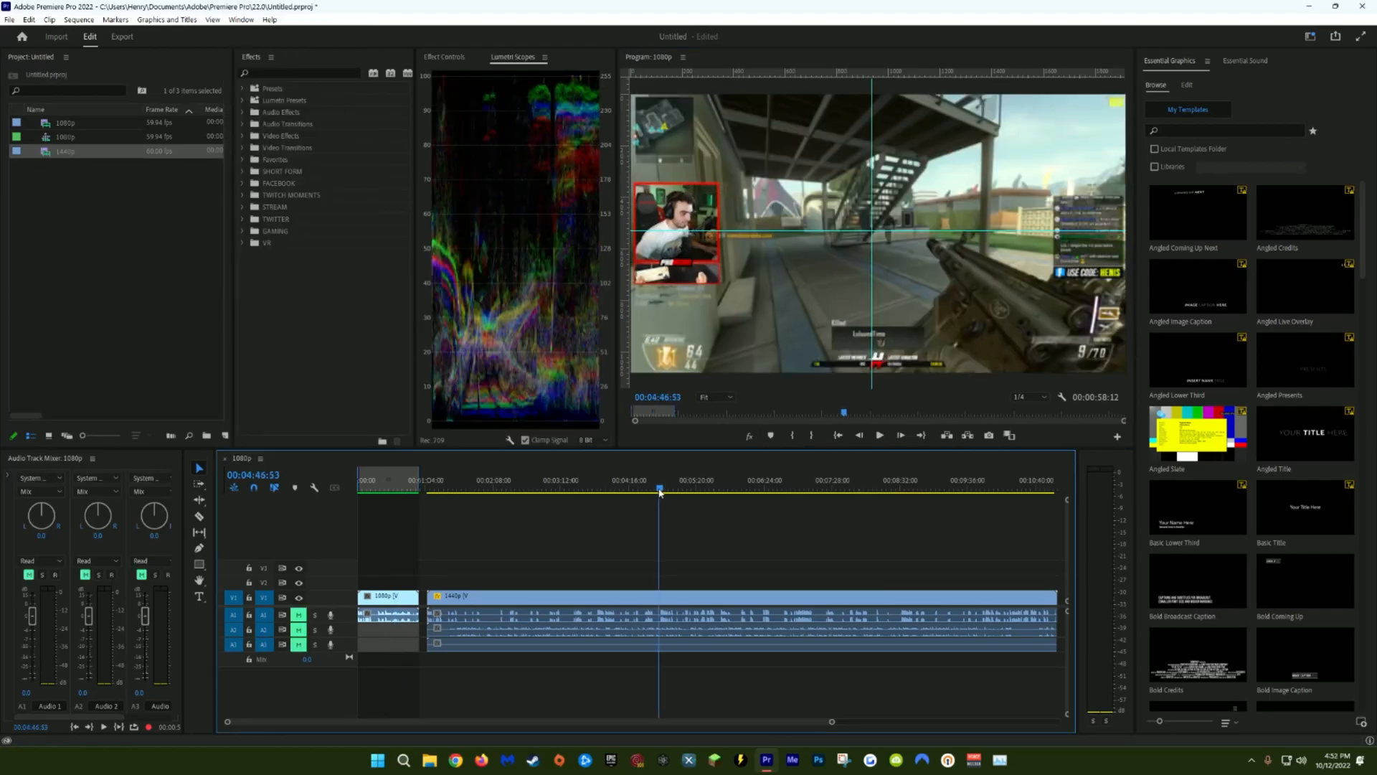
{"action": "left_click", "coordinate": [667, 489]}
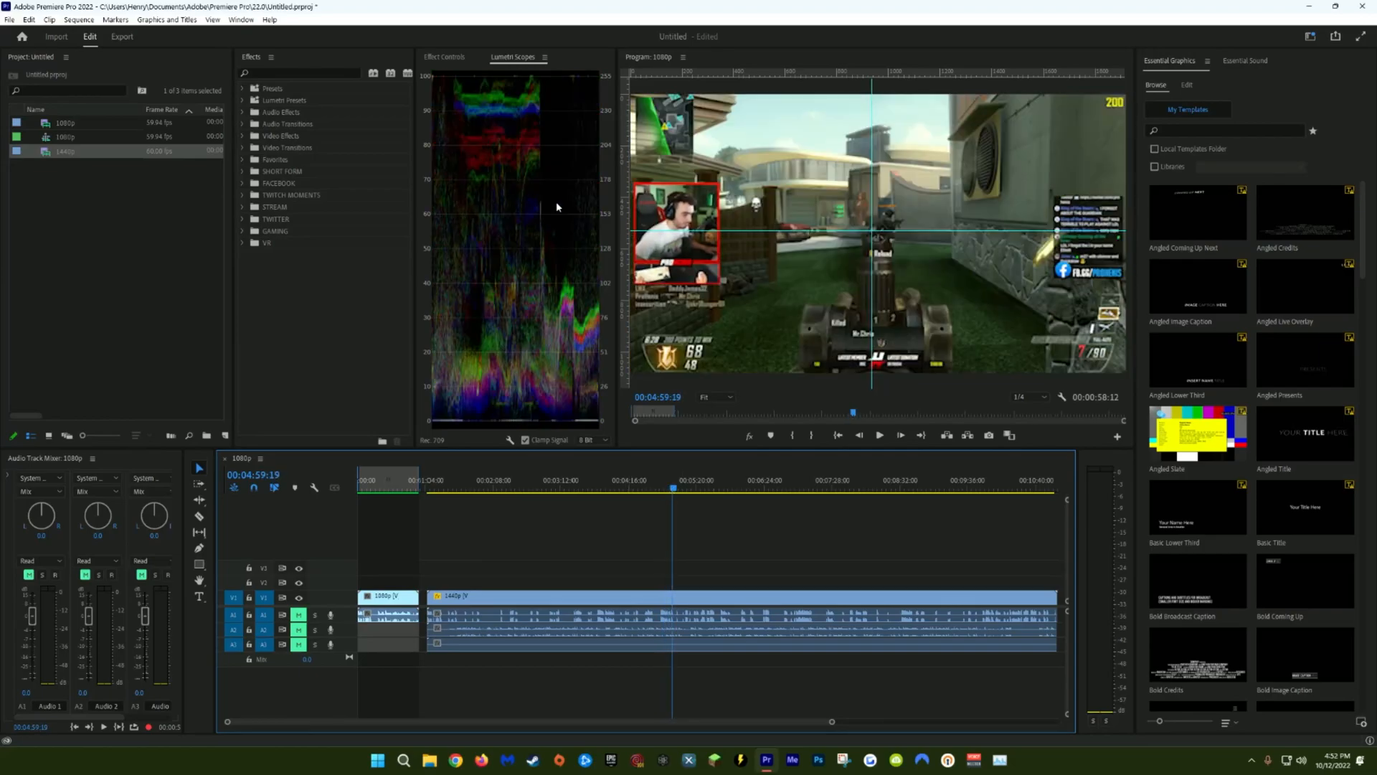
{"action": "mouse_move", "coordinate": [563, 296]}
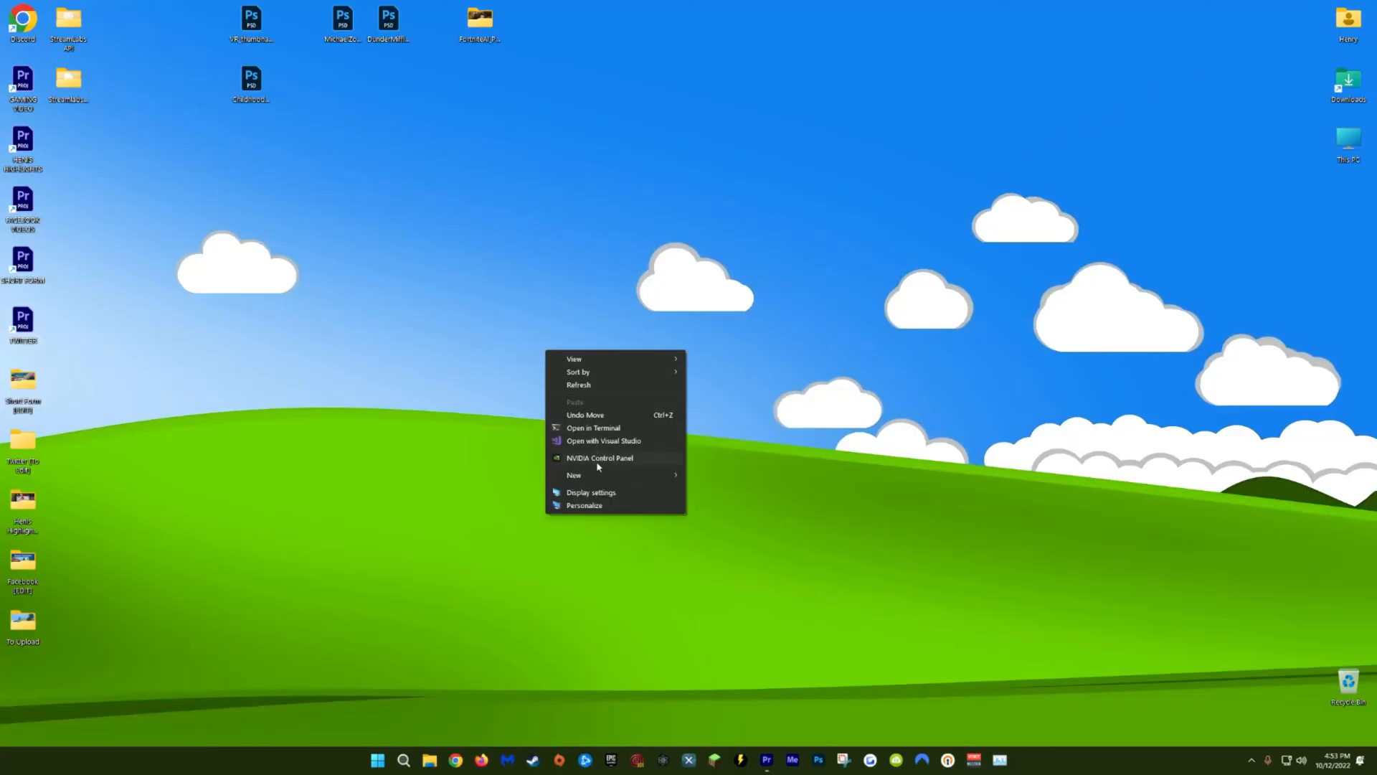
Select Adobe Premiere Pro under Manage 3D Settings program settings in NVIDIA Control Panel
{"action": "left_click", "coordinate": [599, 457]}
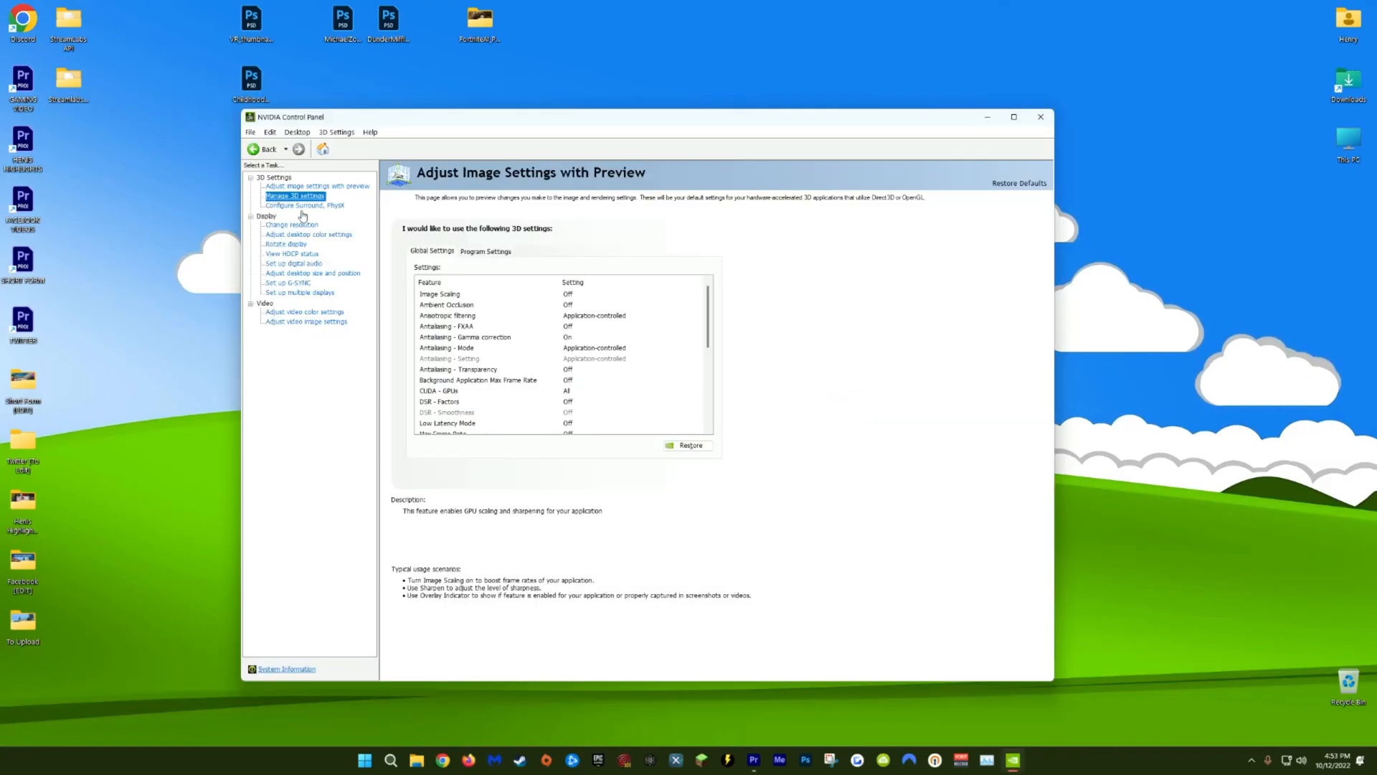
{"action": "left_click", "coordinate": [317, 185]}
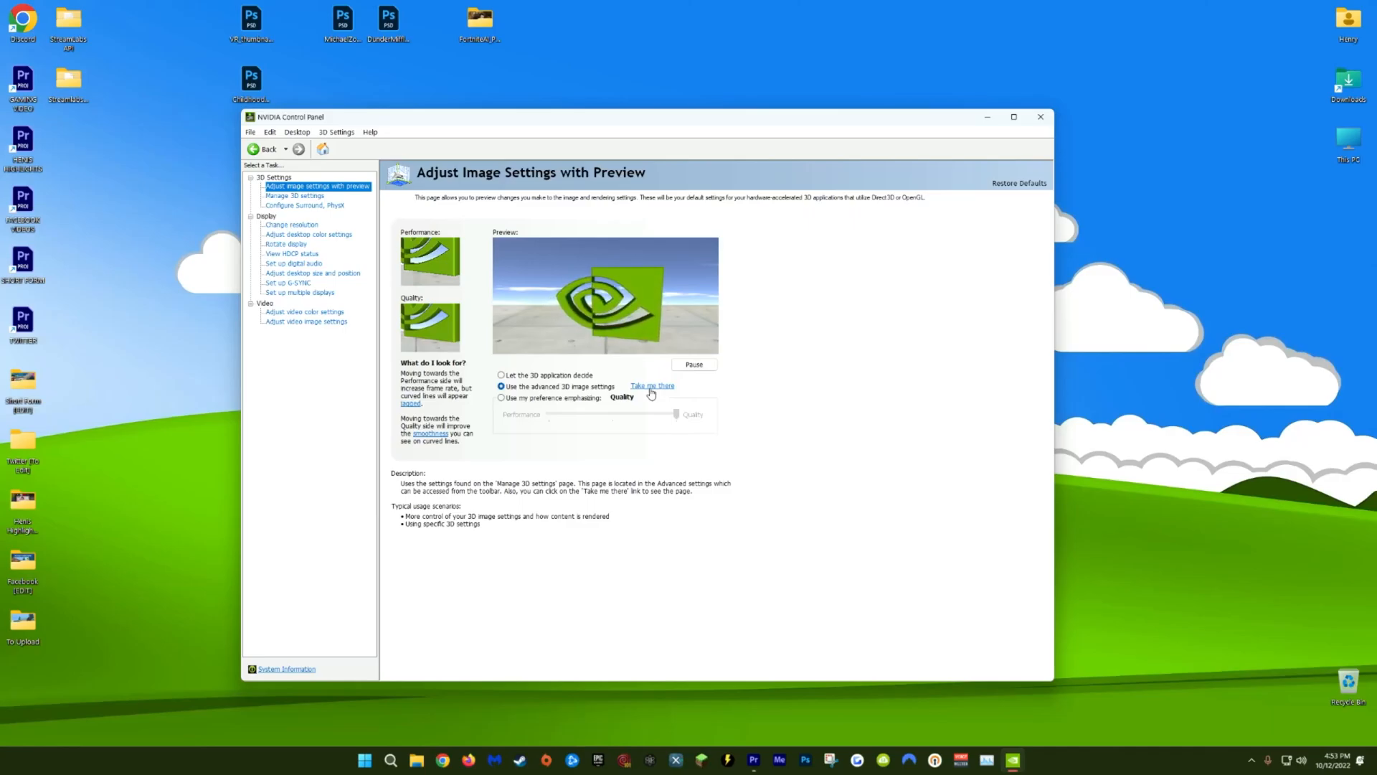
{"action": "left_click", "coordinate": [294, 195]}
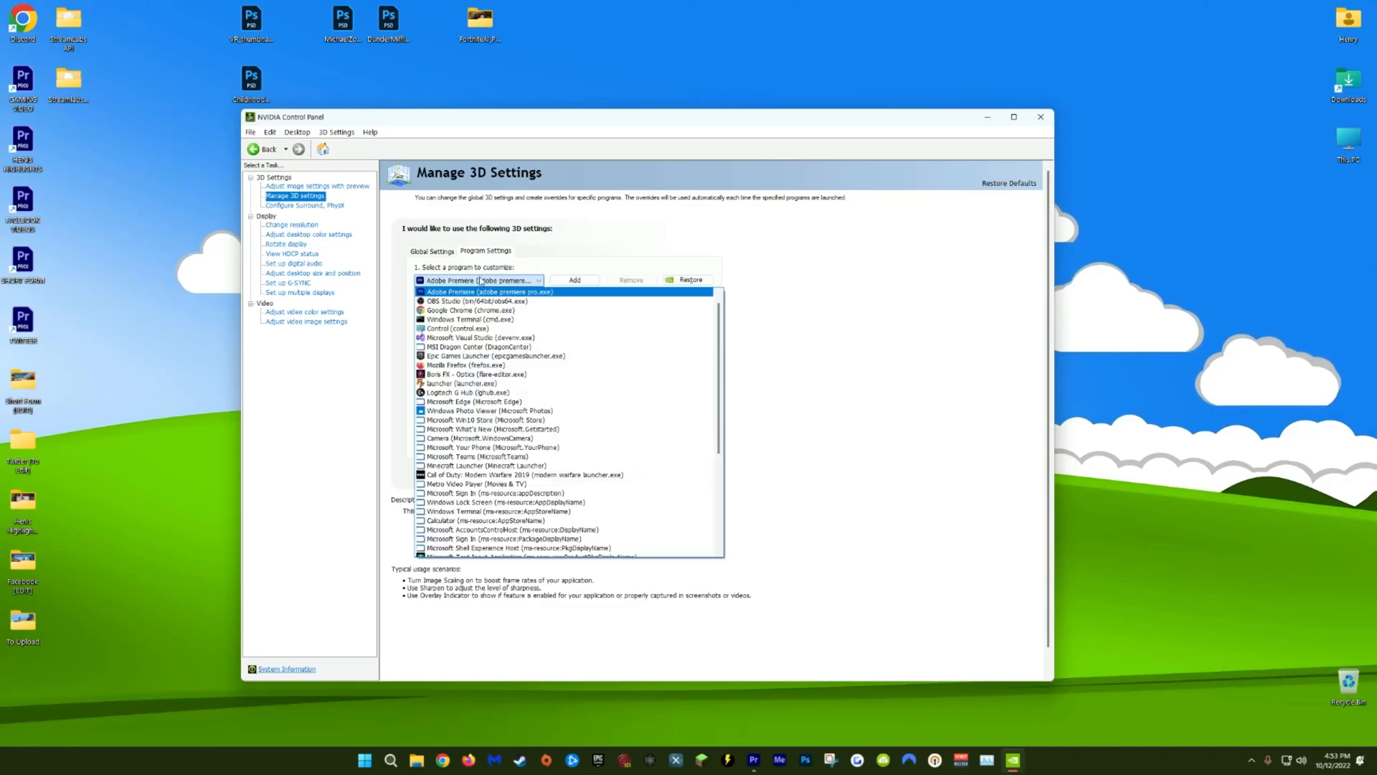
{"action": "left_click", "coordinate": [489, 291]}
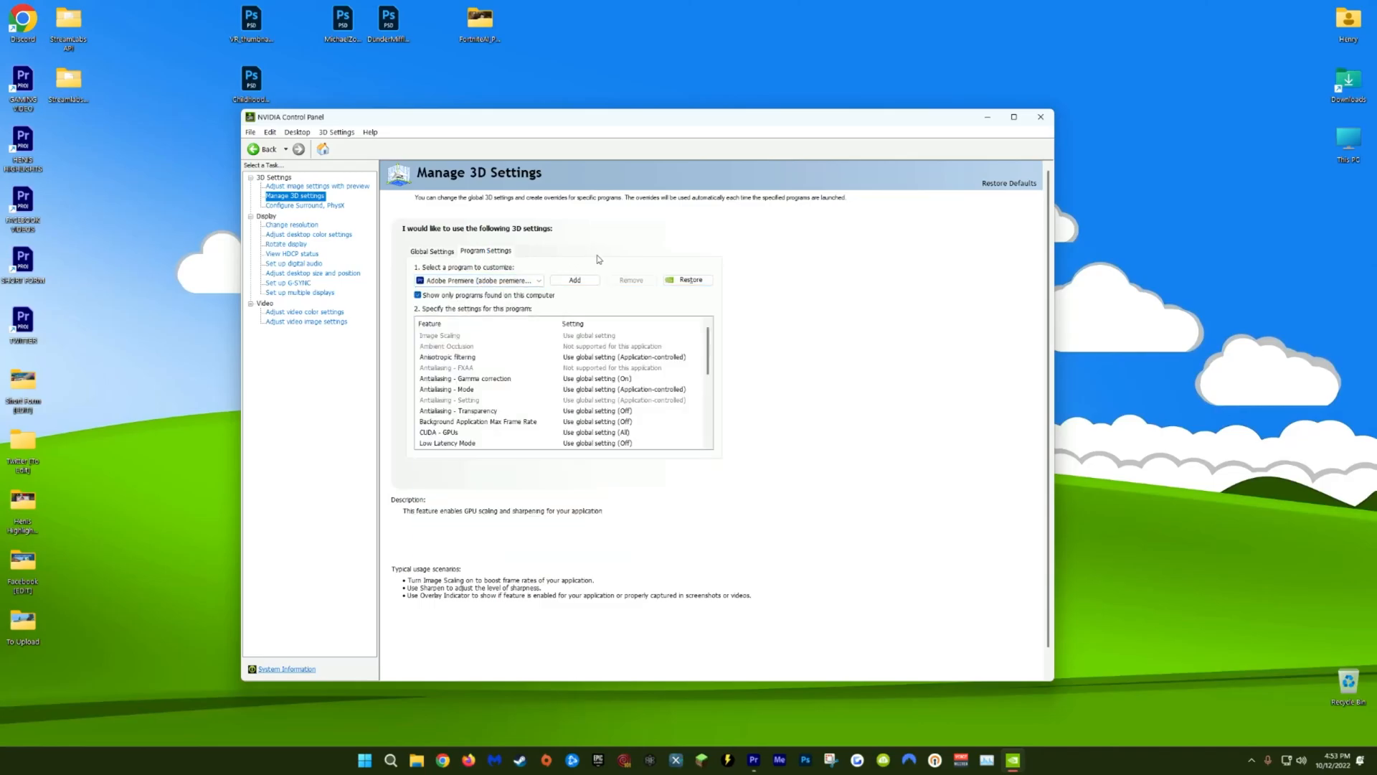
Set OpenGL GPU to RTX 3090, texture filtering High performance, trilinear and threaded optimization on
{"action": "scroll", "scroll_direction": "down", "scroll_amount": 3}
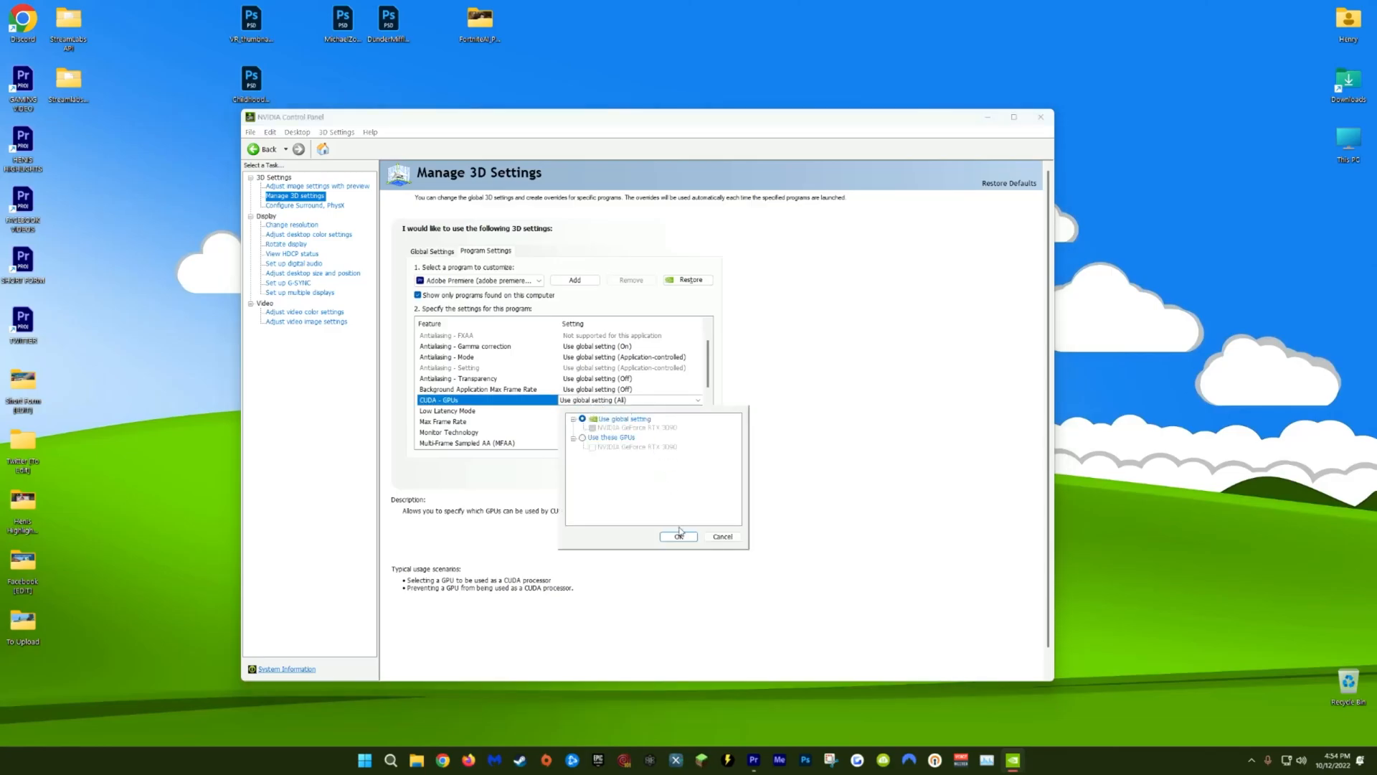
{"action": "left_click", "coordinate": [678, 536]}
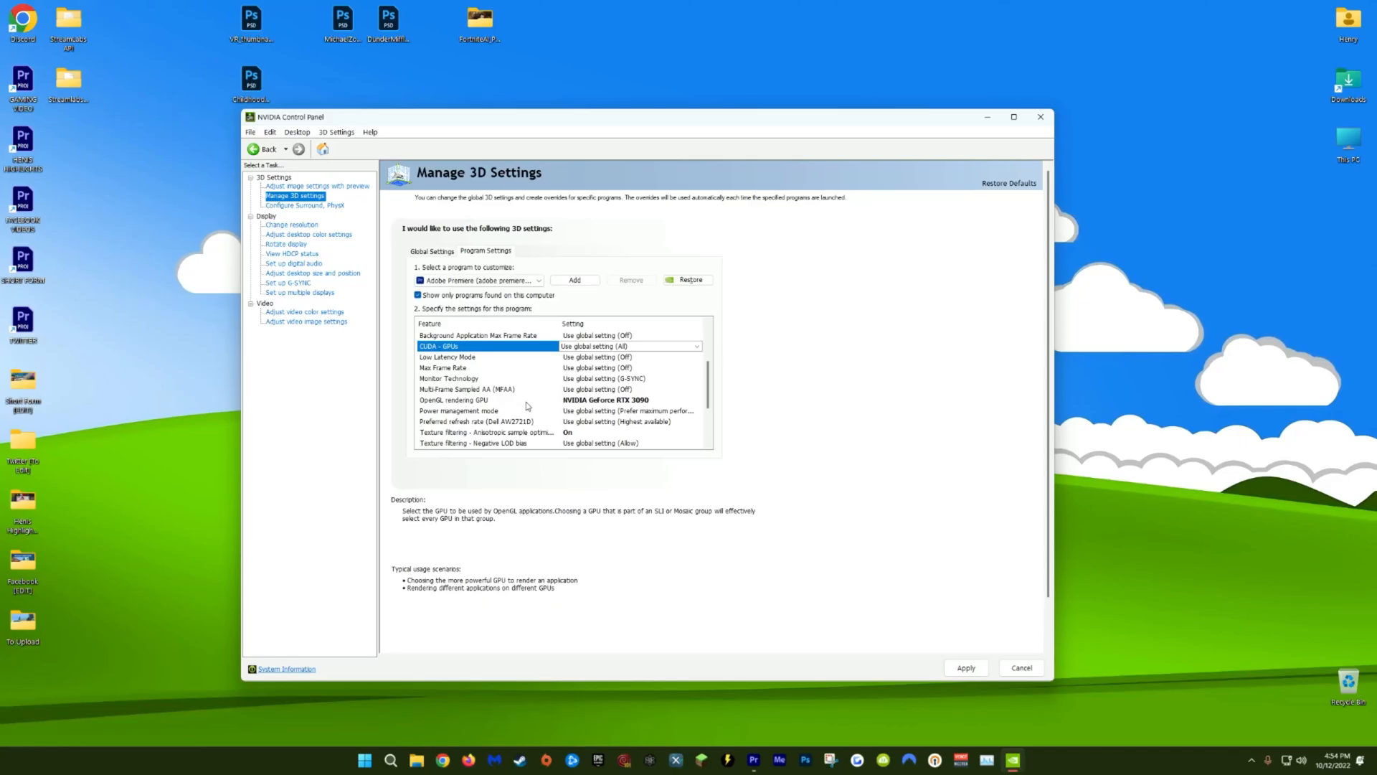
{"action": "left_click", "coordinate": [697, 399]}
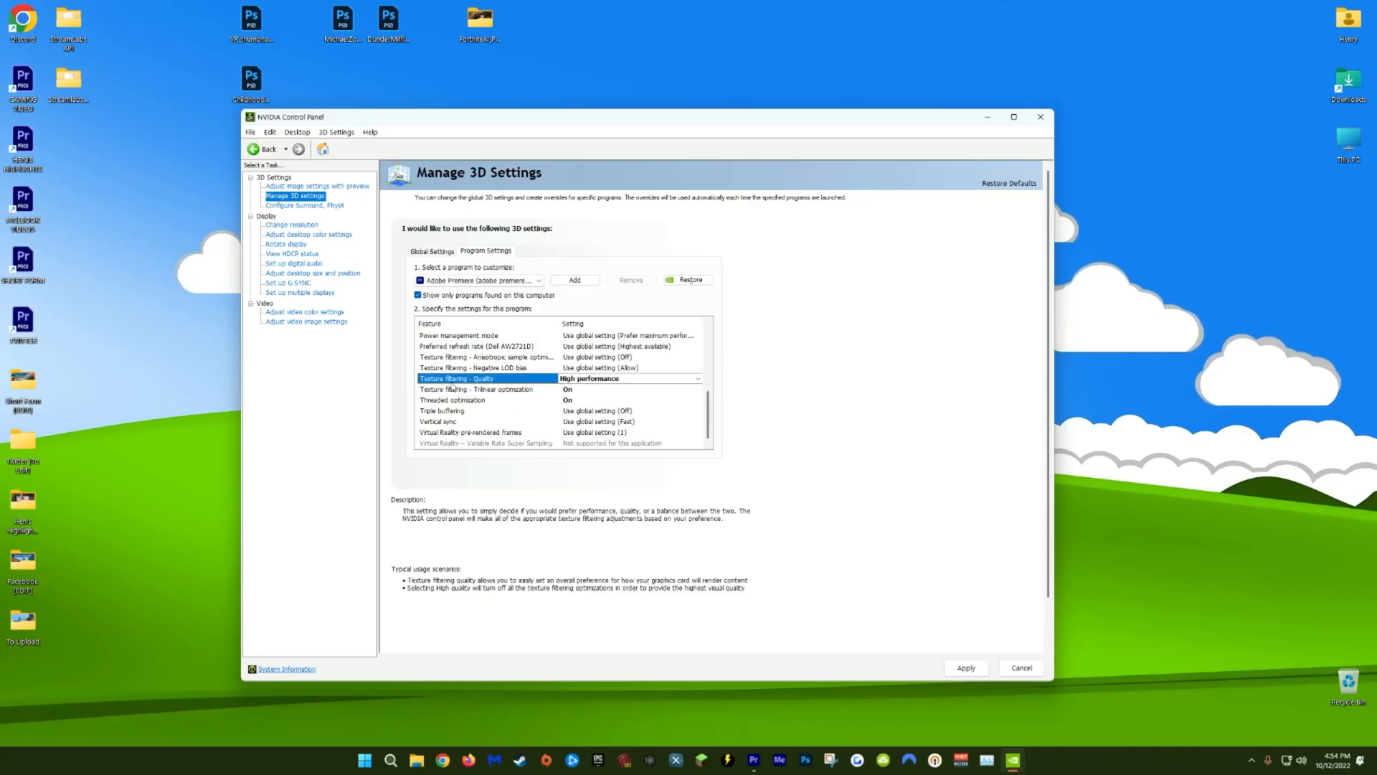
{"action": "left_click", "coordinate": [697, 378]}
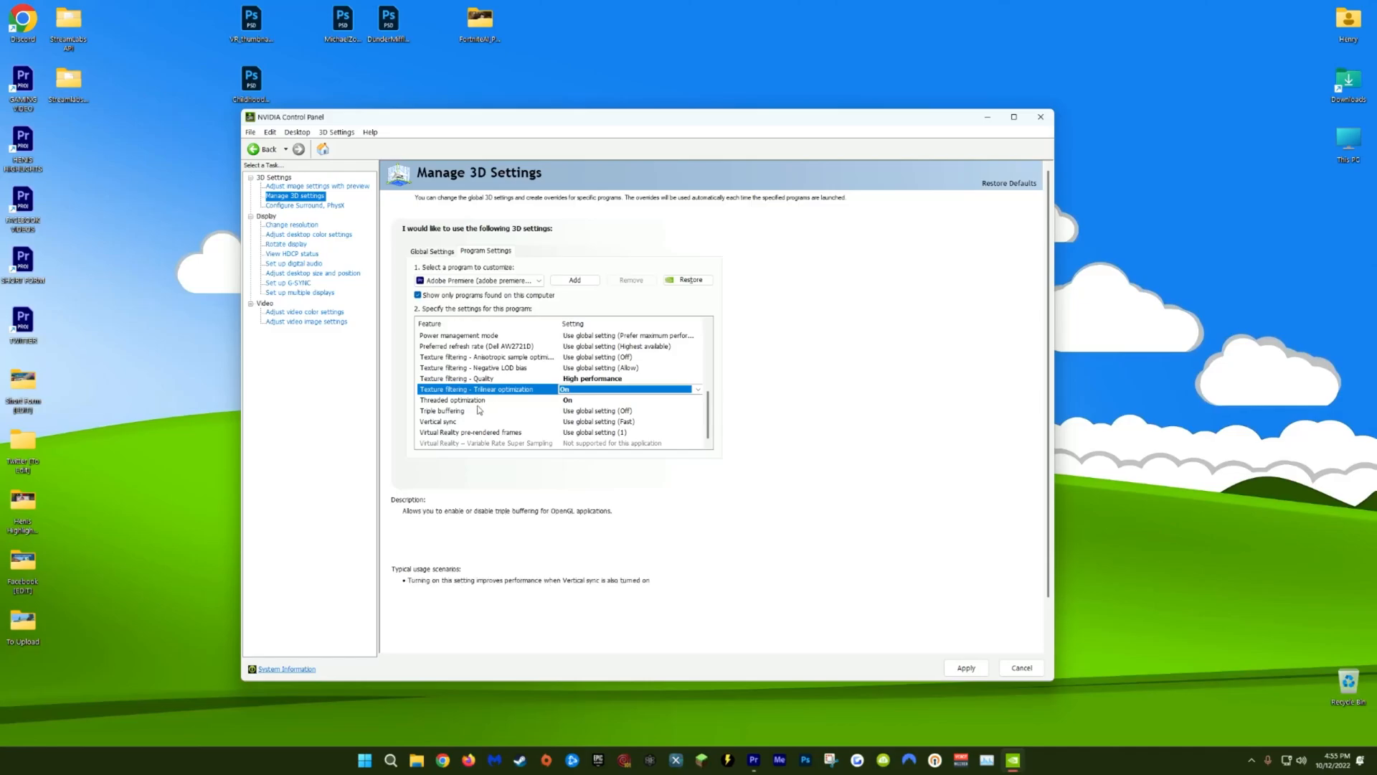
{"action": "left_click", "coordinate": [453, 400]}
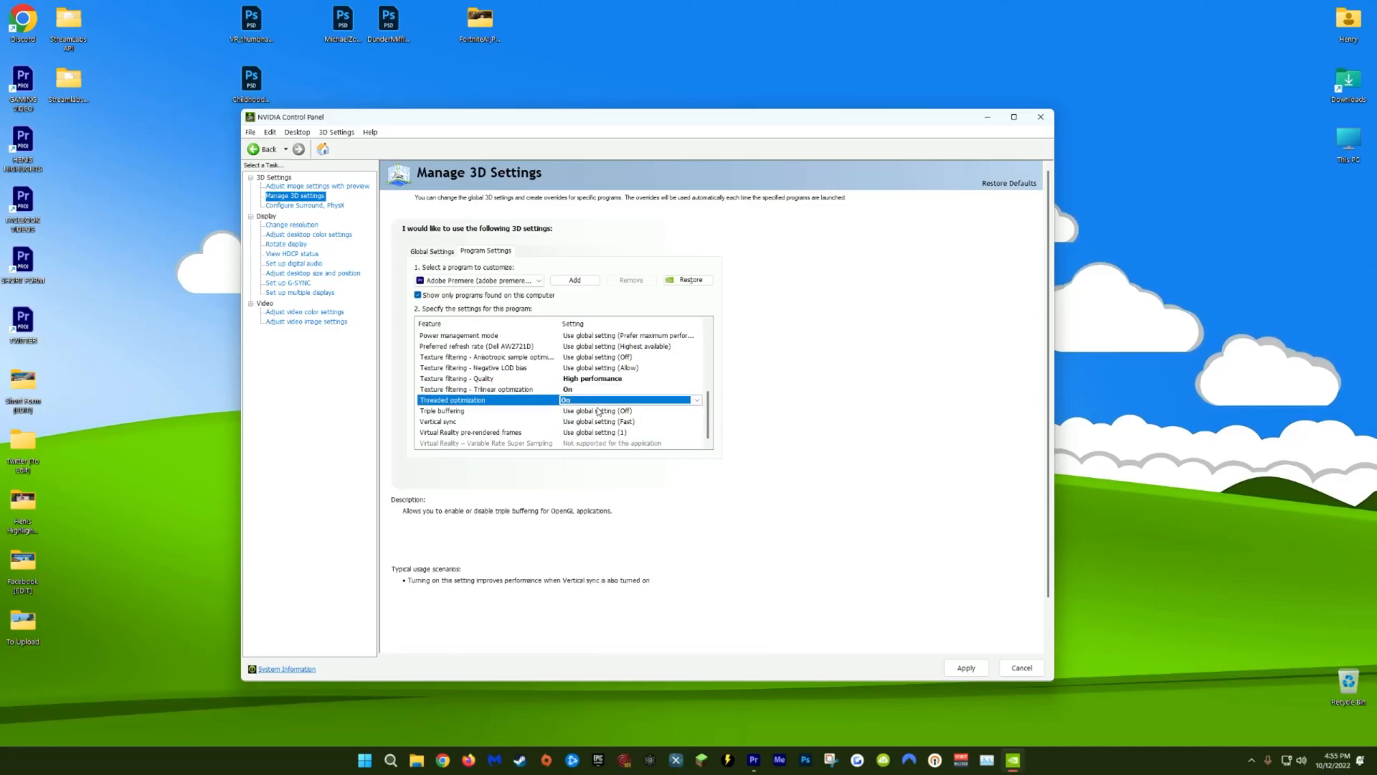